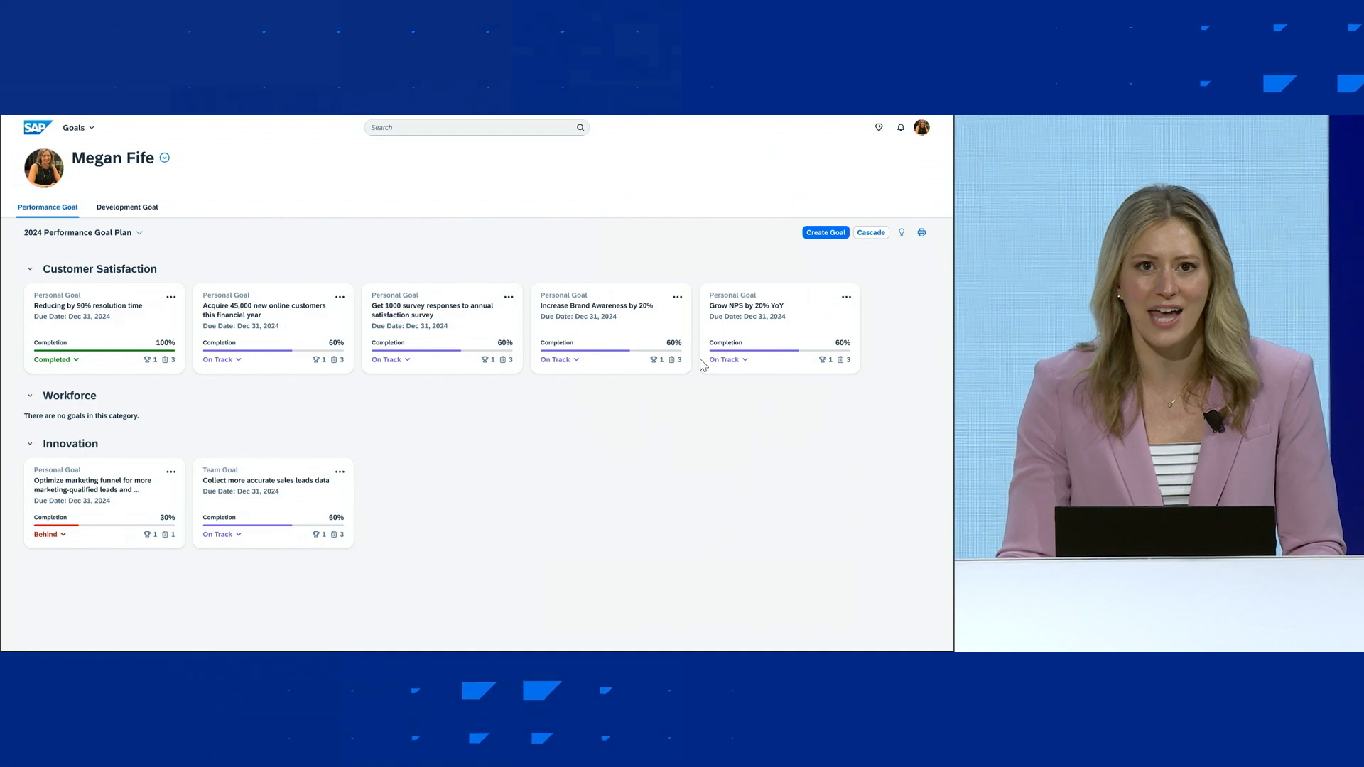
Start creating a new performance goal for the 2024 goal plan.
{"action": "left_click", "coordinate": [825, 233]}
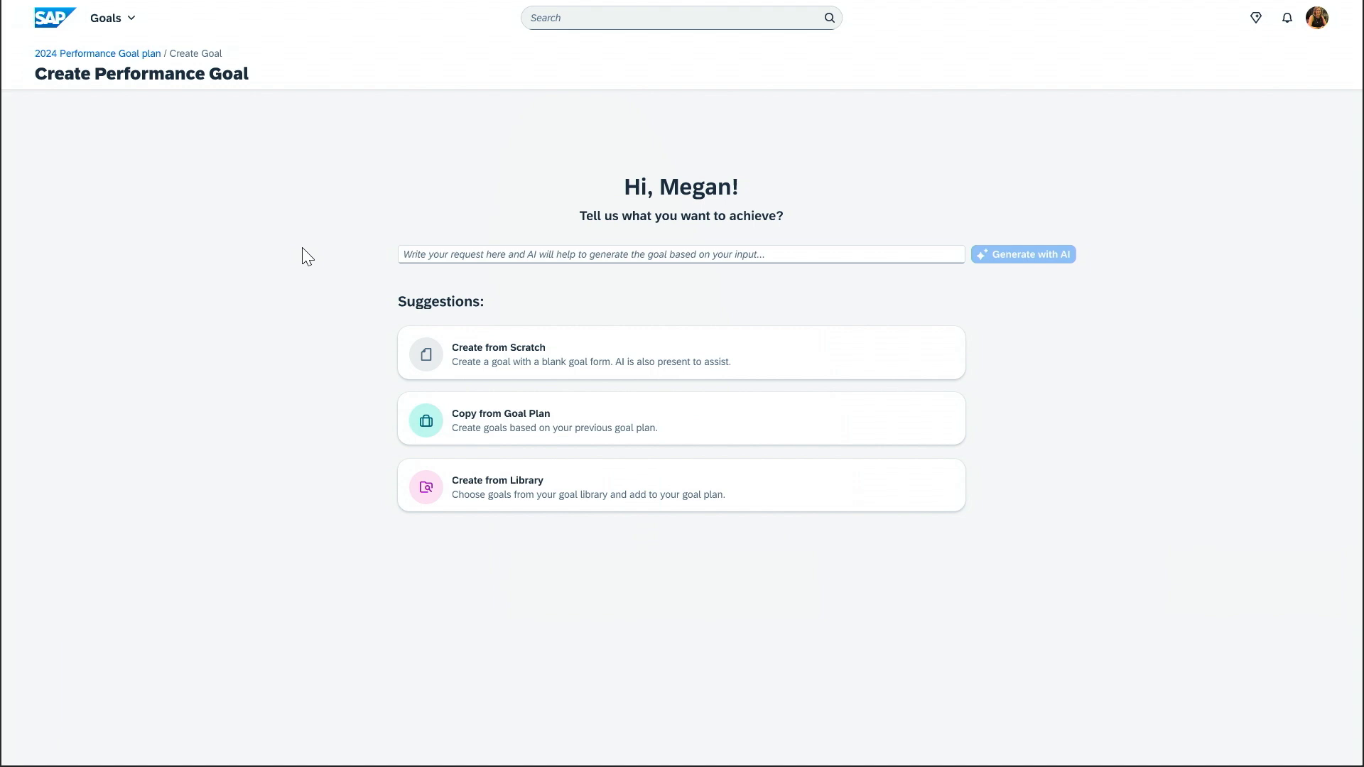
Have AI generate a goal from 'Deliver a successful project launch by August 2024'.
{"action": "type", "text": "Deliver a"}
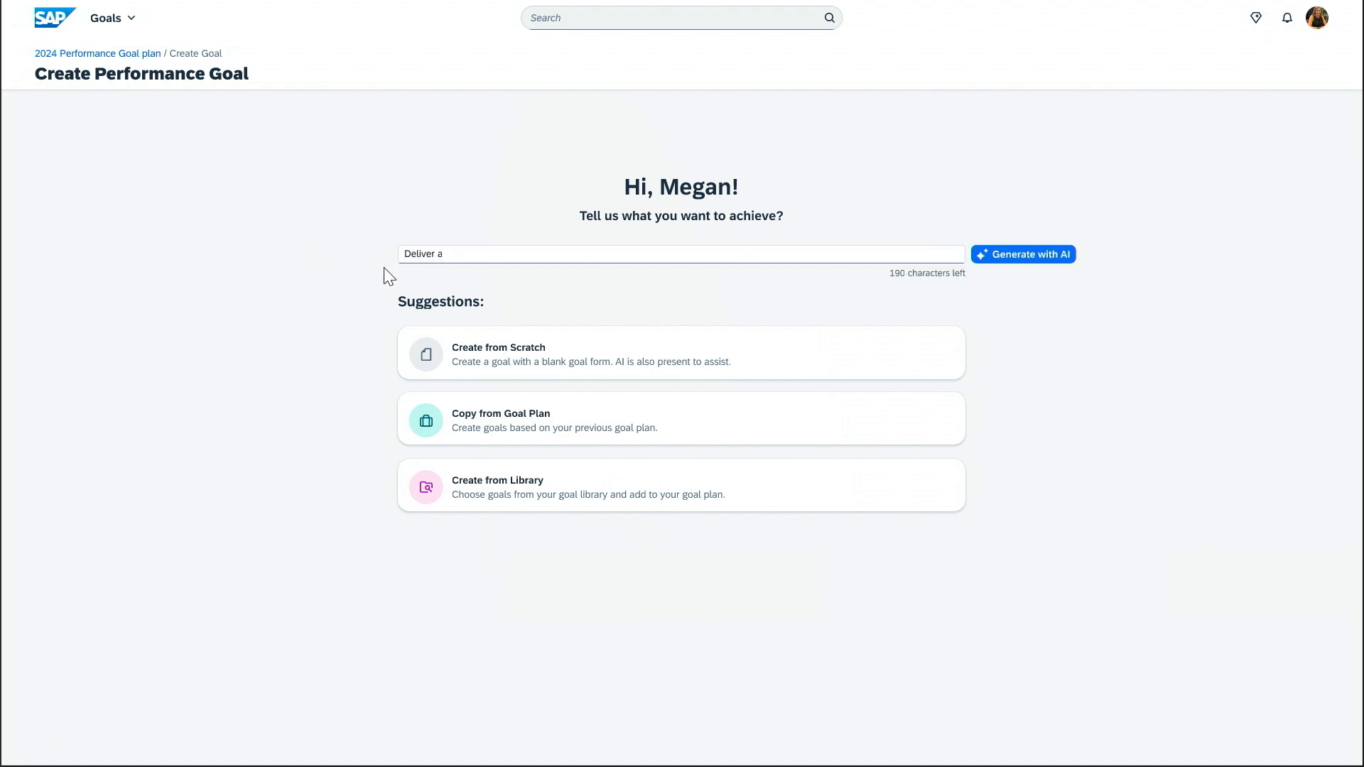
{"action": "type", "text": "successful project launch by A"}
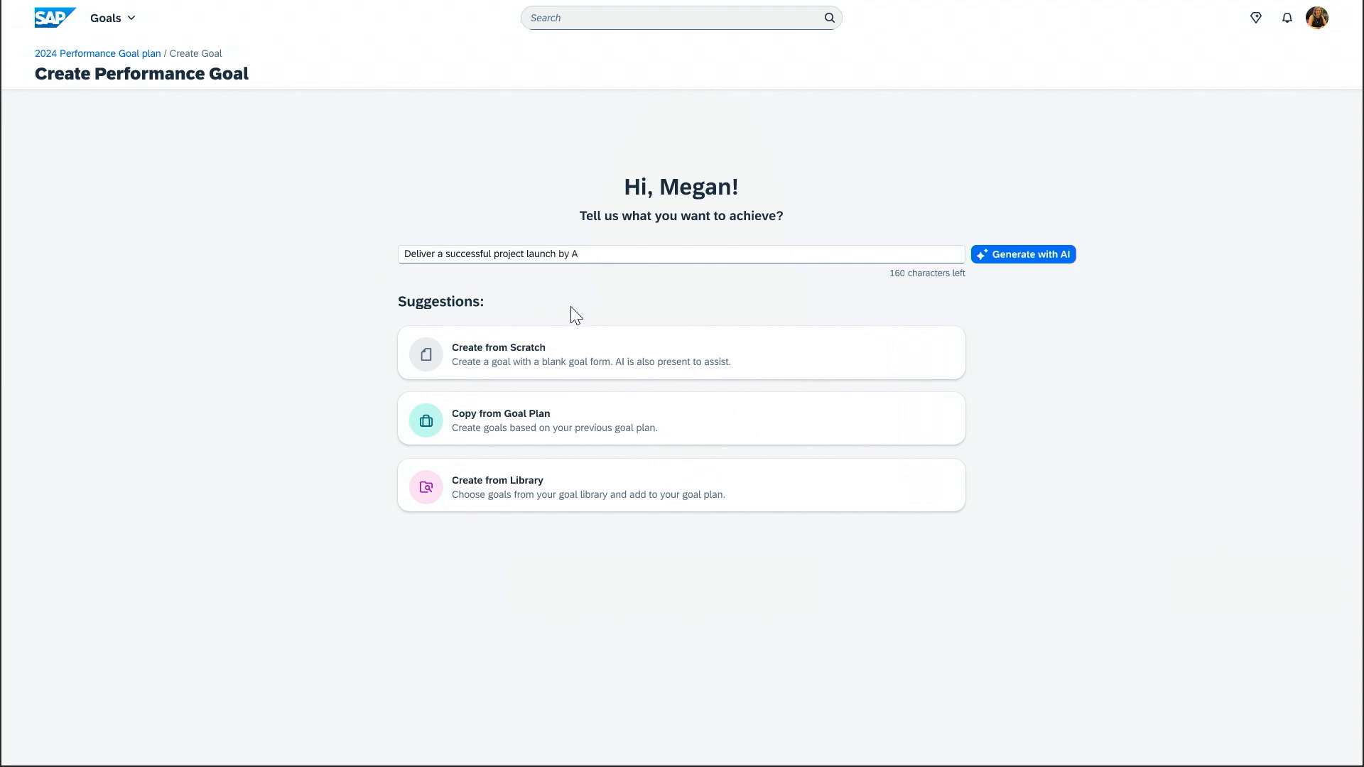
{"action": "left_click", "coordinate": [1022, 255]}
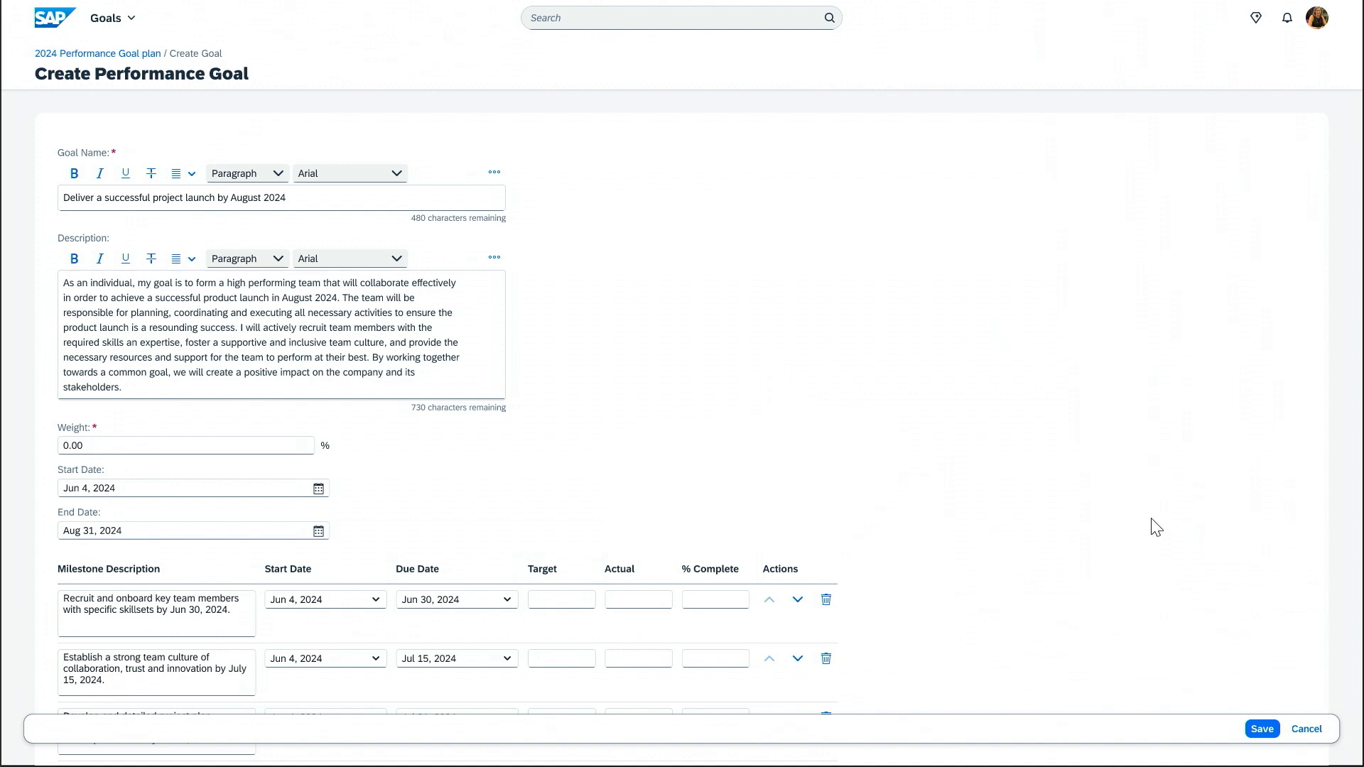
Save the generated project launch goal and dismiss the success confirmation.
{"action": "left_click", "coordinate": [1260, 729]}
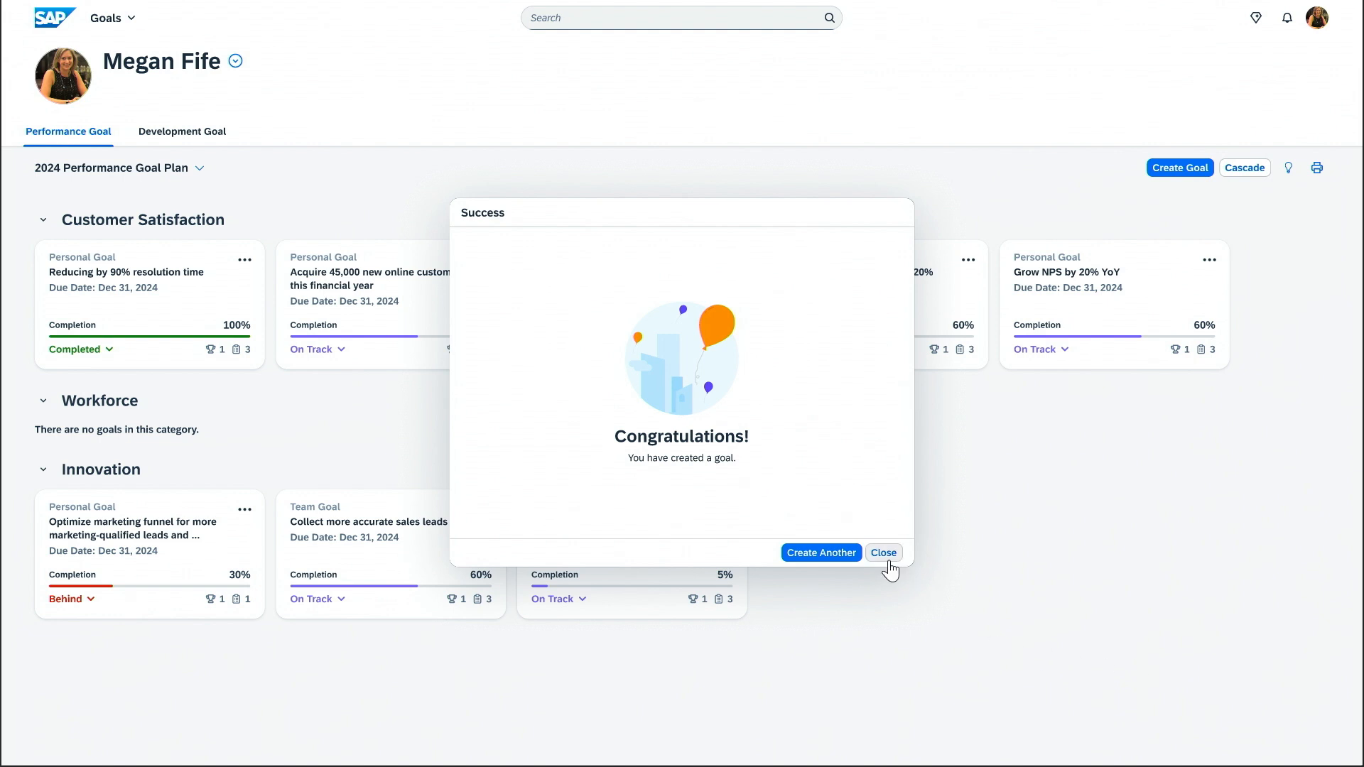
{"action": "left_click", "coordinate": [883, 553]}
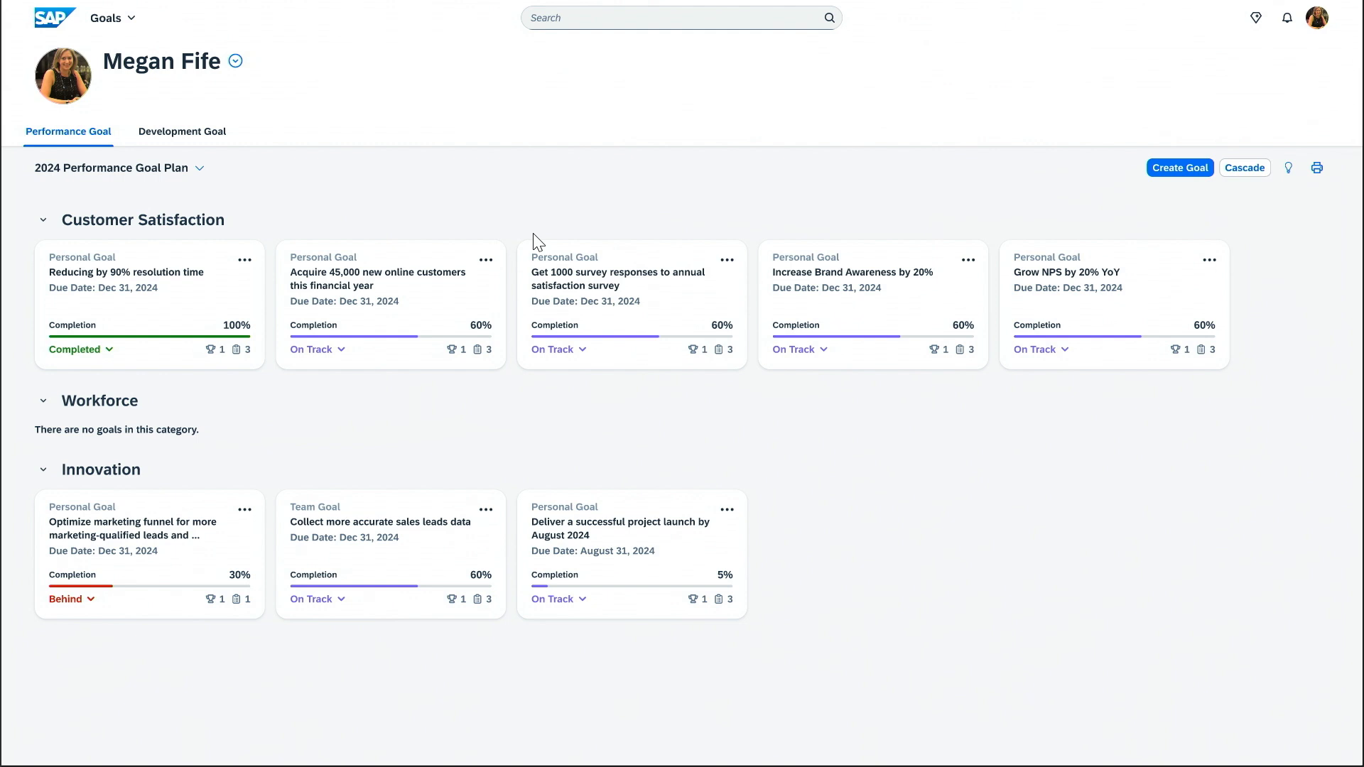
Search for 'Dynamic Team' in the top search bar.
{"action": "type", "text": "D"}
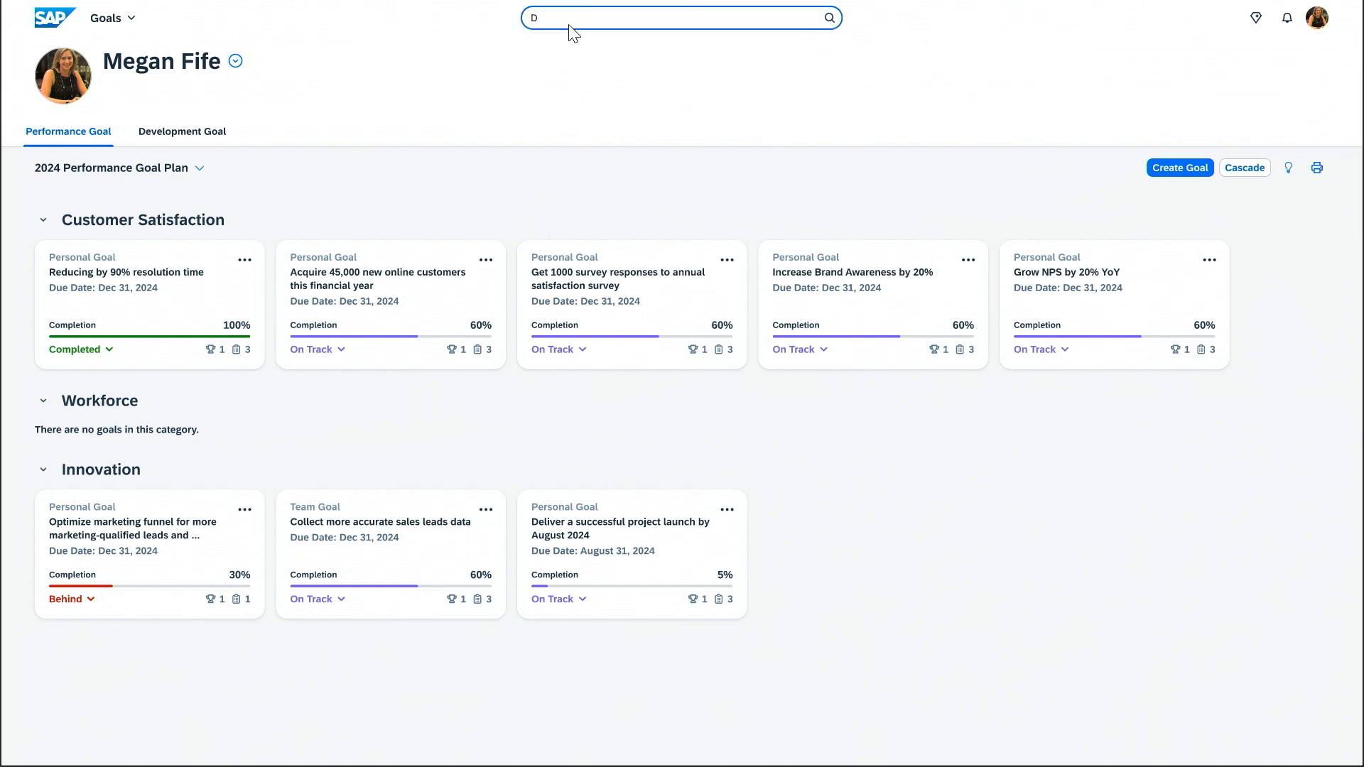
{"action": "type", "text": "Dynamic Tea"}
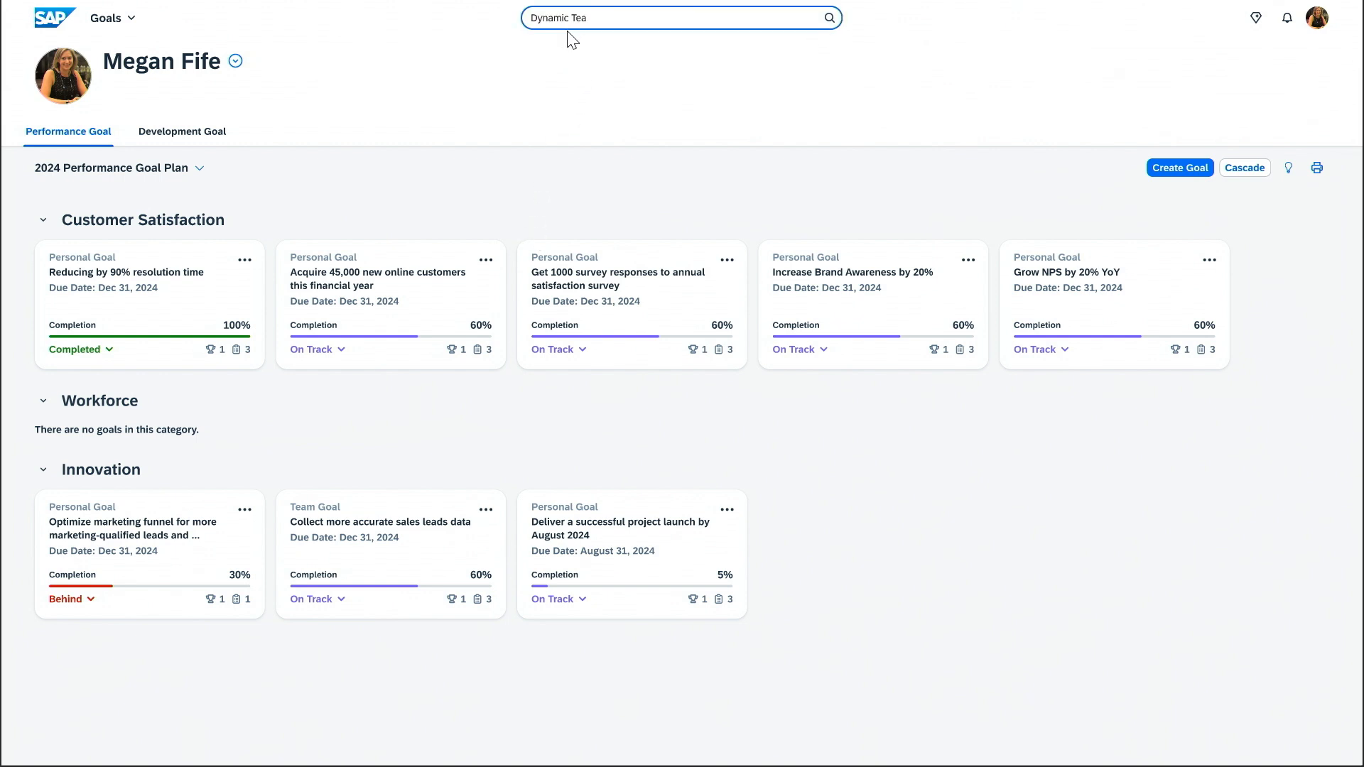
{"action": "type", "text": "m"}
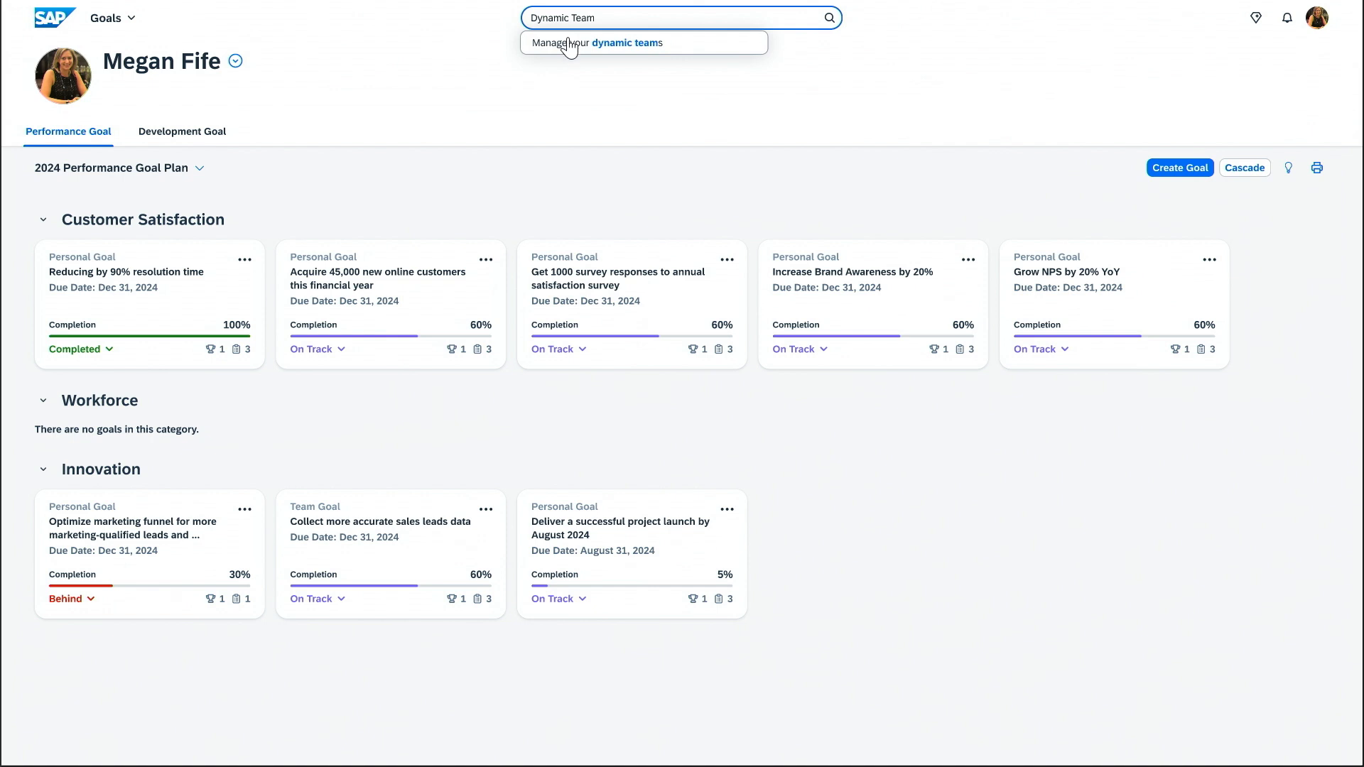
Go to Manage your dynamic teams and view the 4Wheels Project Launch team.
{"action": "left_click", "coordinate": [596, 43]}
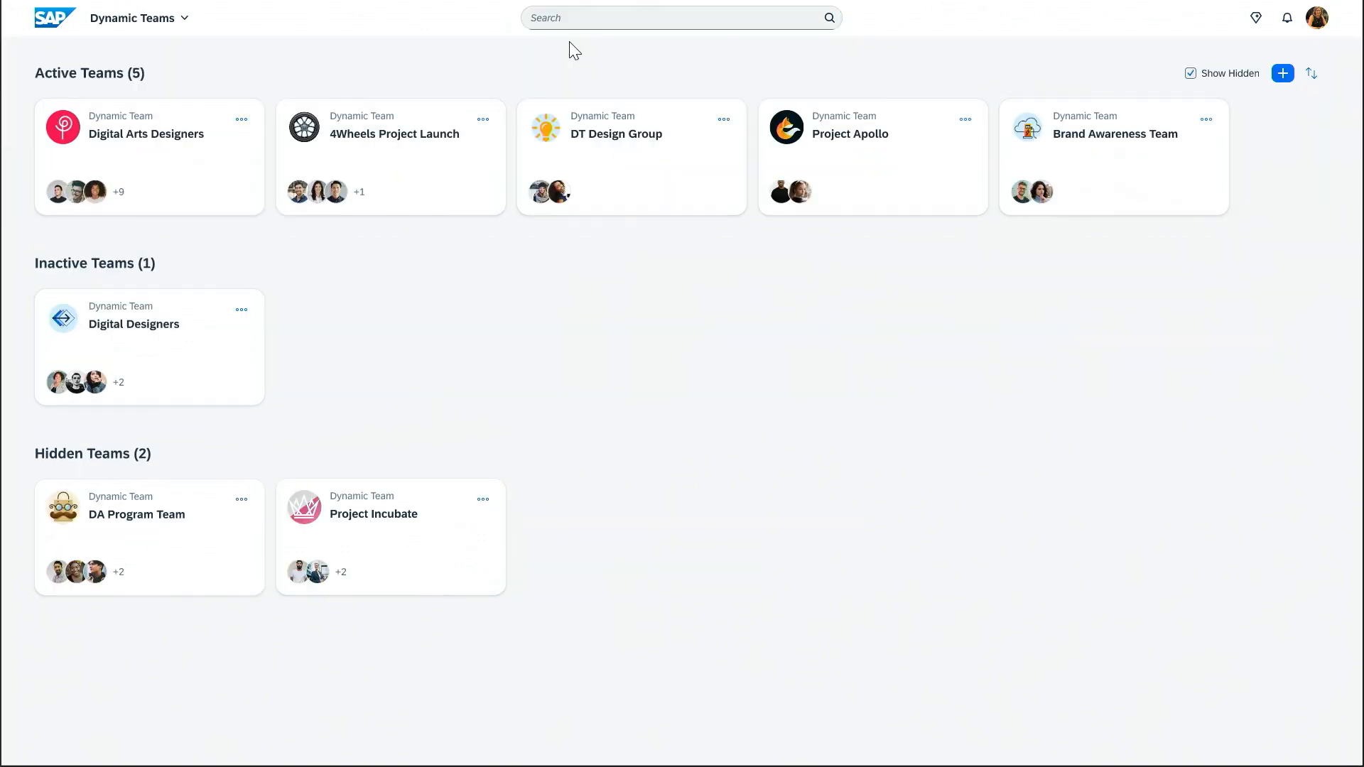
{"action": "left_click", "coordinate": [394, 134]}
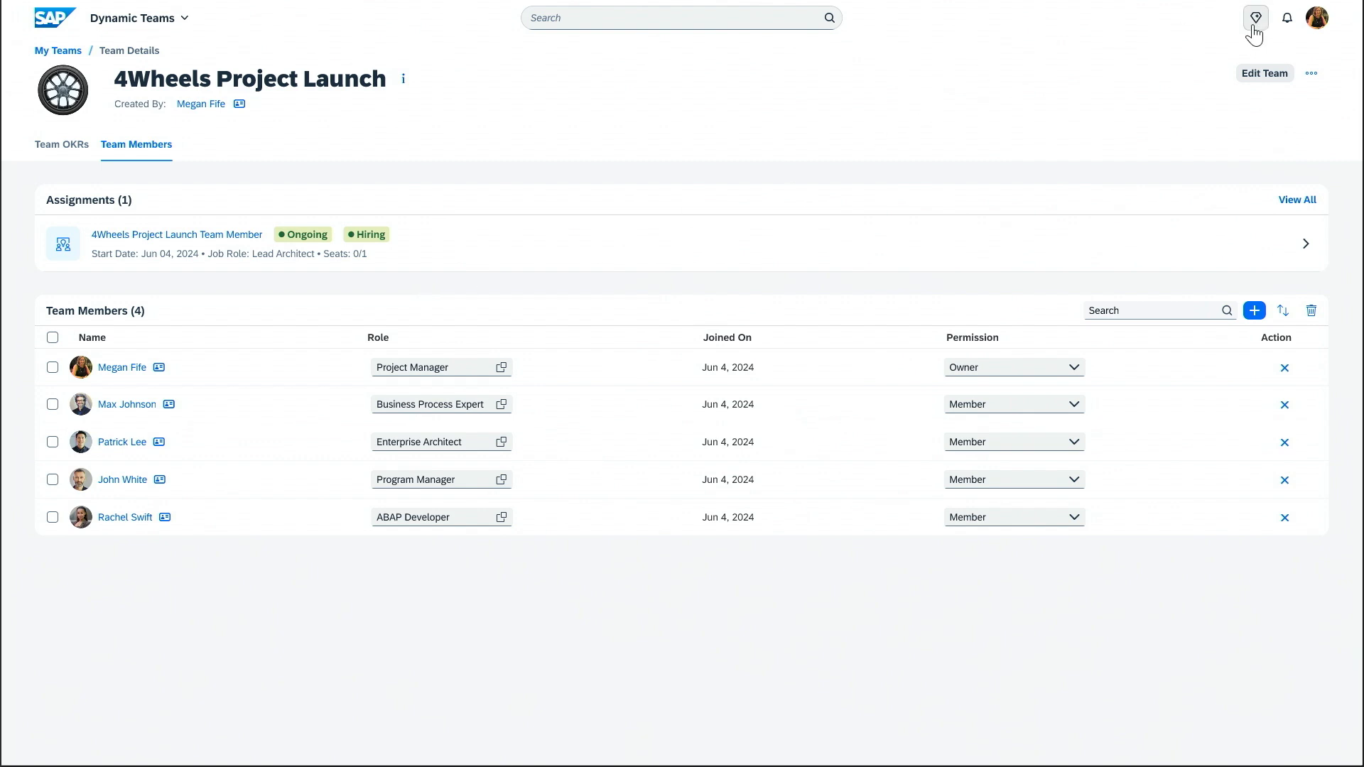
Ask Joule 'Find me someone with a high skill proficiency in product design'.
{"action": "left_click", "coordinate": [1255, 17]}
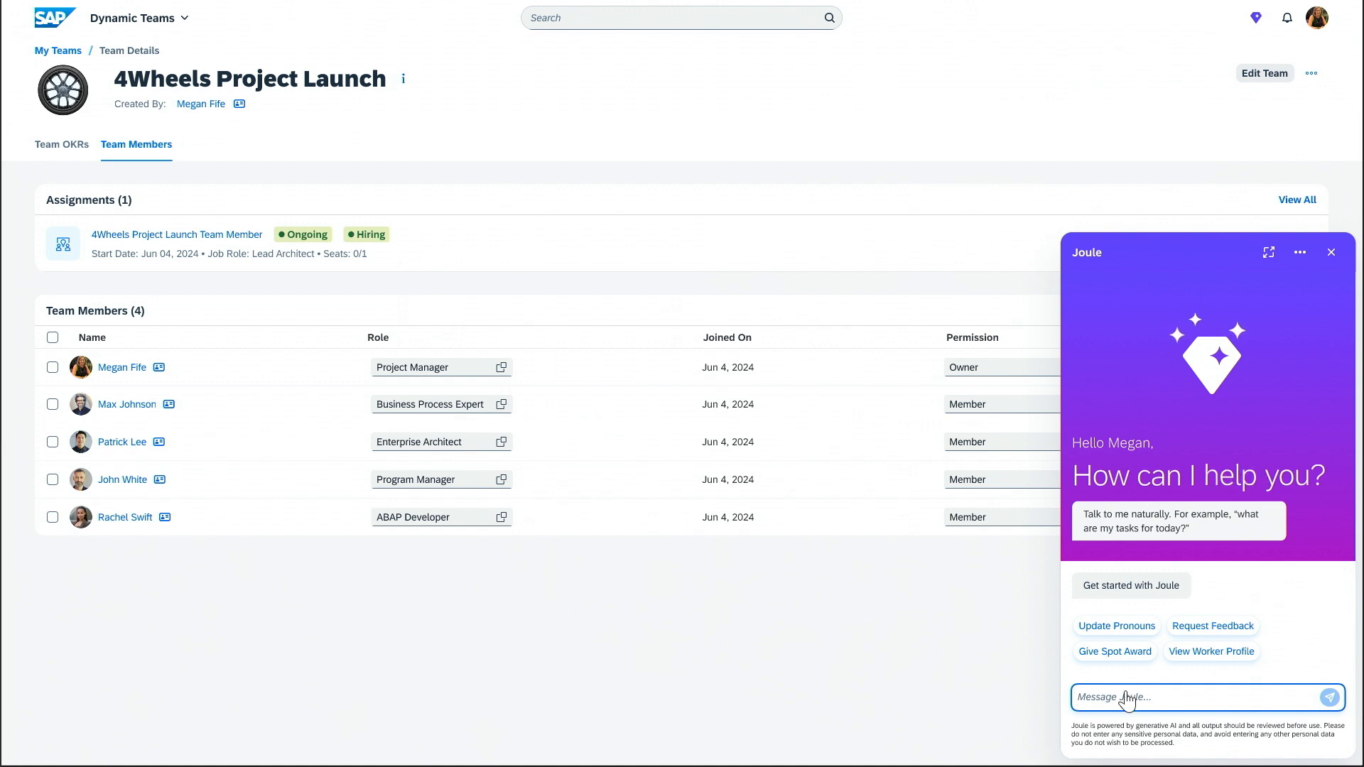
{"action": "type", "text": "Find me someone with a high skill pro"}
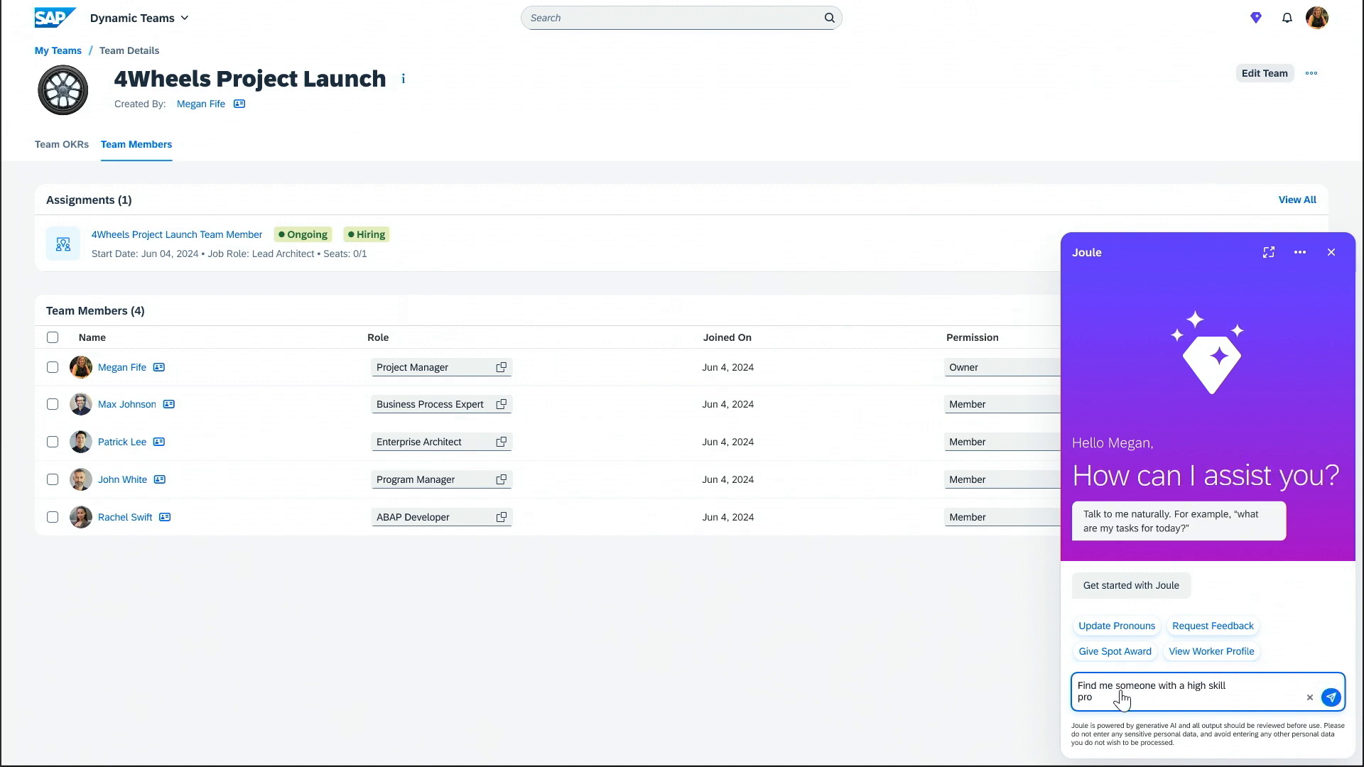
{"action": "type", "text": "proficiency in product design"}
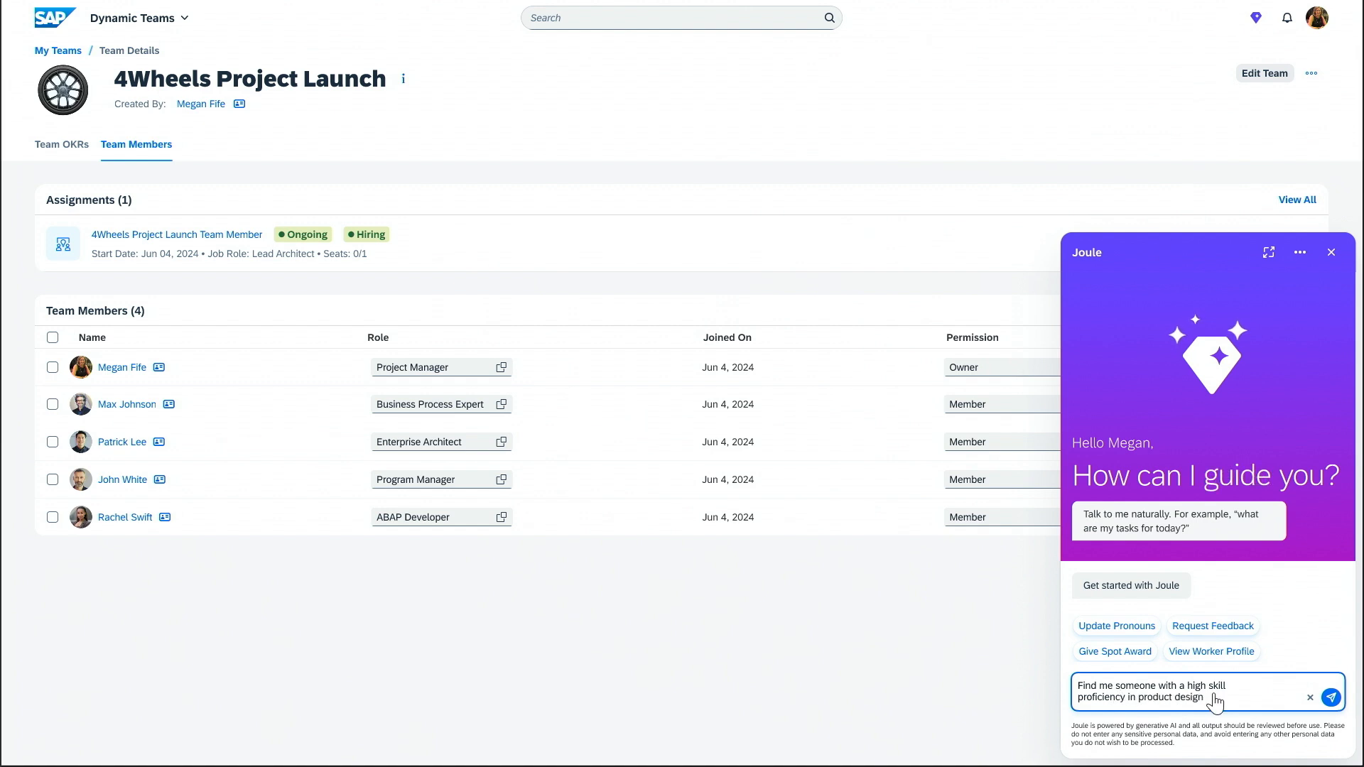
{"action": "left_click", "coordinate": [1329, 697]}
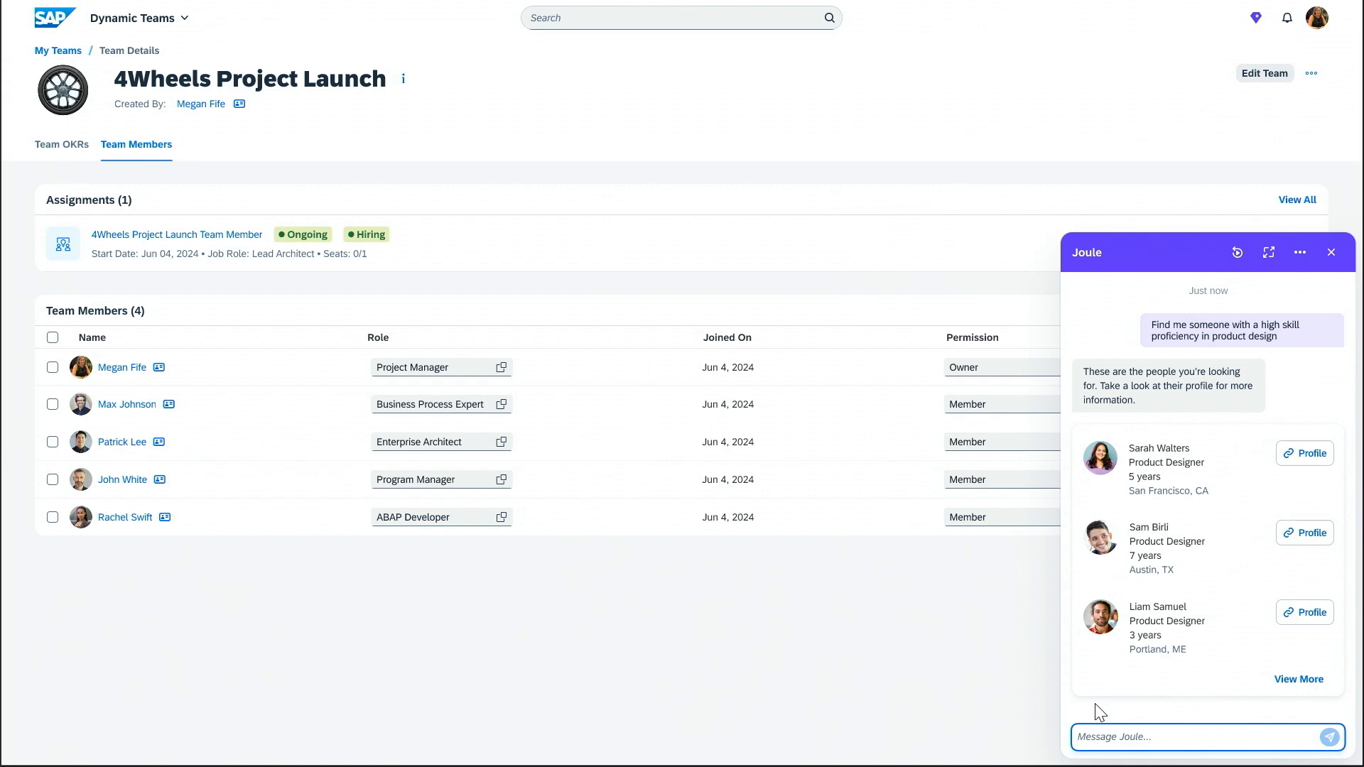
{"action": "mouse_move", "coordinate": [1305, 454]}
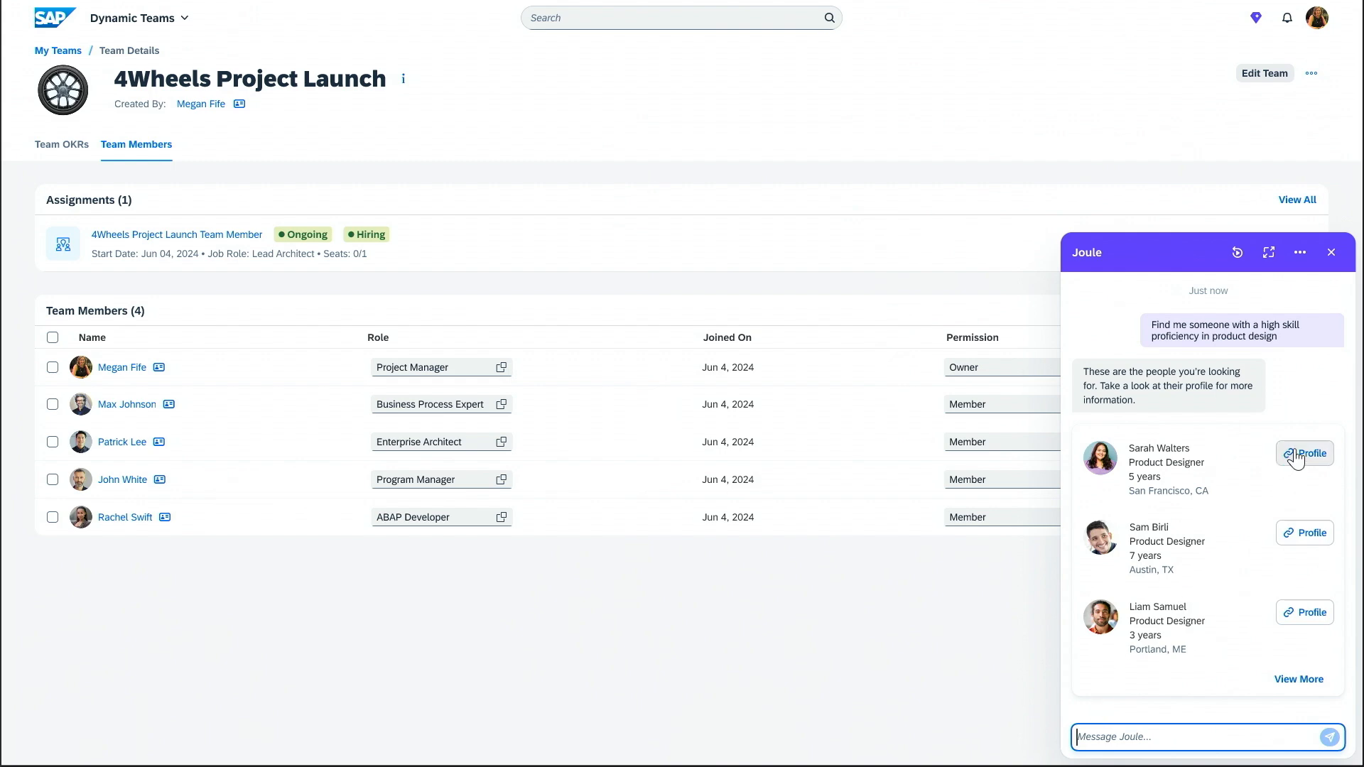
View the first suggested product designer's People Profile.
{"action": "left_click", "coordinate": [1304, 453]}
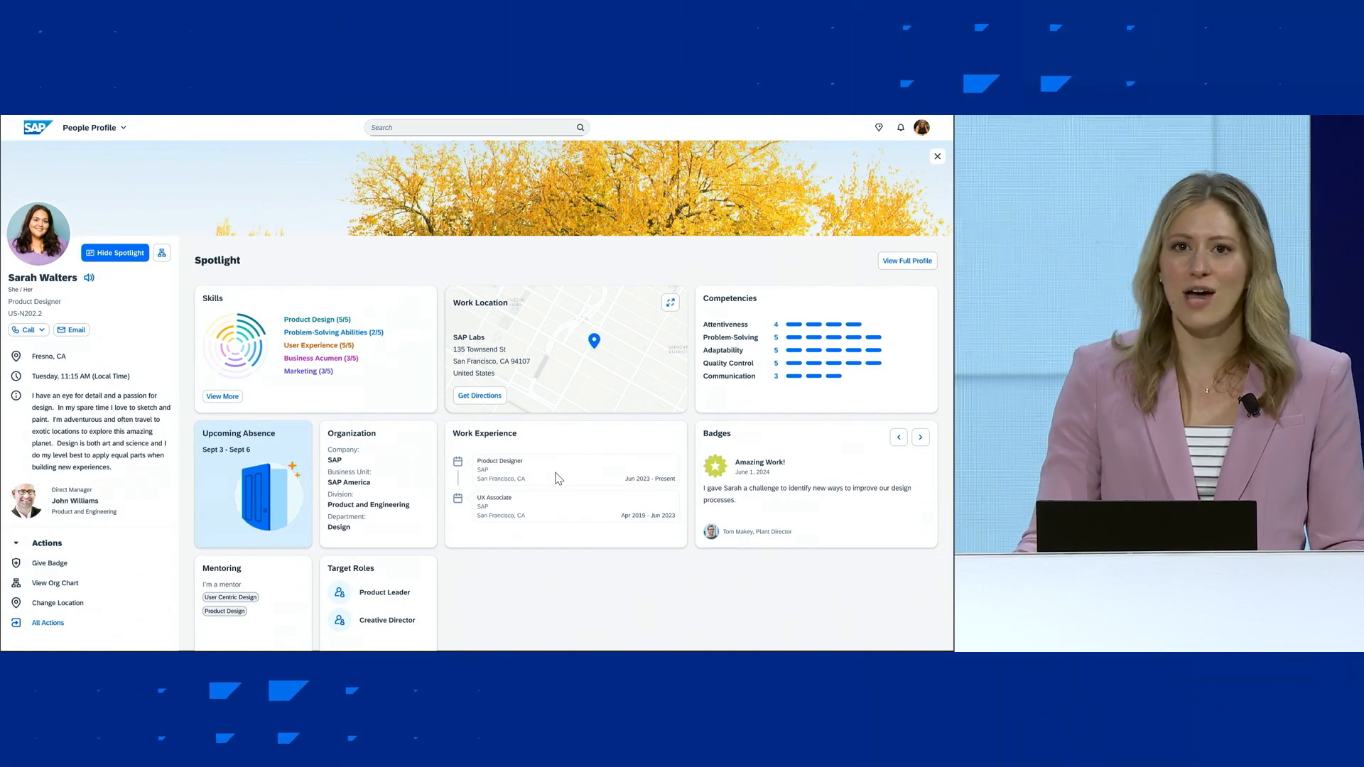
{"action": "mouse_move", "coordinate": [288, 519]}
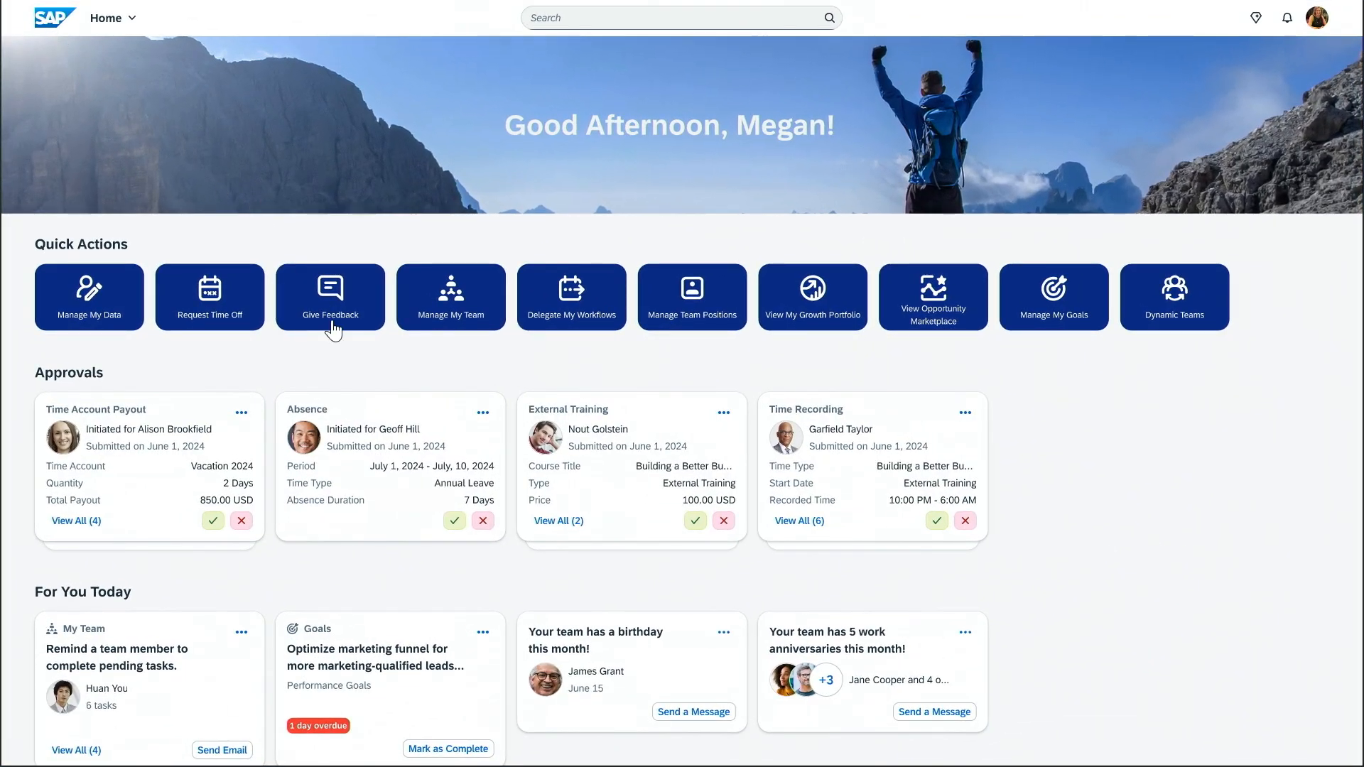
{"action": "left_click", "coordinate": [331, 291]}
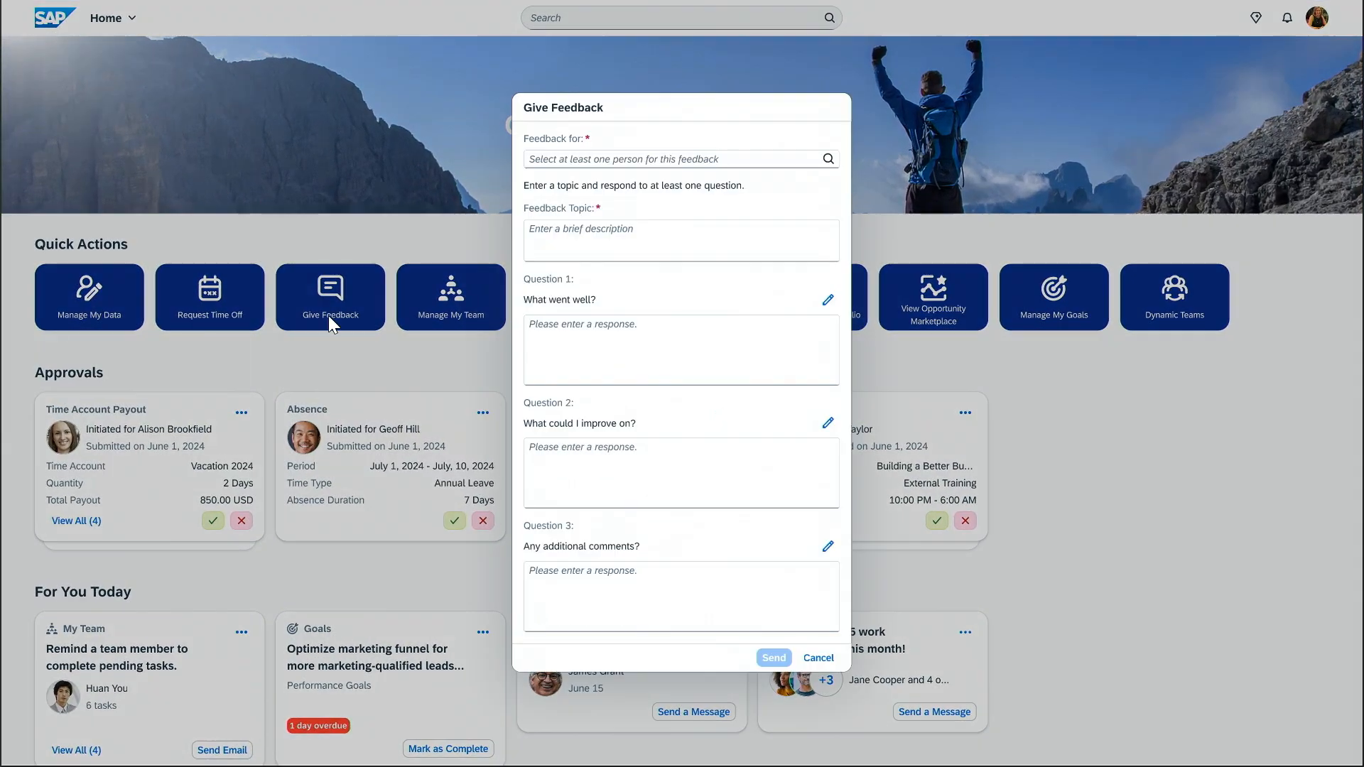
{"action": "type", "text": "J"}
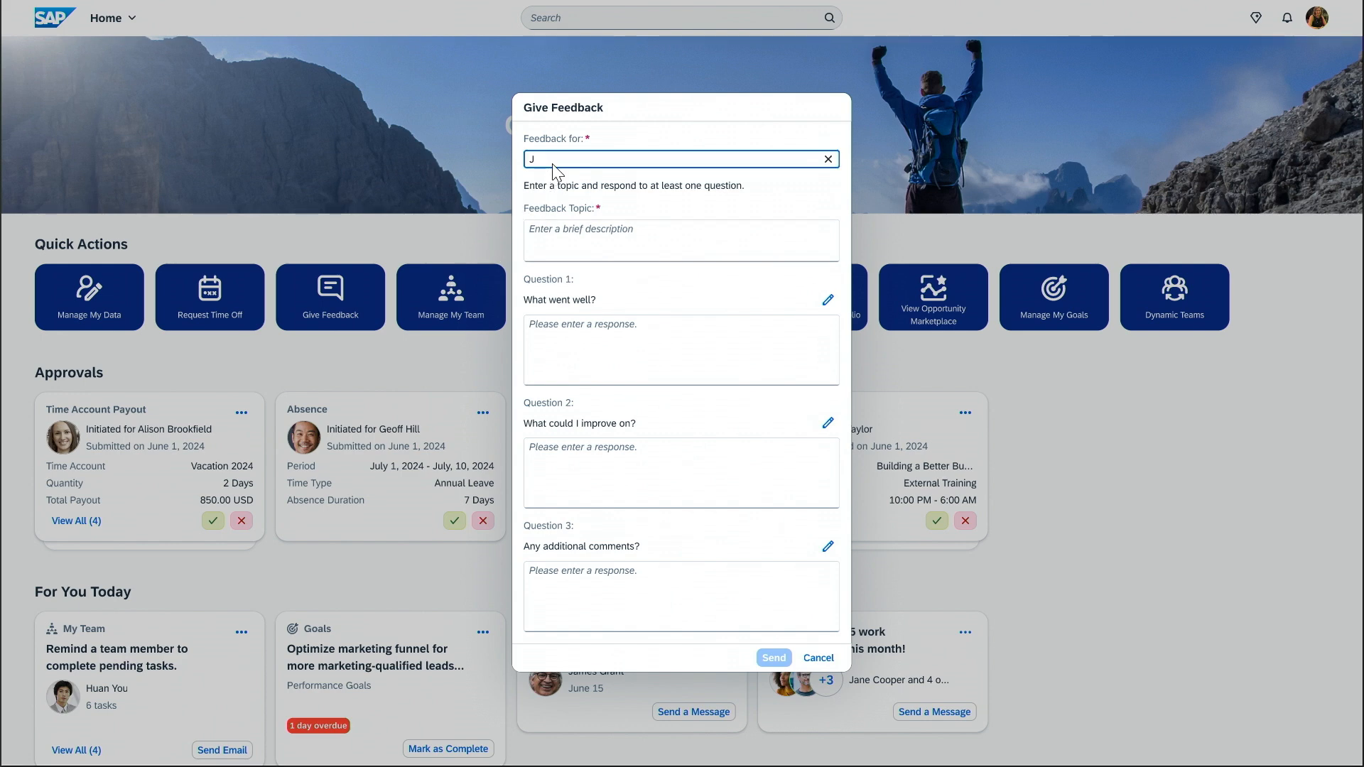
{"action": "type", "text": "ohn W"}
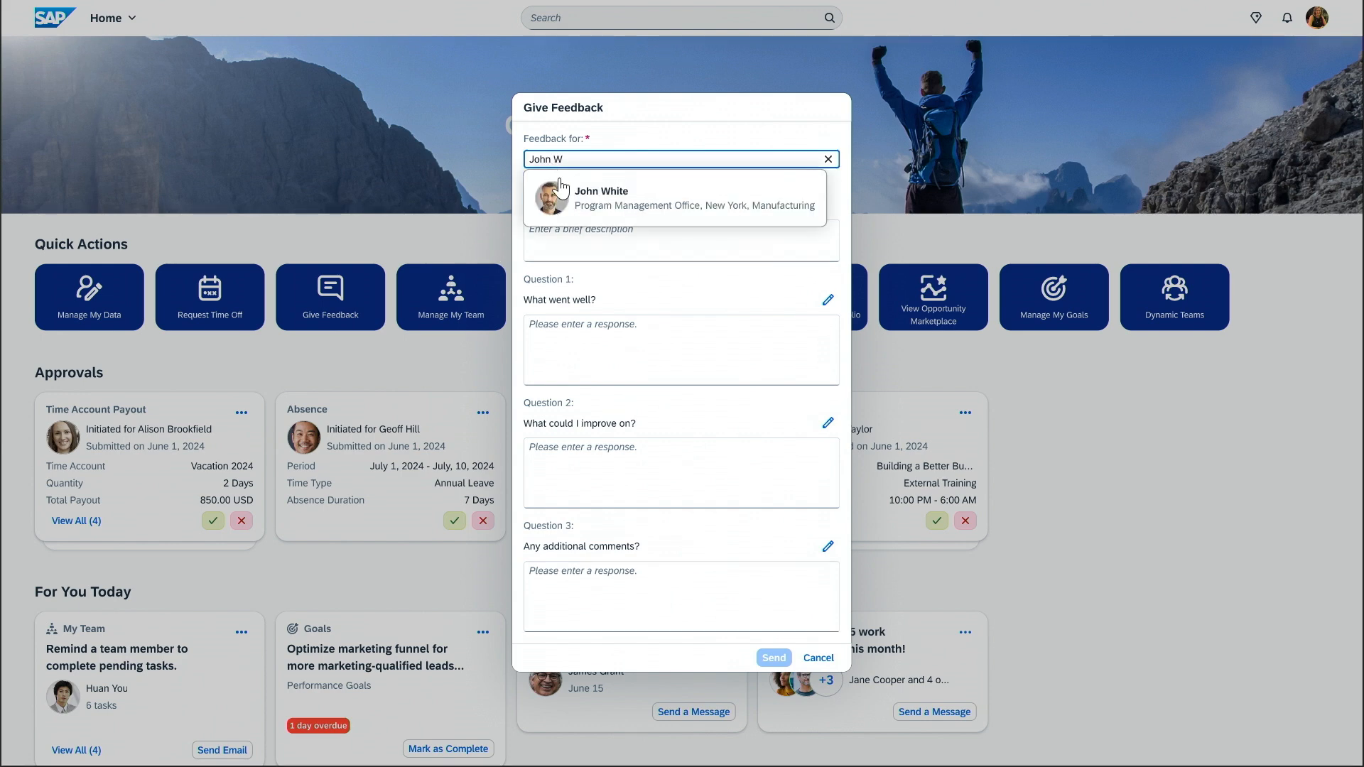
{"action": "left_click", "coordinate": [674, 197]}
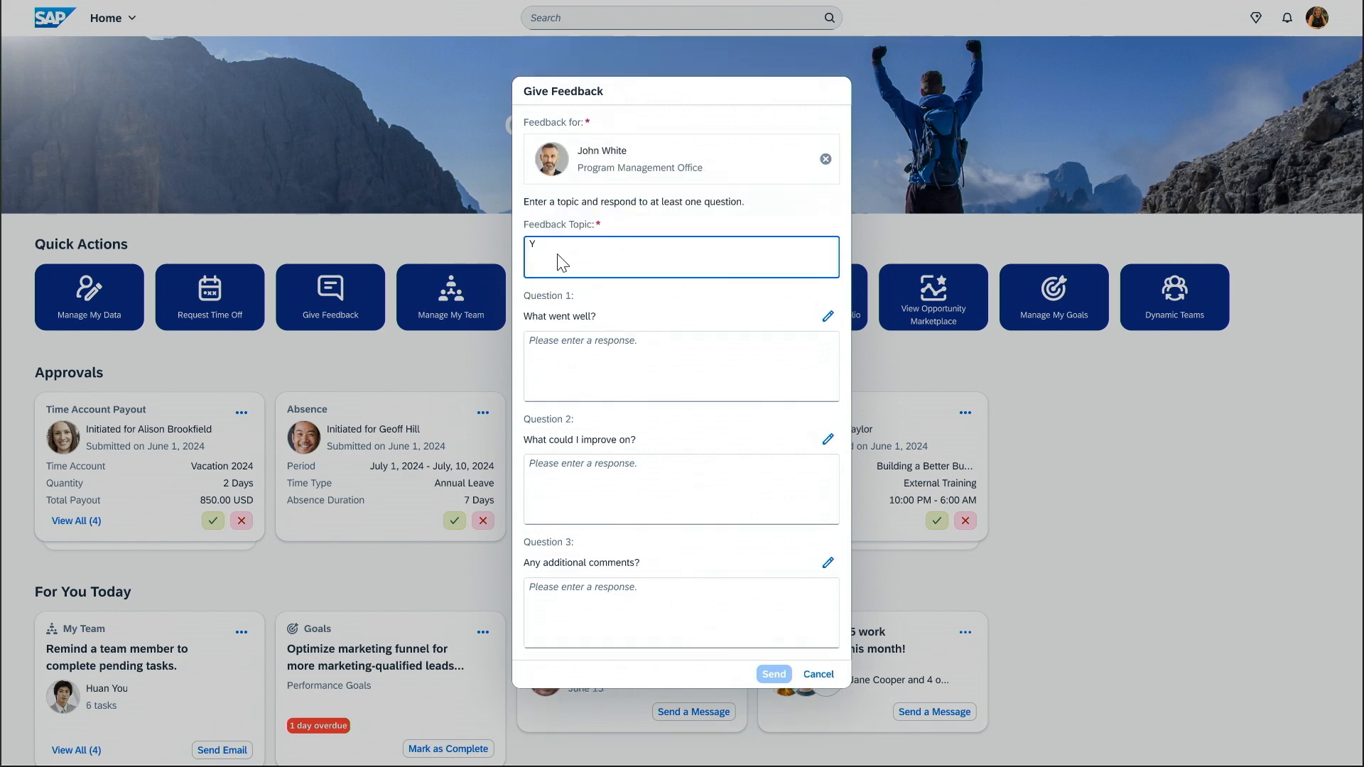
Enter the 4Wheels Project Launch topic, praise for team communication, and 'Be more engaging when presenting'.
{"action": "type", "text": "Your progress on 4Wheels Project Launc"}
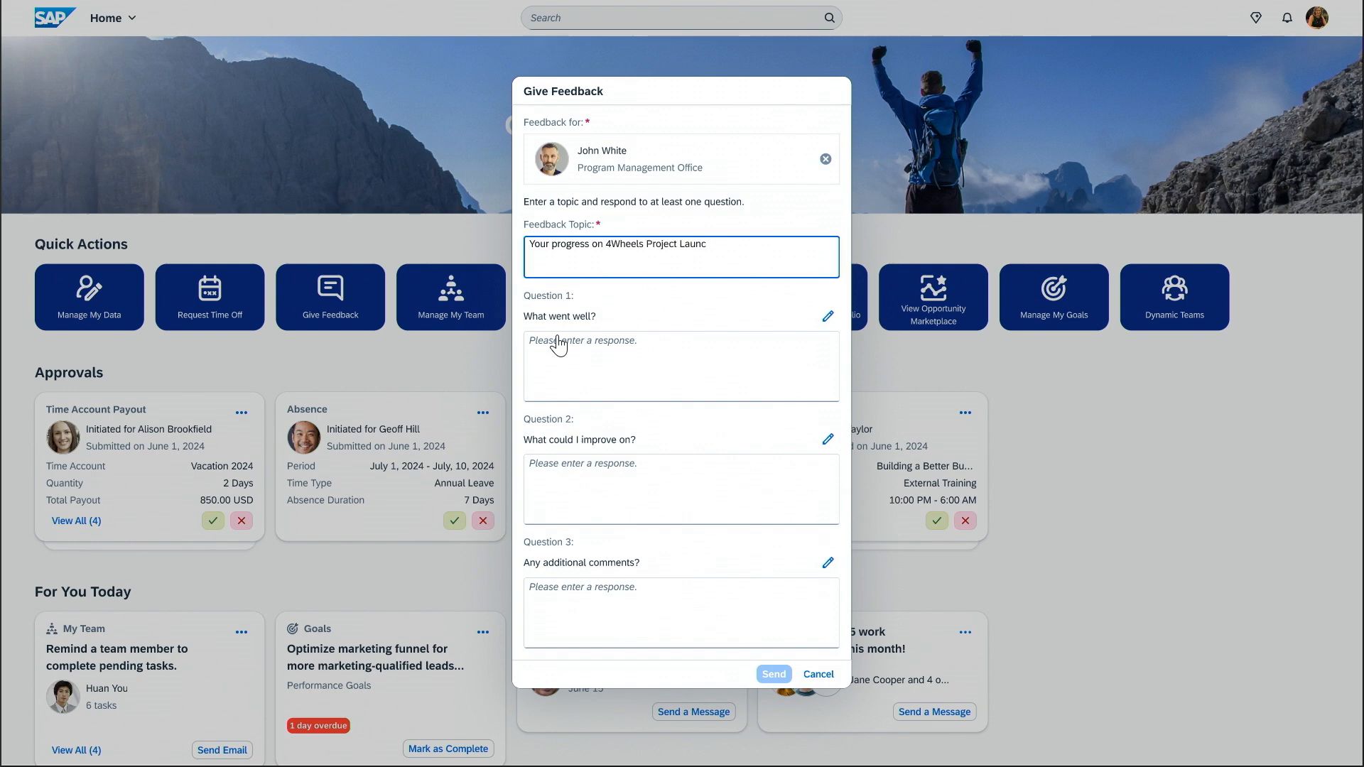
{"action": "type", "text": "You comm"}
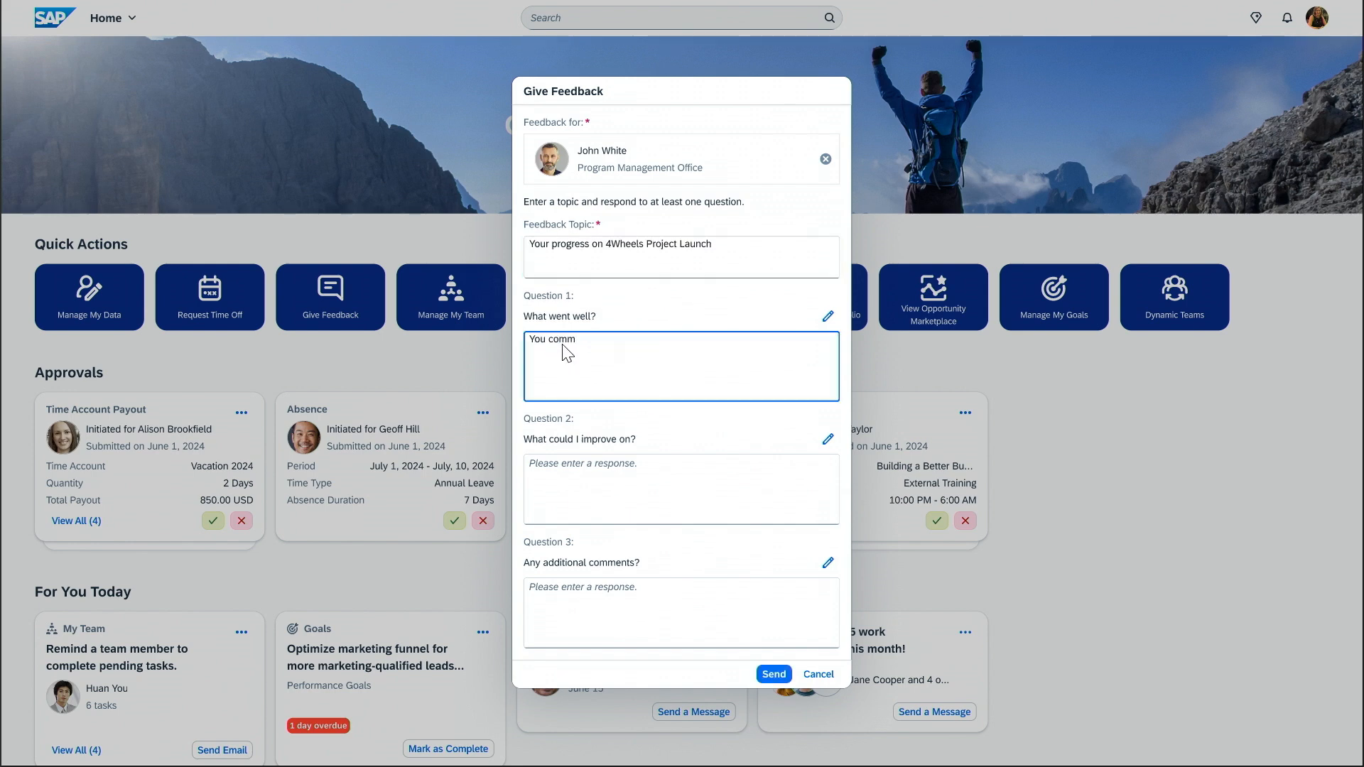
{"action": "type", "text": "unicate well with the team and are enthusiastic about the product offe"}
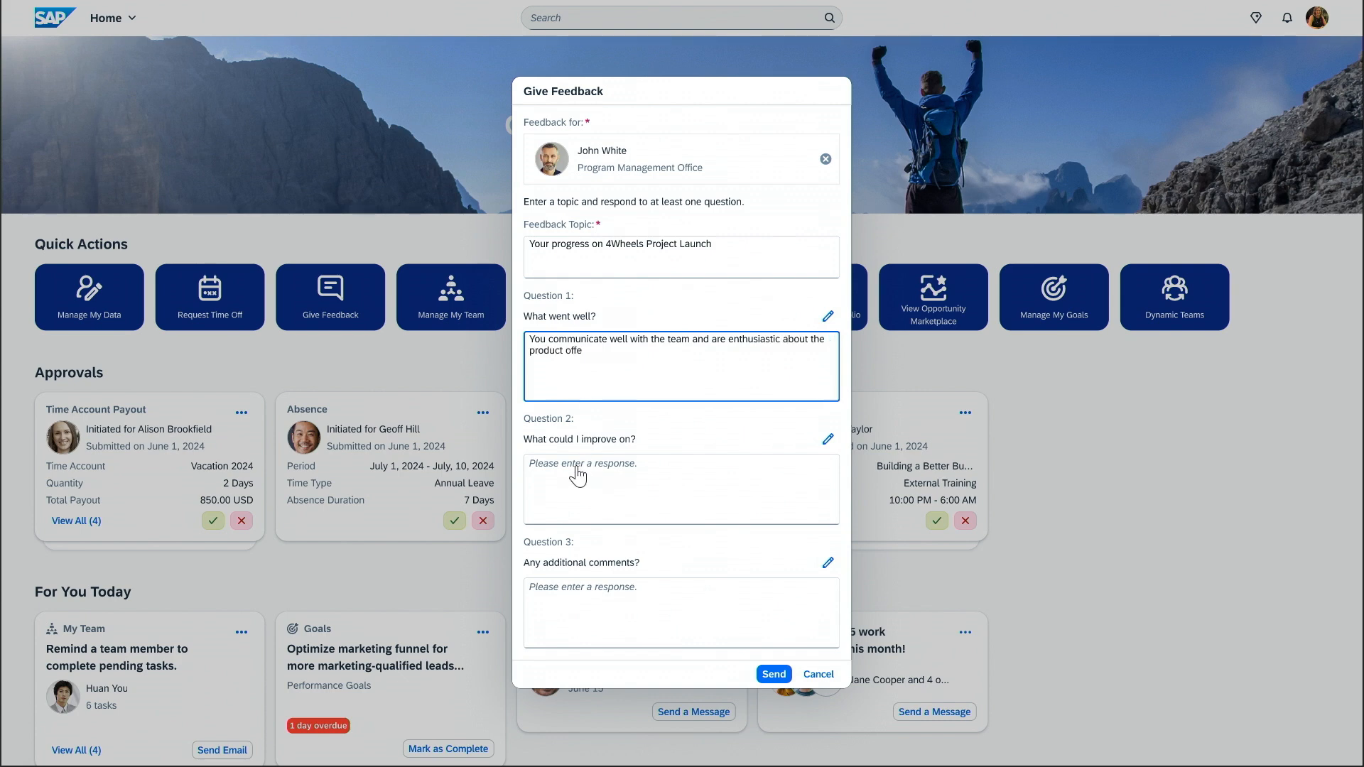
{"action": "type", "text": "ring"}
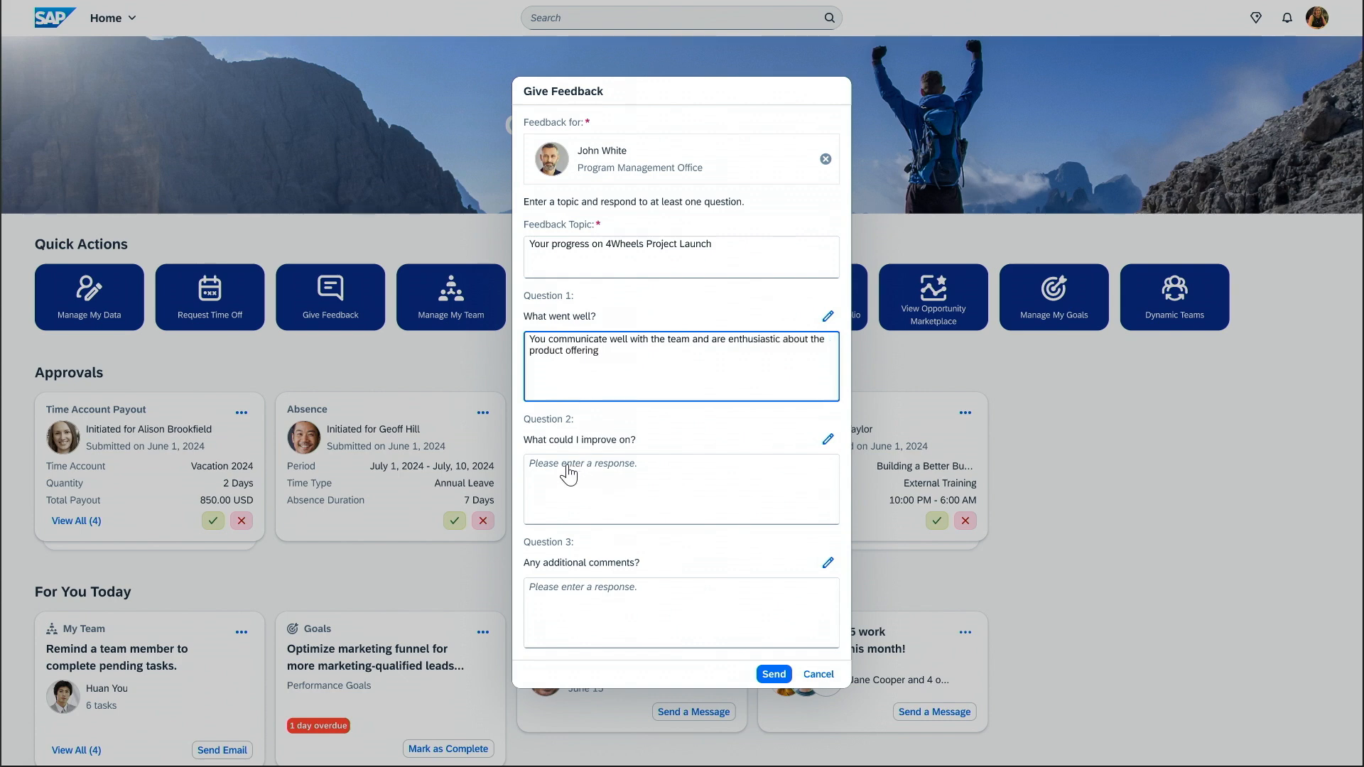
{"action": "type", "text": "Be more engaging when pres"}
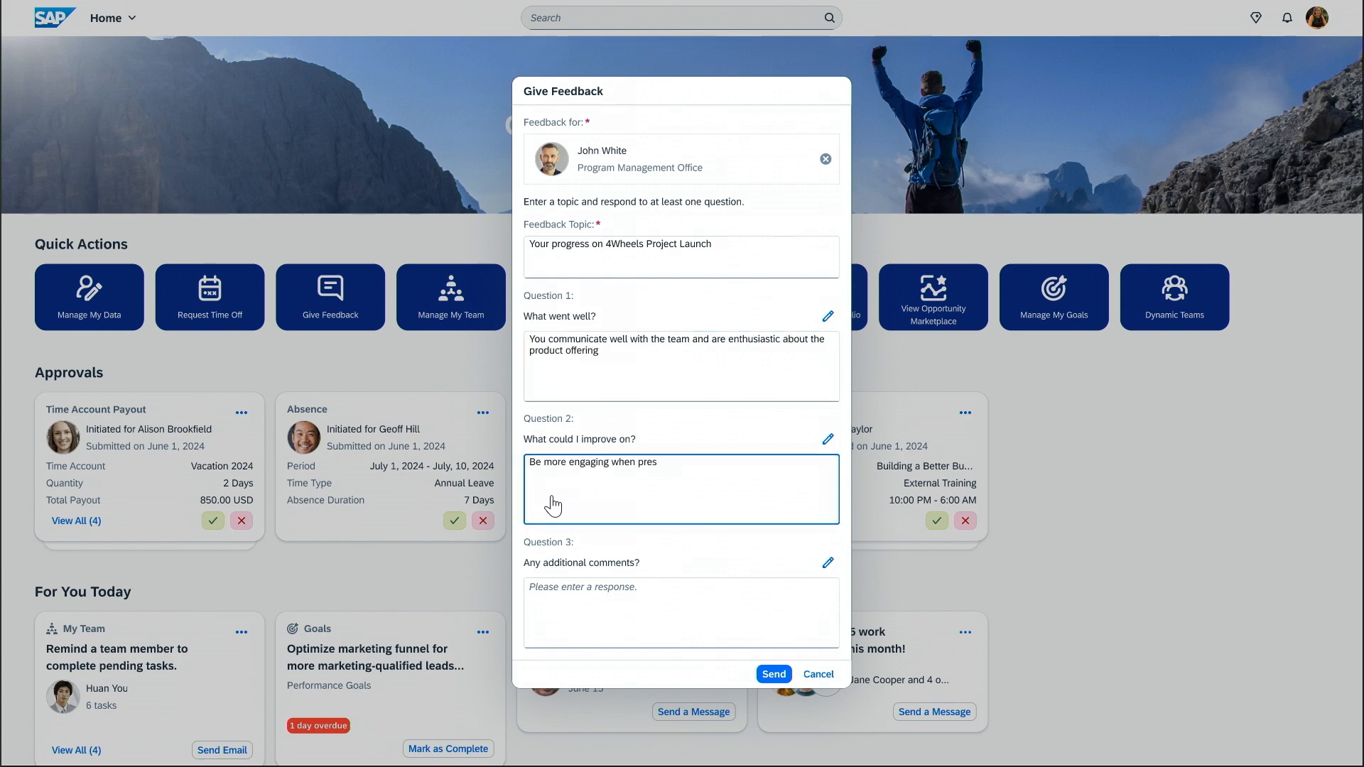
{"action": "type", "text": "enting"}
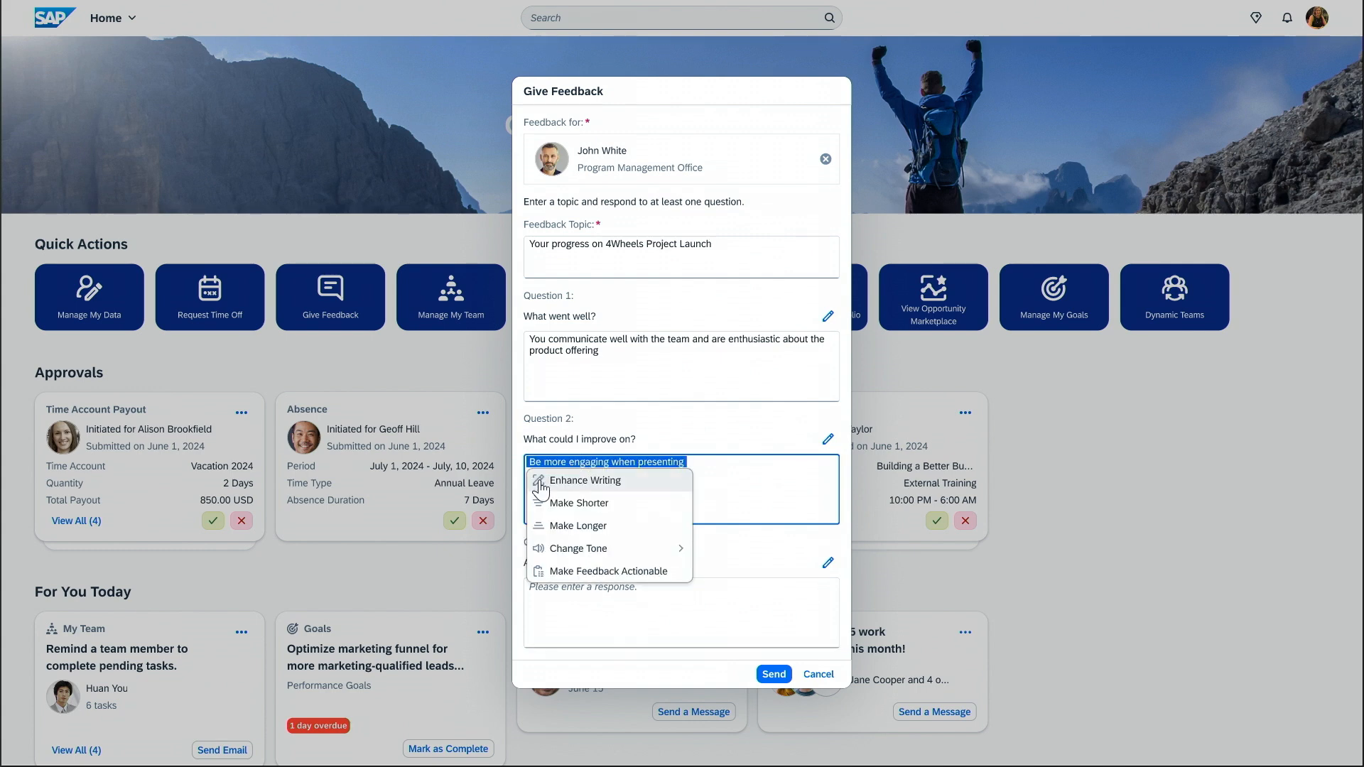
{"action": "mouse_move", "coordinate": [554, 579]}
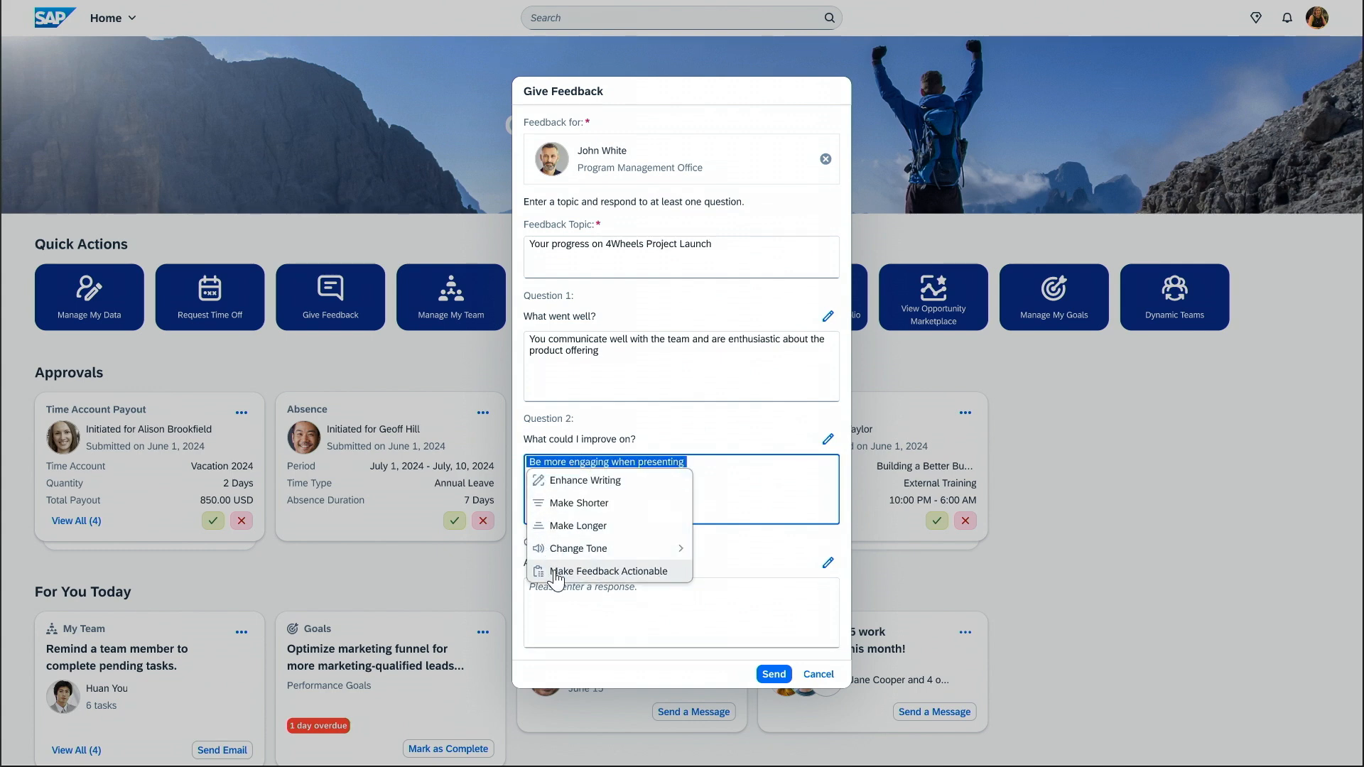
Rewrite the improvement note with Make Feedback Actionable, apply it and send the feedback.
{"action": "left_click", "coordinate": [609, 570]}
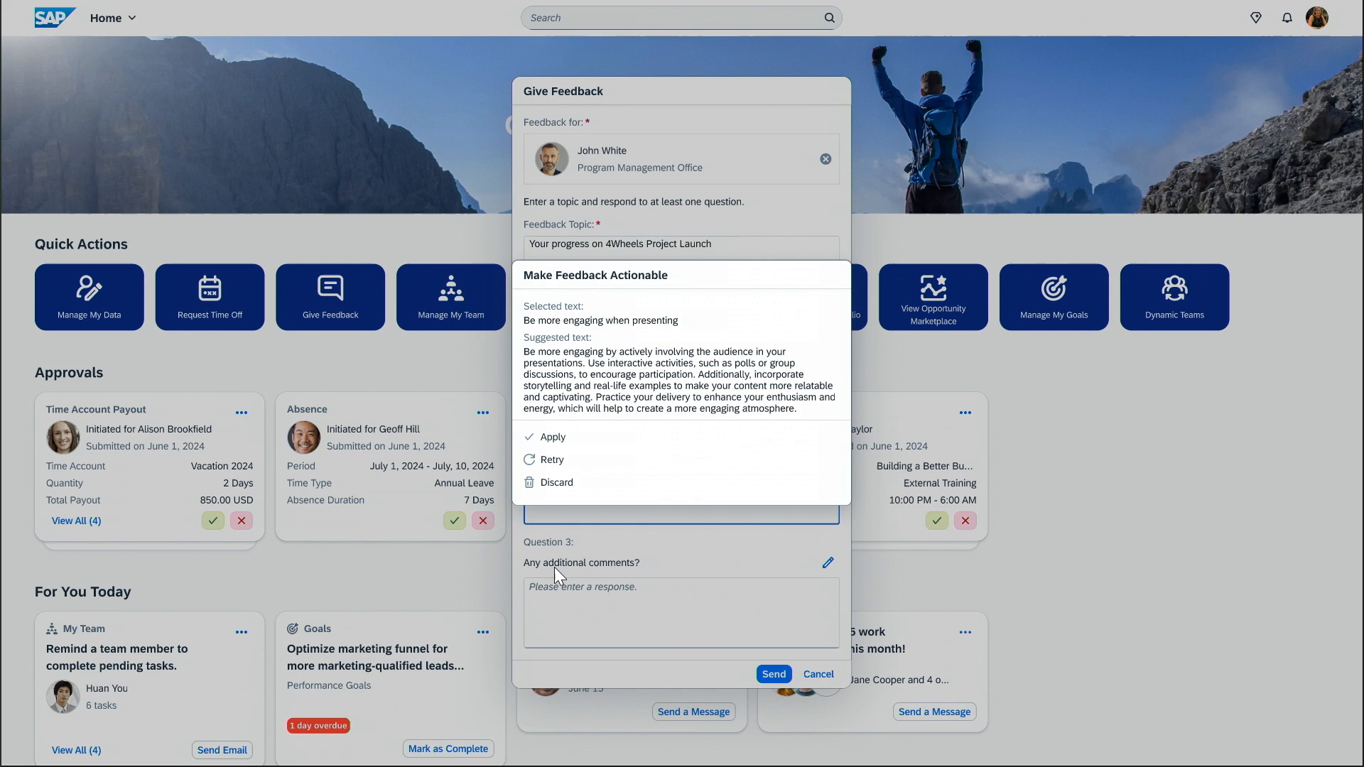
{"action": "left_click", "coordinate": [553, 437]}
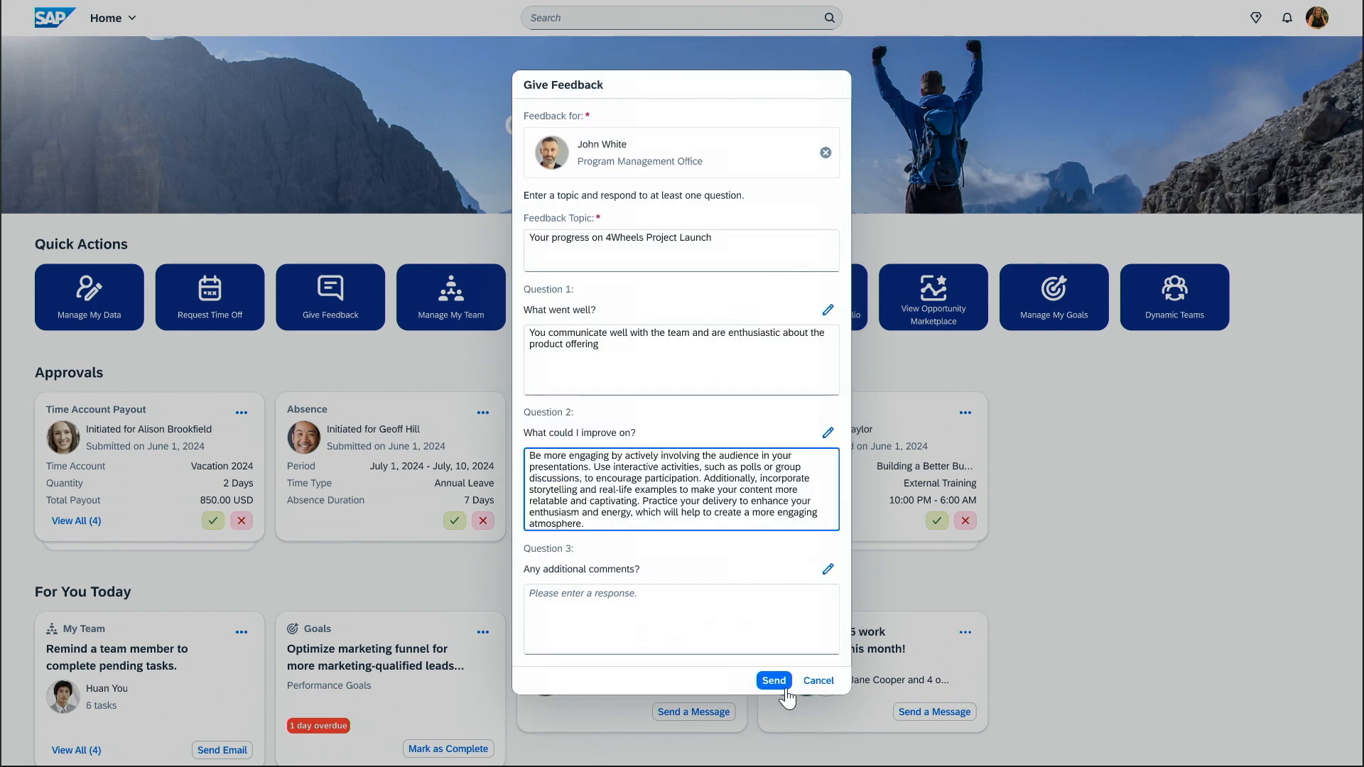
{"action": "left_click", "coordinate": [773, 680]}
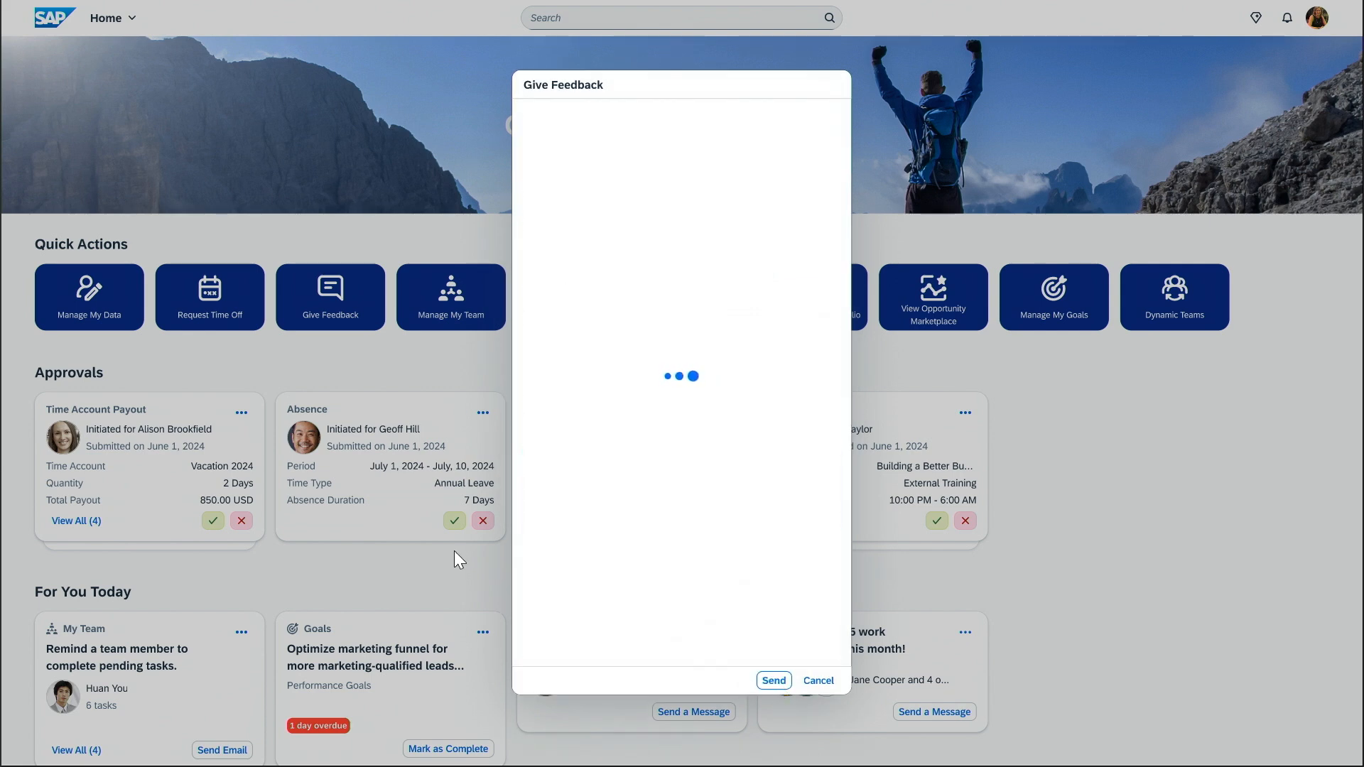
Confirm the feedback submission.
{"action": "left_click", "coordinate": [816, 680]}
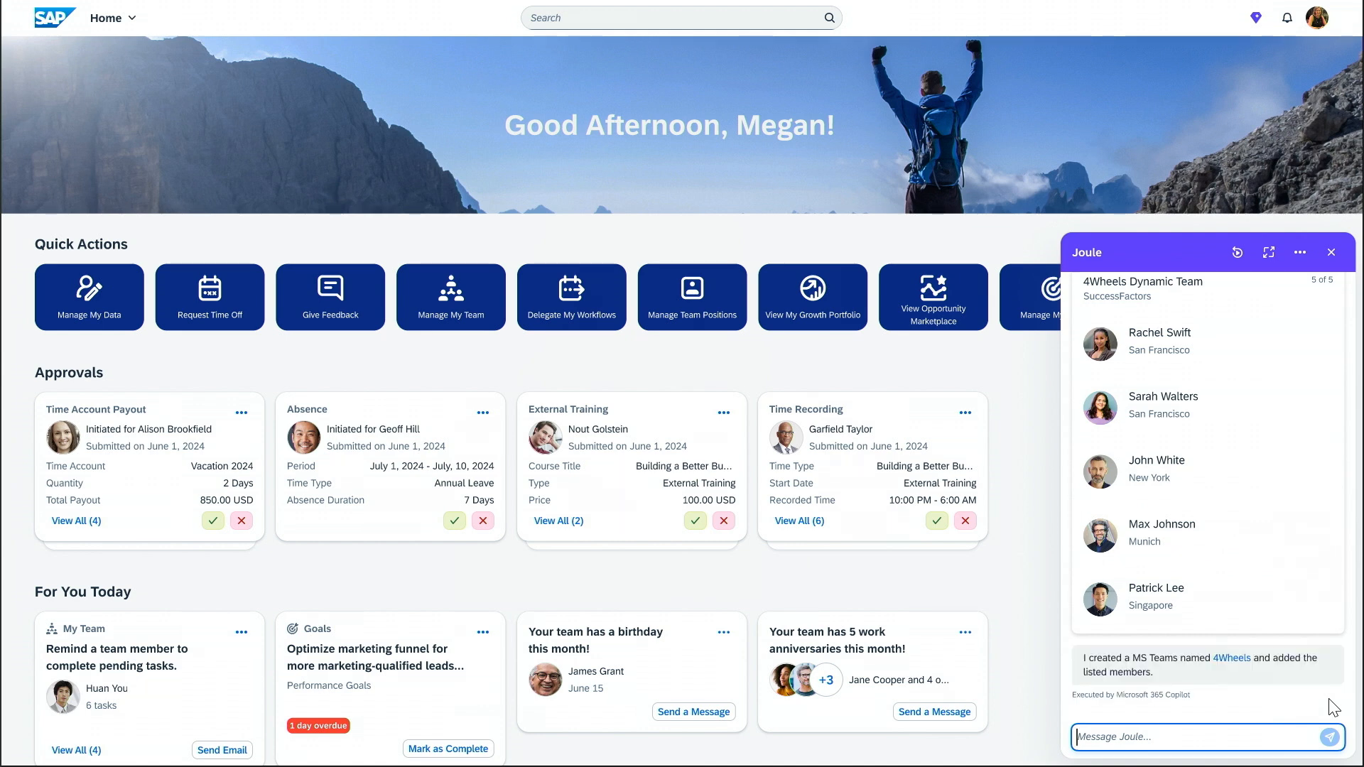
{"action": "mouse_move", "coordinate": [1155, 751]}
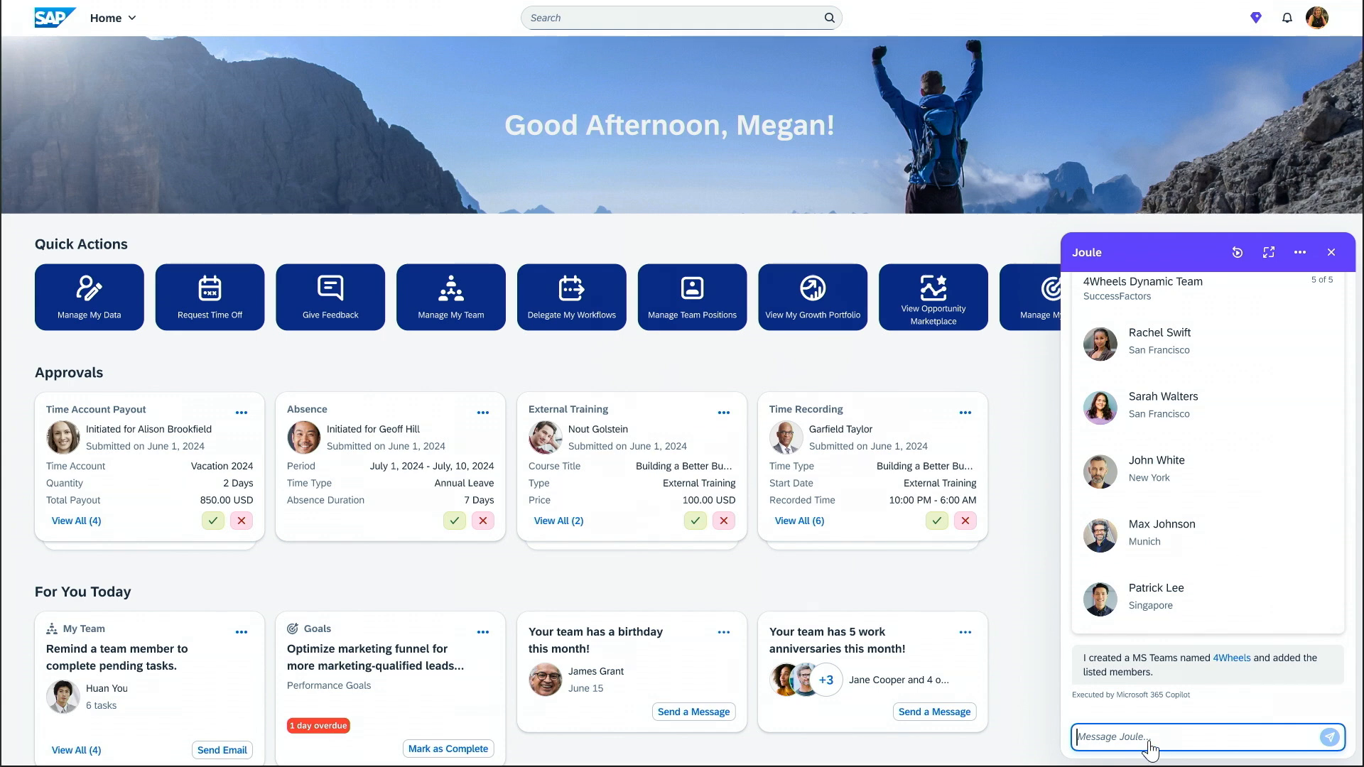
Ask Joule 'What is my daily allowance in San Francisco?' and expand its source documents.
{"action": "type", "text": "What is my daily allowance"}
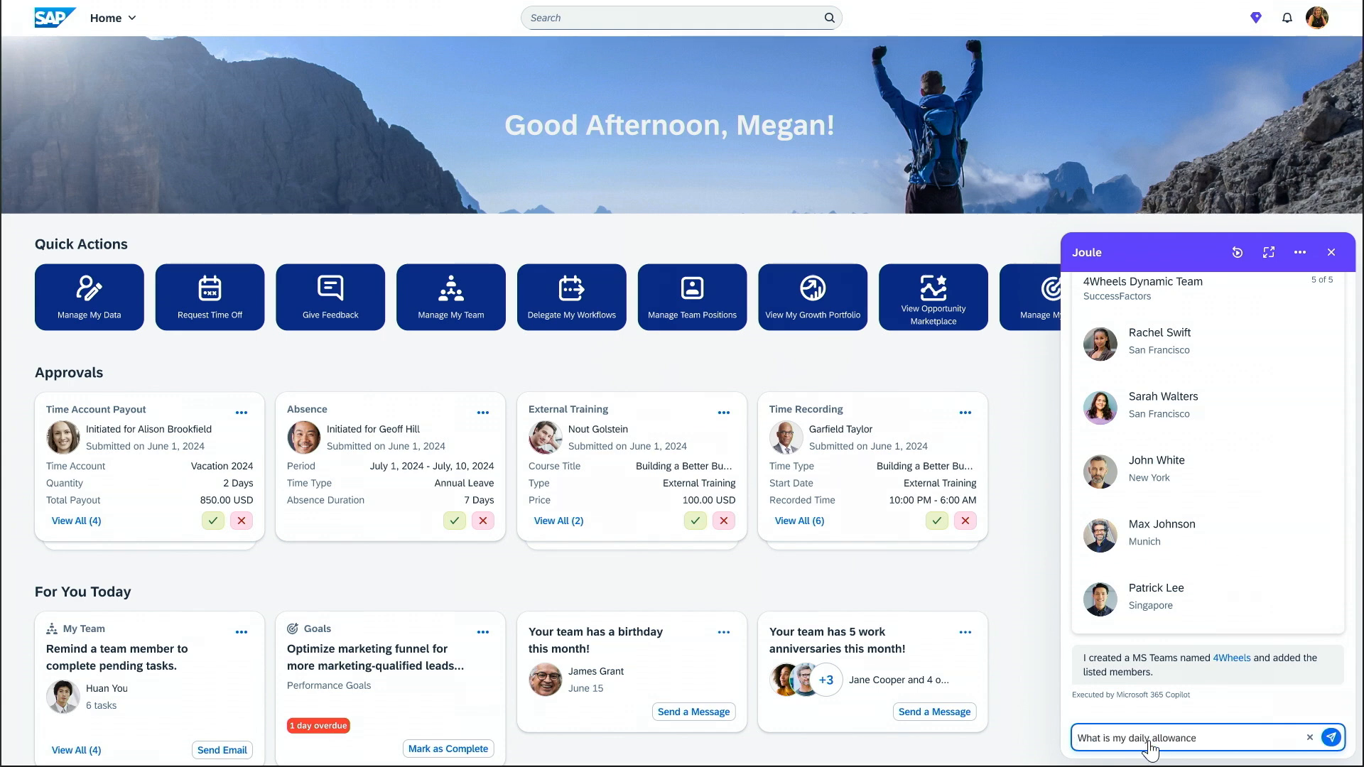
{"action": "type", "text": "in San Francisco?"}
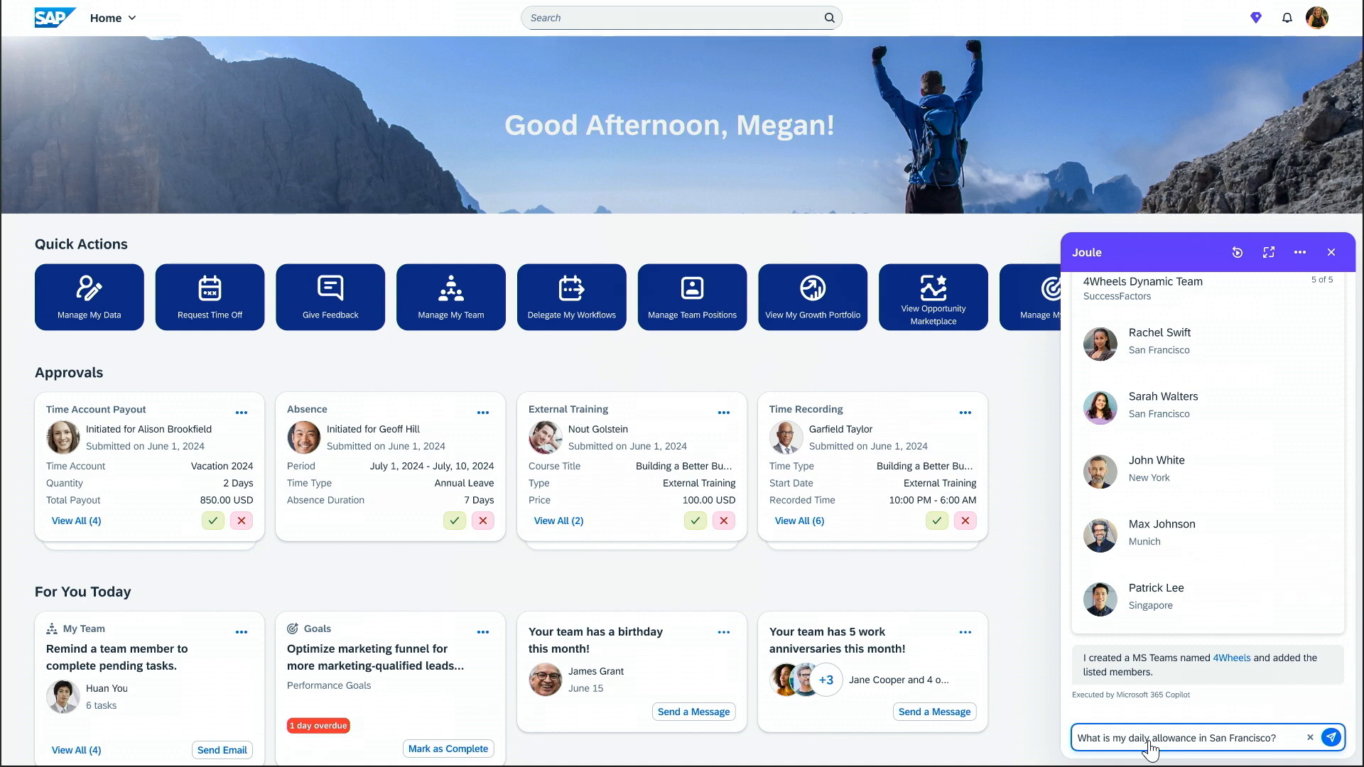
{"action": "mouse_move", "coordinate": [1347, 720]}
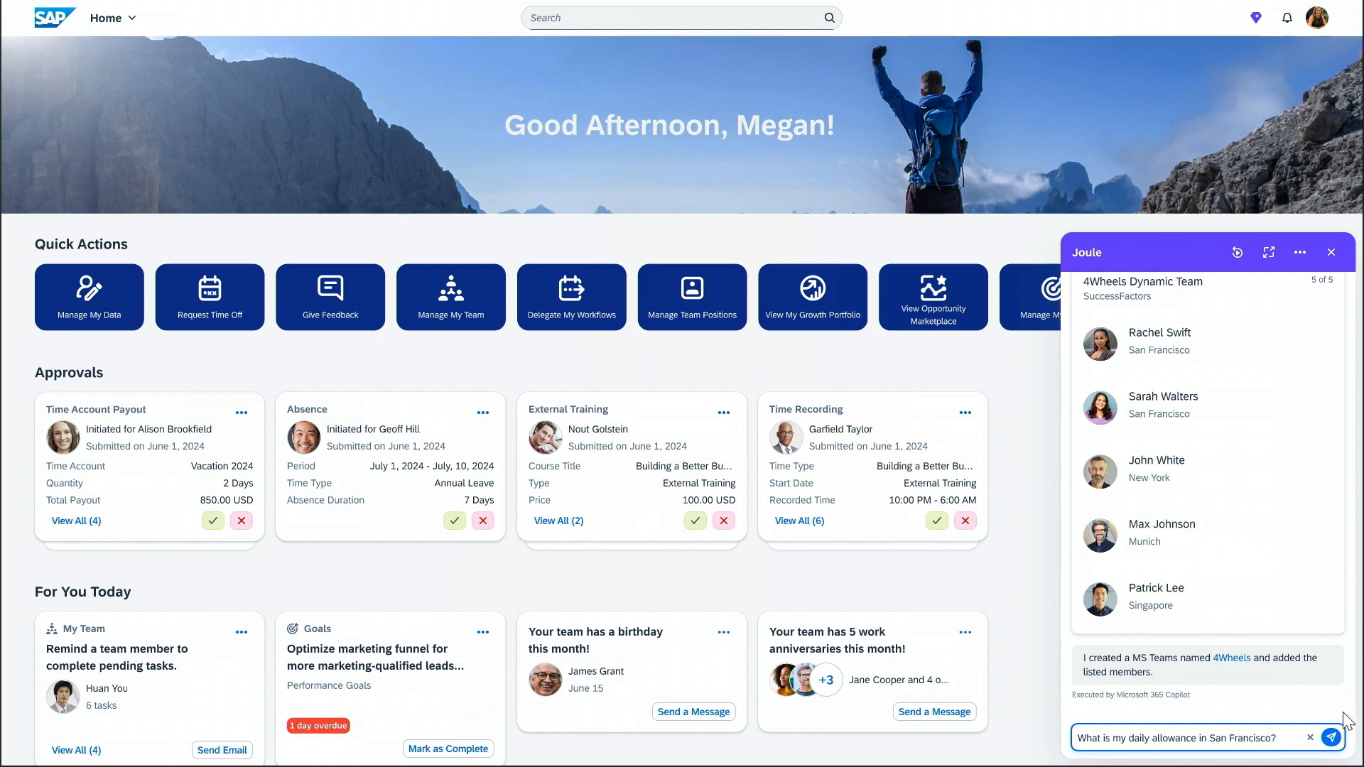
{"action": "left_click", "coordinate": [1330, 737]}
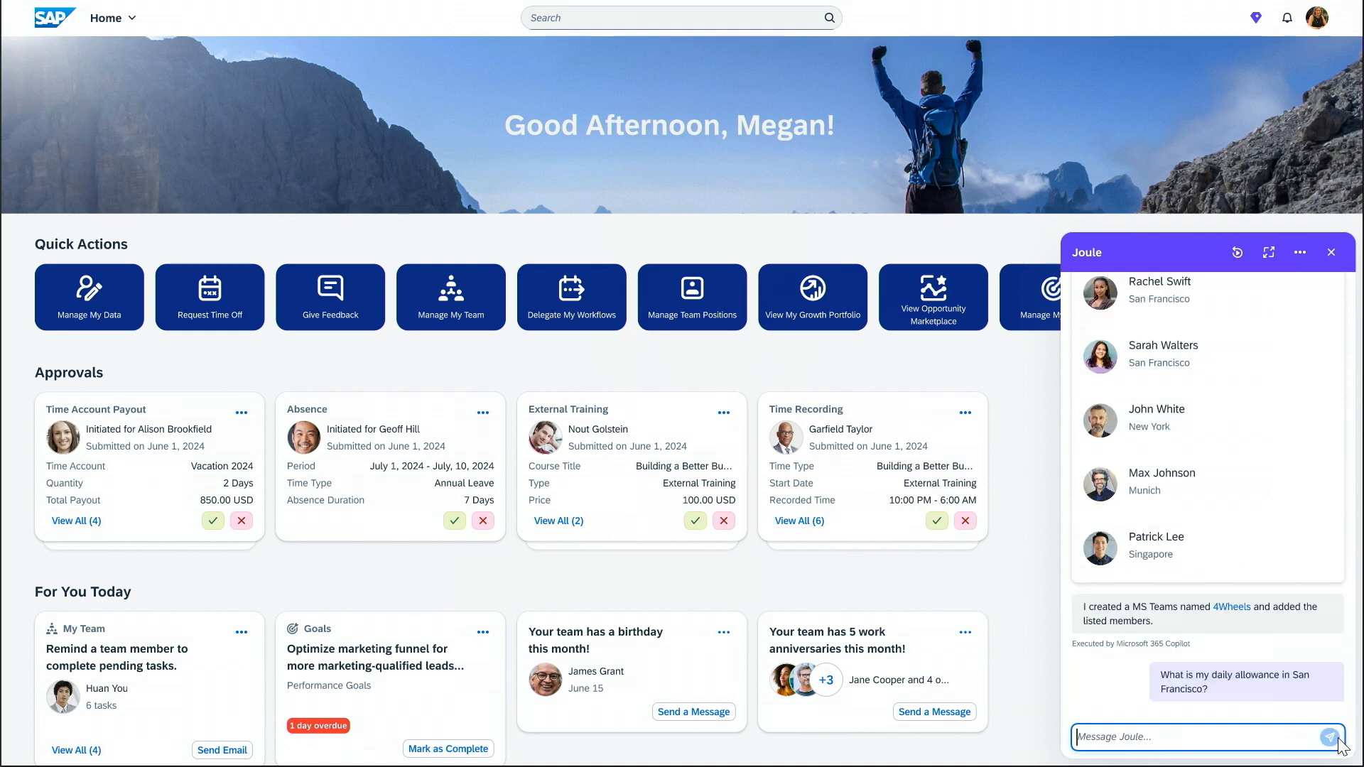
{"action": "left_click", "coordinate": [1334, 737]}
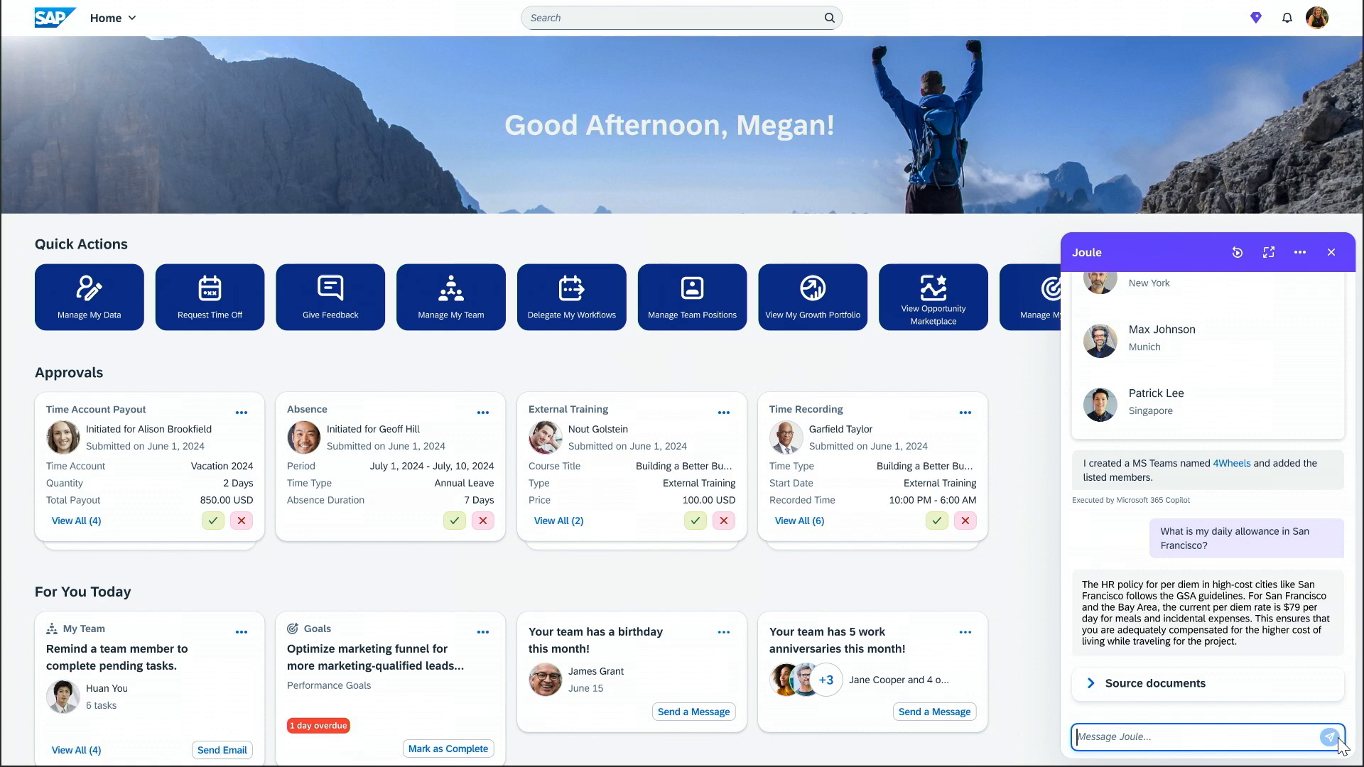
{"action": "mouse_move", "coordinate": [1089, 722]}
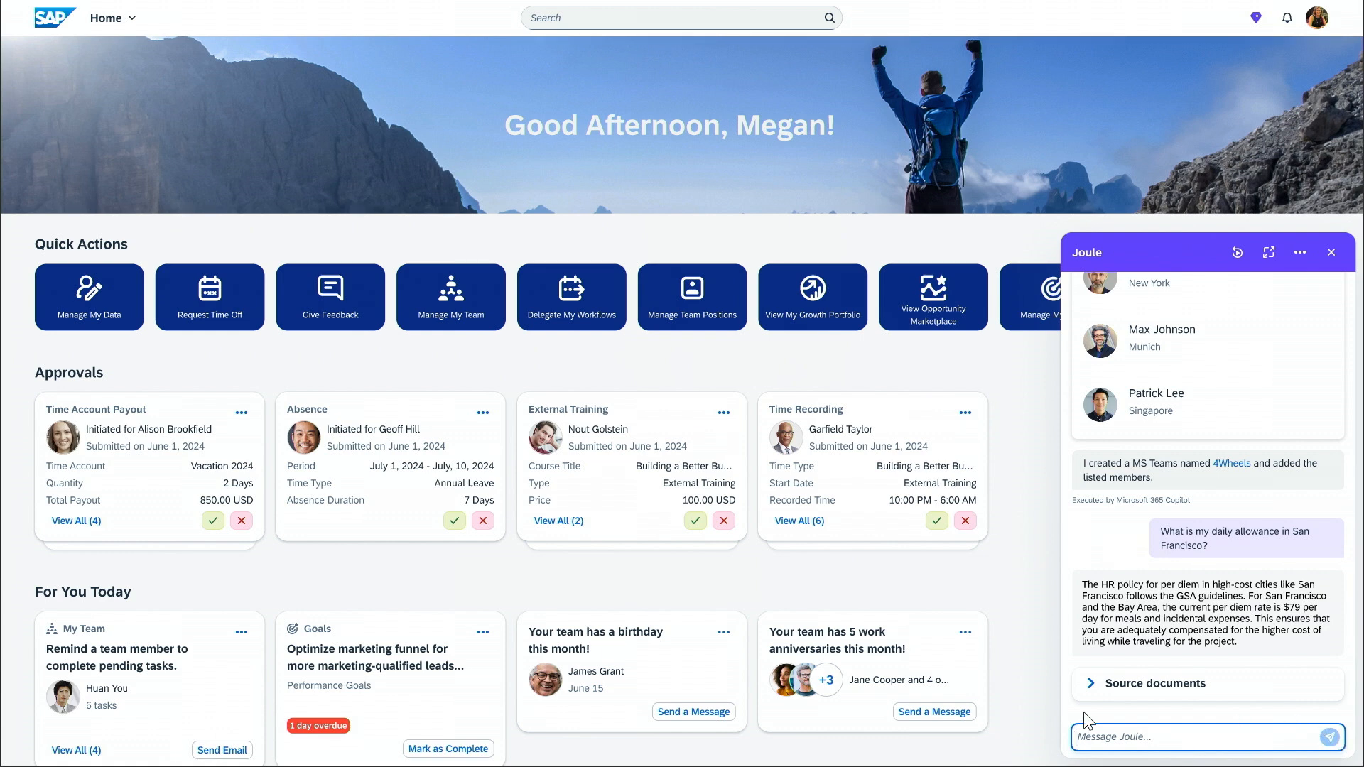
{"action": "left_click", "coordinate": [1157, 683]}
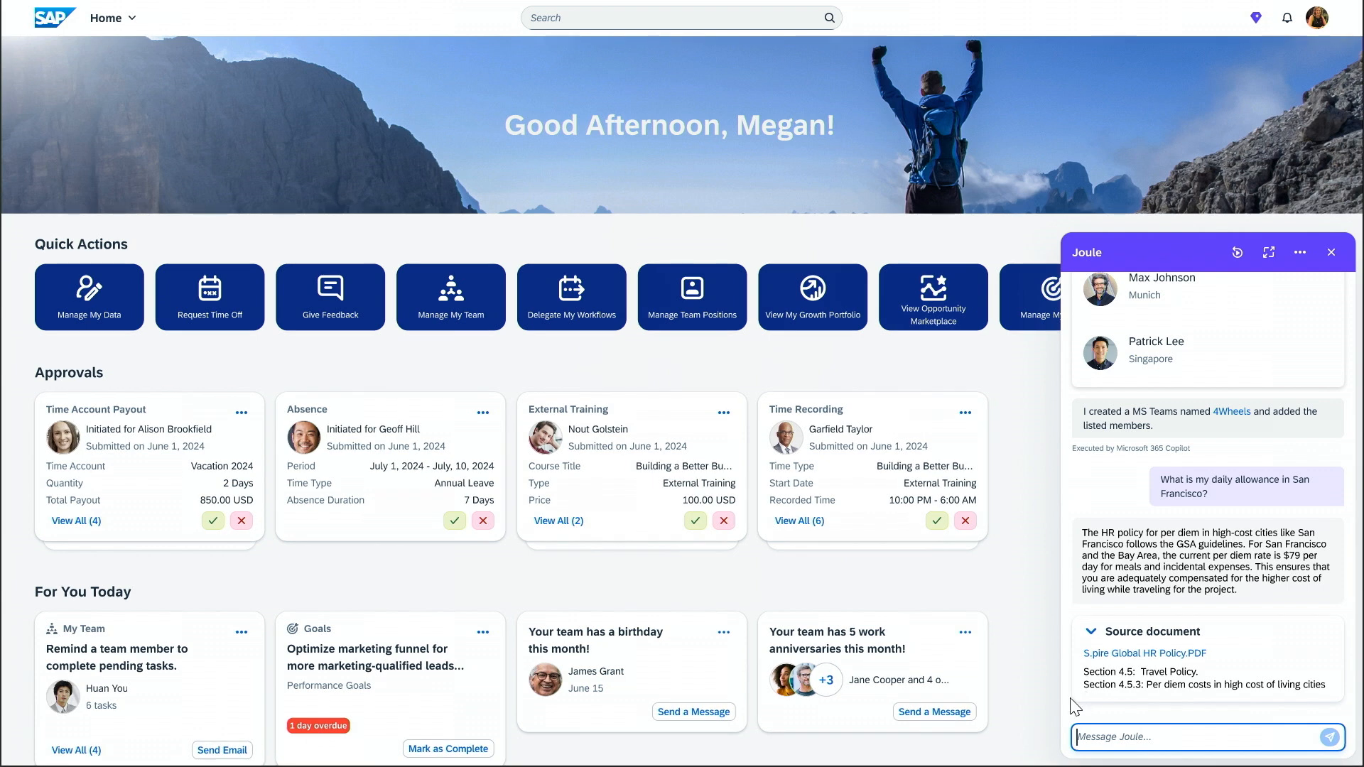
{"action": "mouse_move", "coordinate": [1055, 729]}
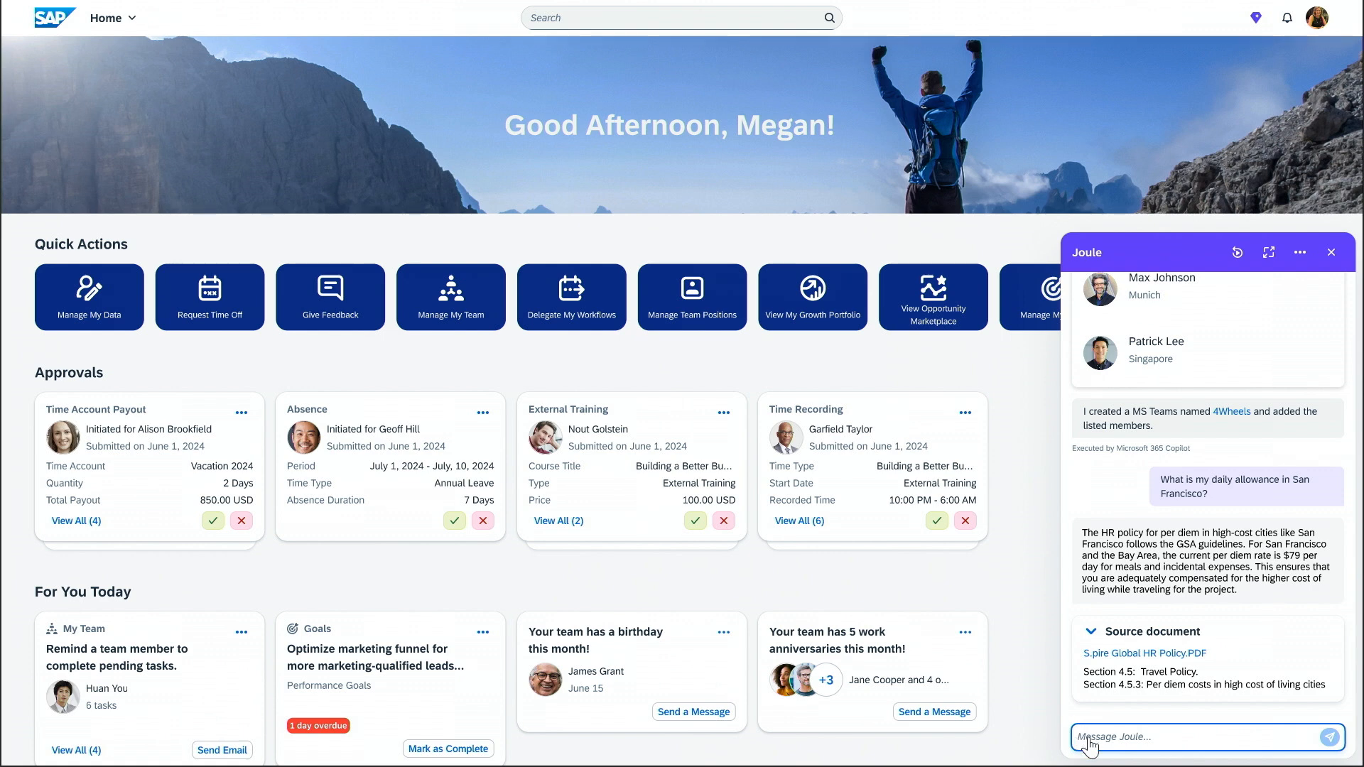
Ask Joule to identify 4 days in August for the offsite and send a calendar blocker.
{"action": "type", "text": "Identif"}
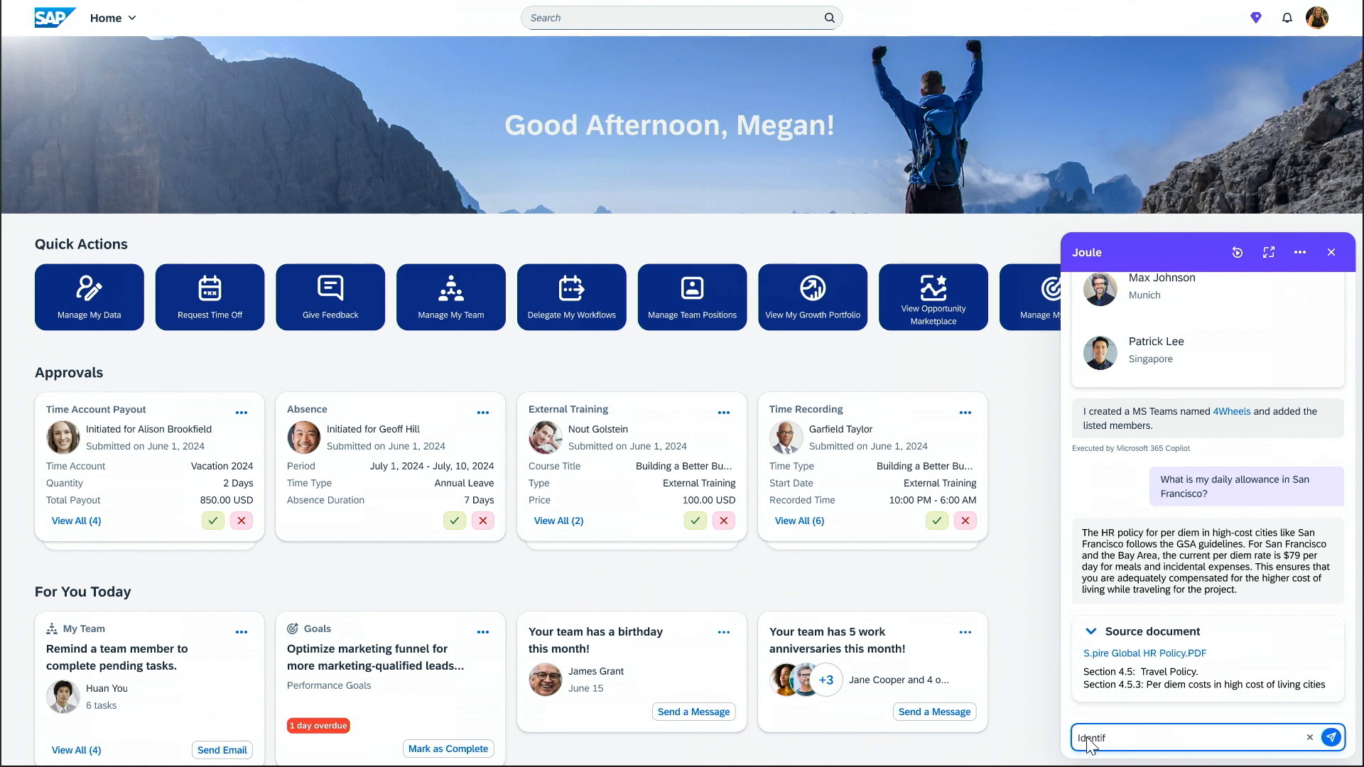
{"action": "type", "text": "Identify 4 days in August when the entire team is"}
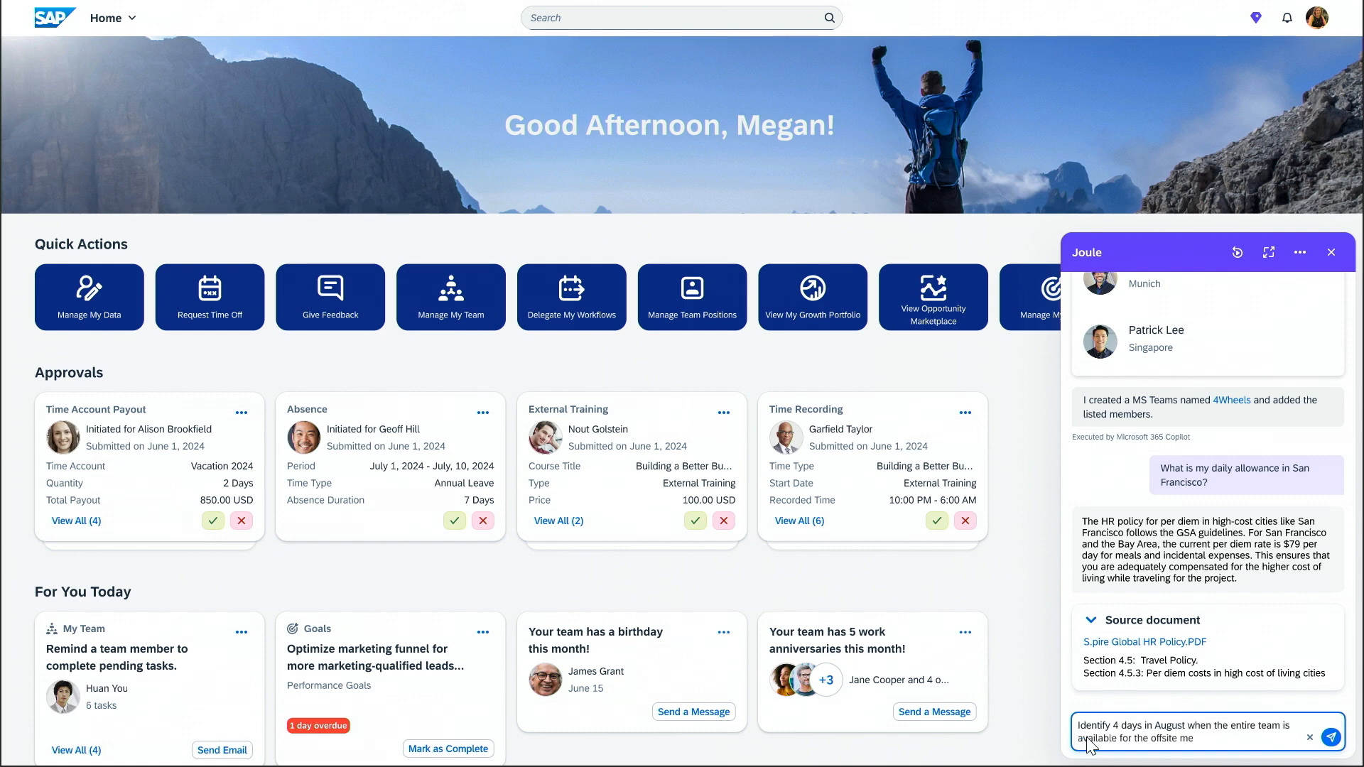
{"action": "type", "text": "eting and send a calendar blocker with the title \"4Wheels - Offsite\"."}
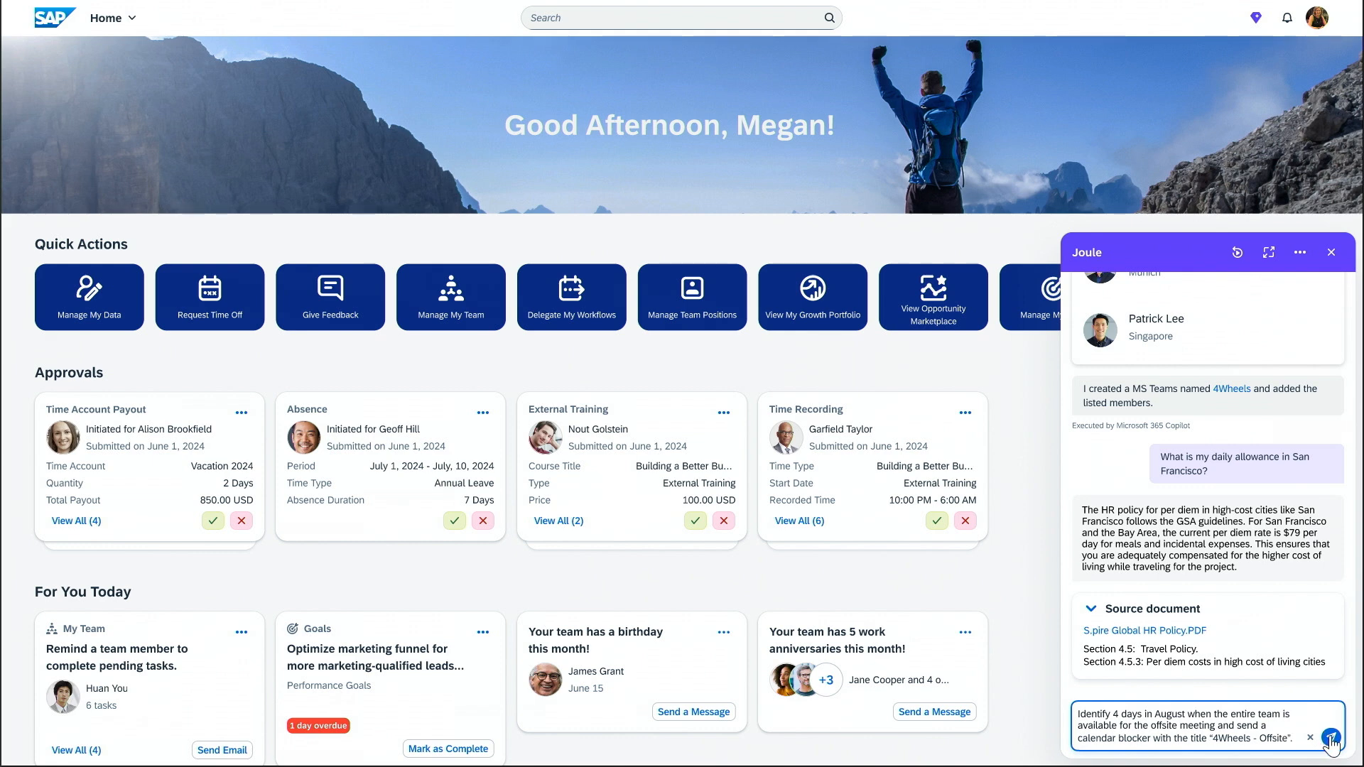
{"action": "left_click", "coordinate": [1332, 741]}
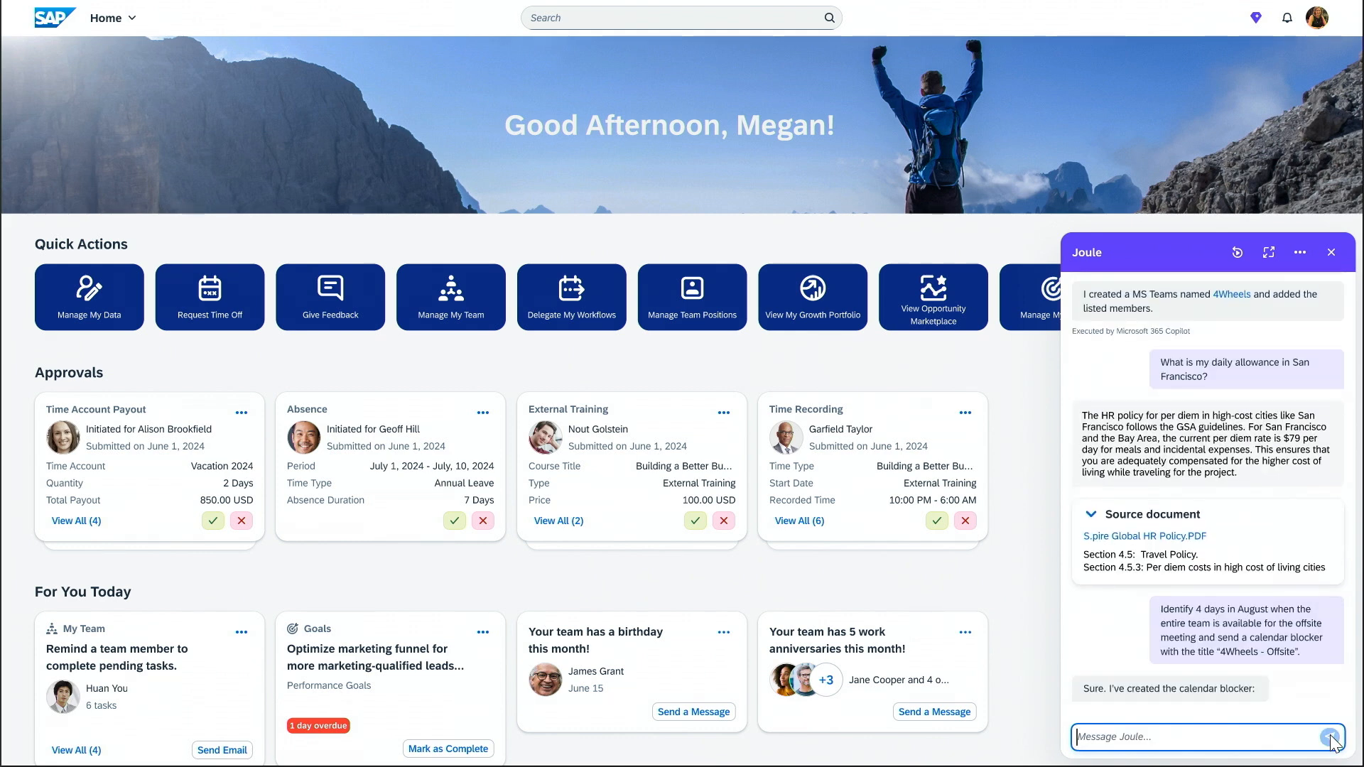
{"action": "scroll", "scroll_direction": "down", "scroll_amount": 3}
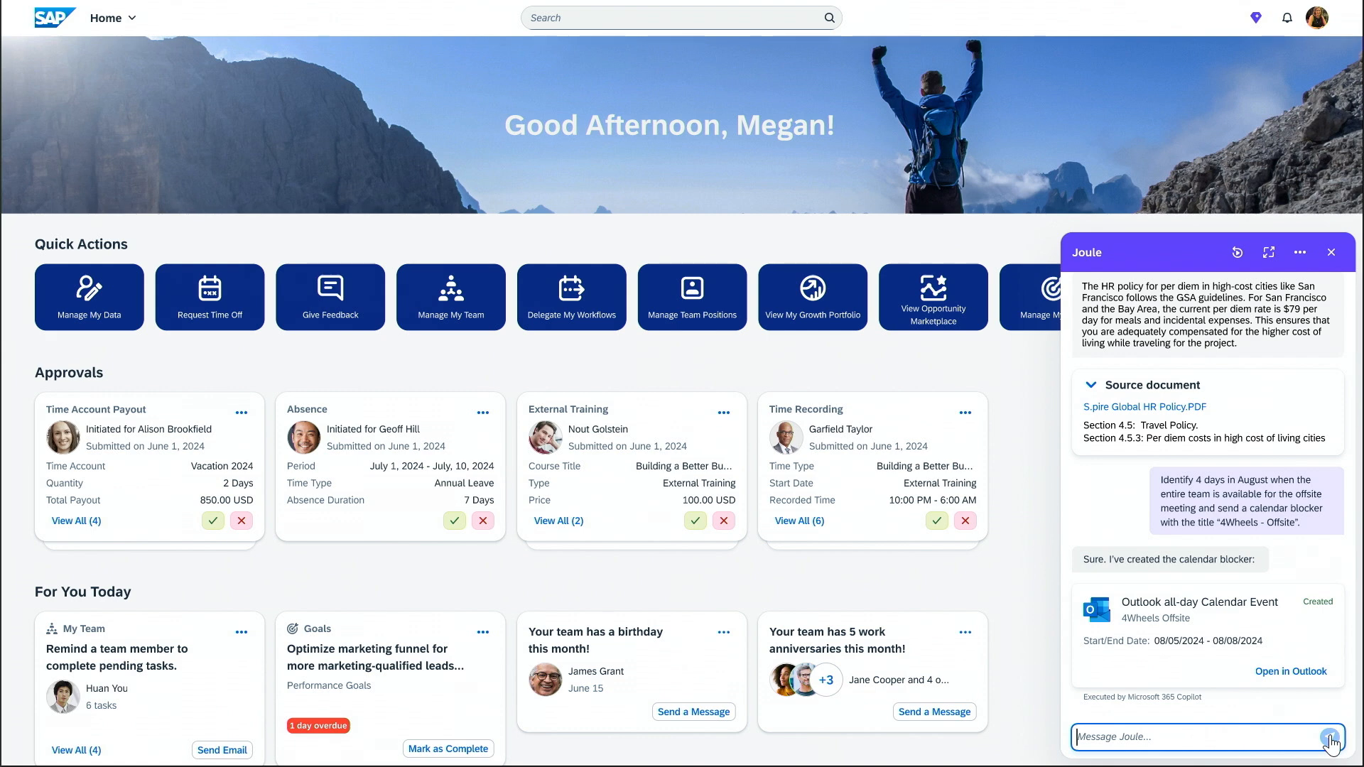
{"action": "mouse_move", "coordinate": [1135, 739]}
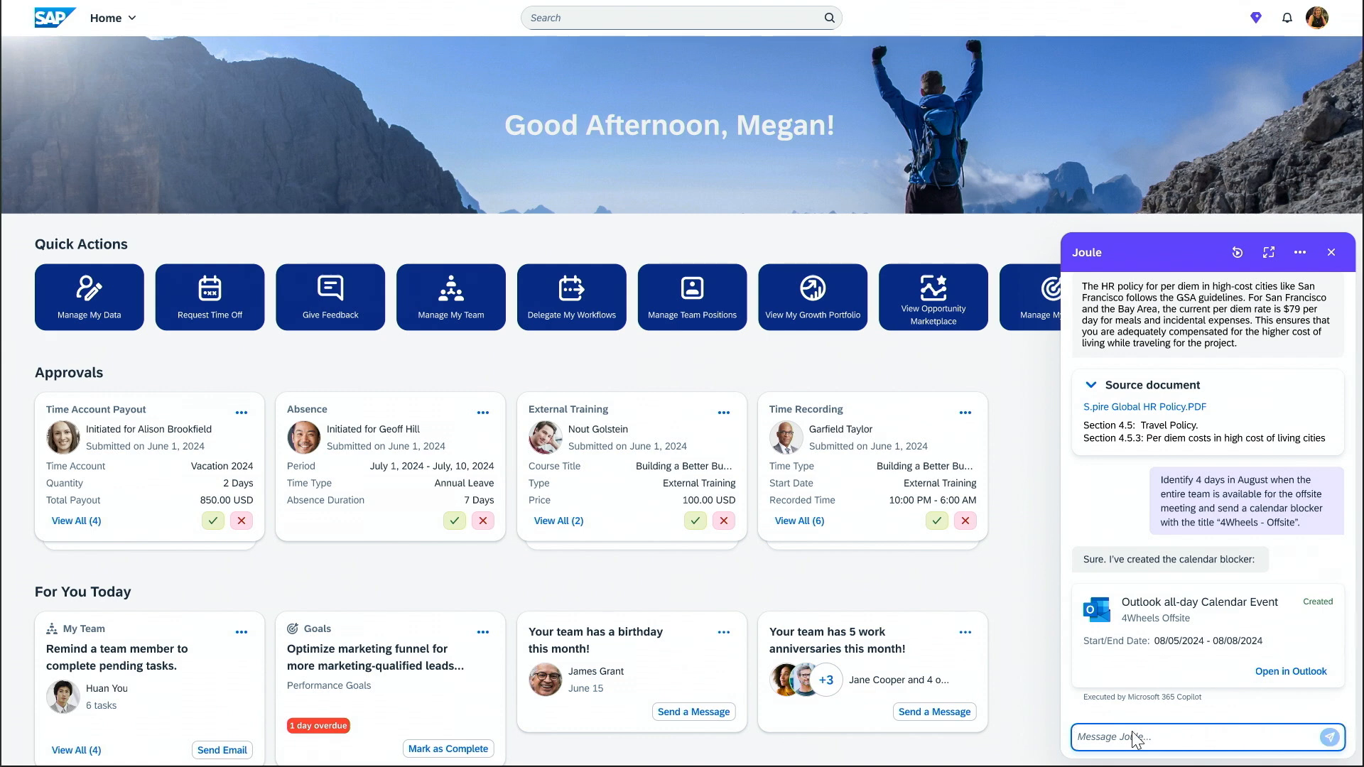
Ask Joule for round-trip flights to the San Francisco offsite and review the options for John, Max and Patrick.
{"action": "type", "text": "Find round-trip flights for each team member's"}
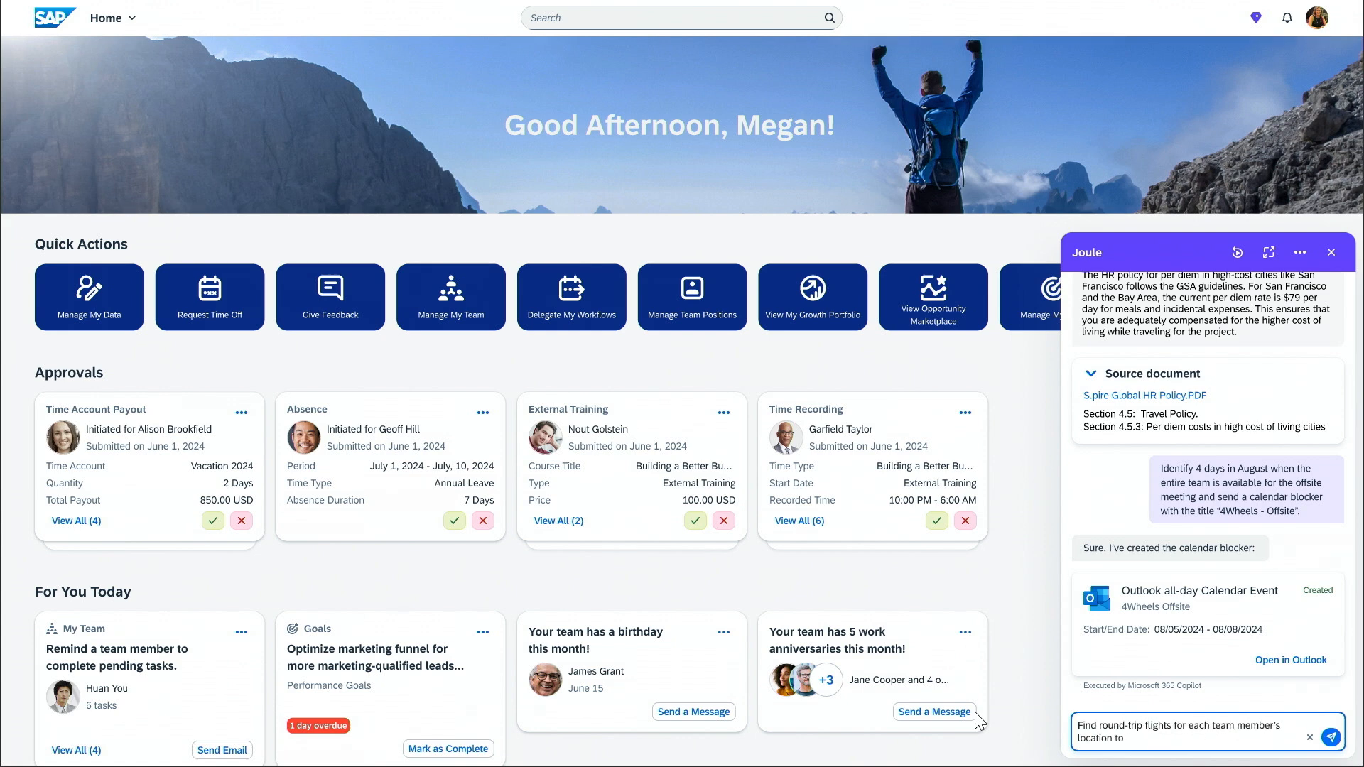
{"action": "type", "text": "the offsite meeting in San Francisco."}
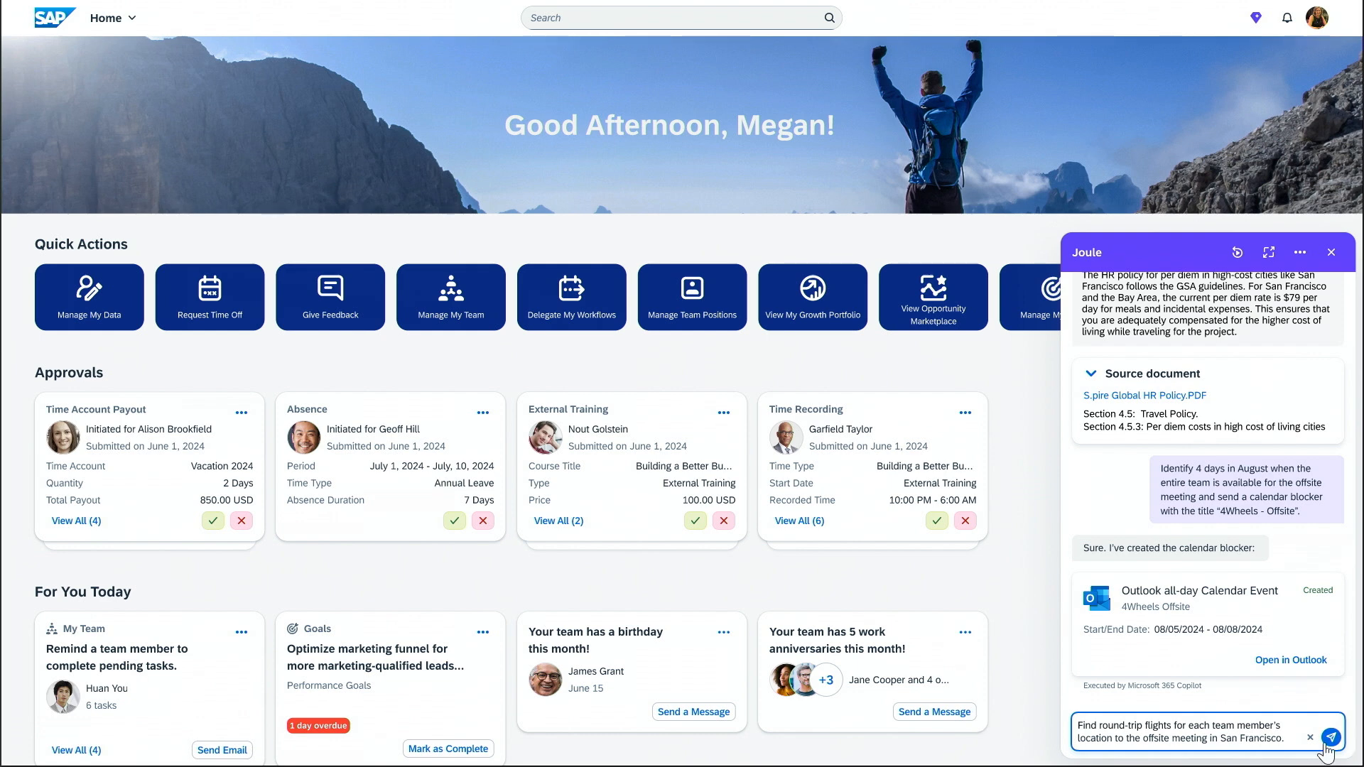
{"action": "left_click", "coordinate": [1328, 736]}
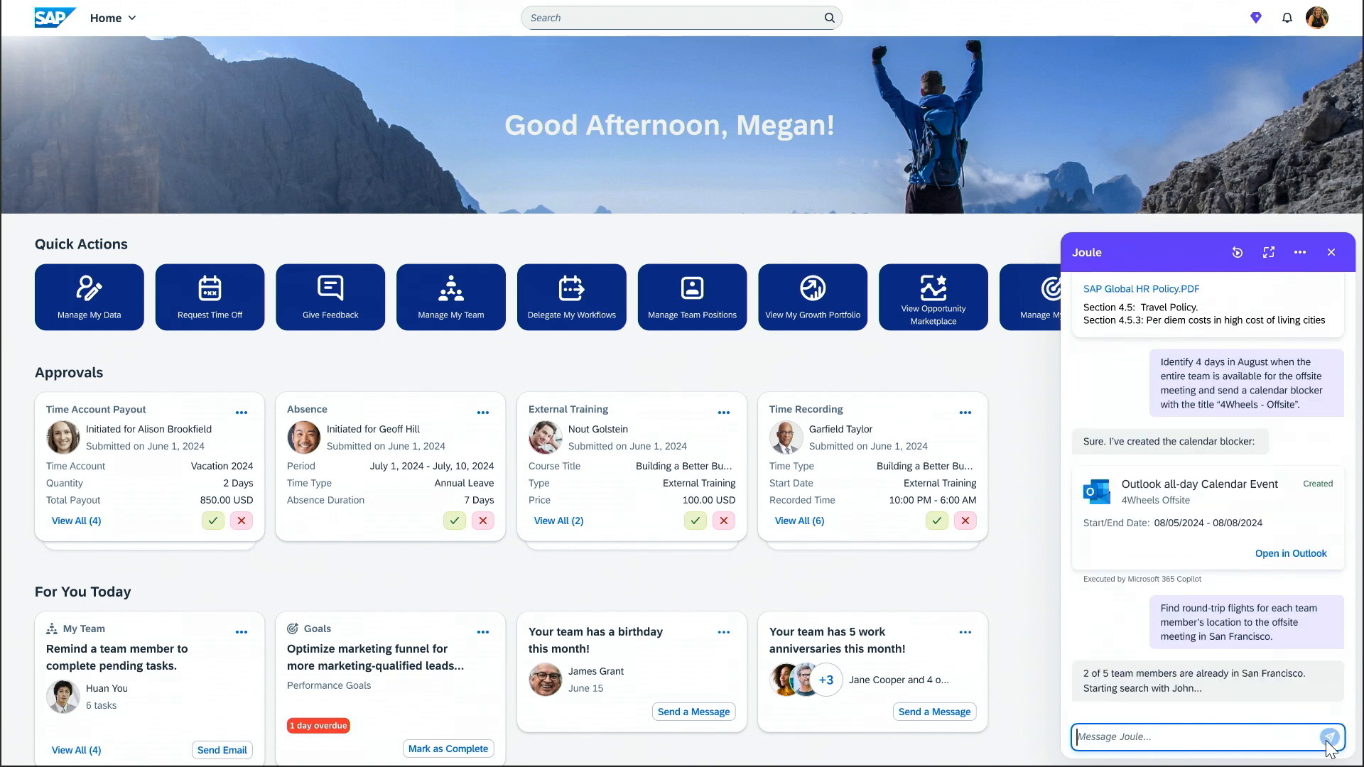
{"action": "scroll", "scroll_direction": "down", "scroll_amount": 3}
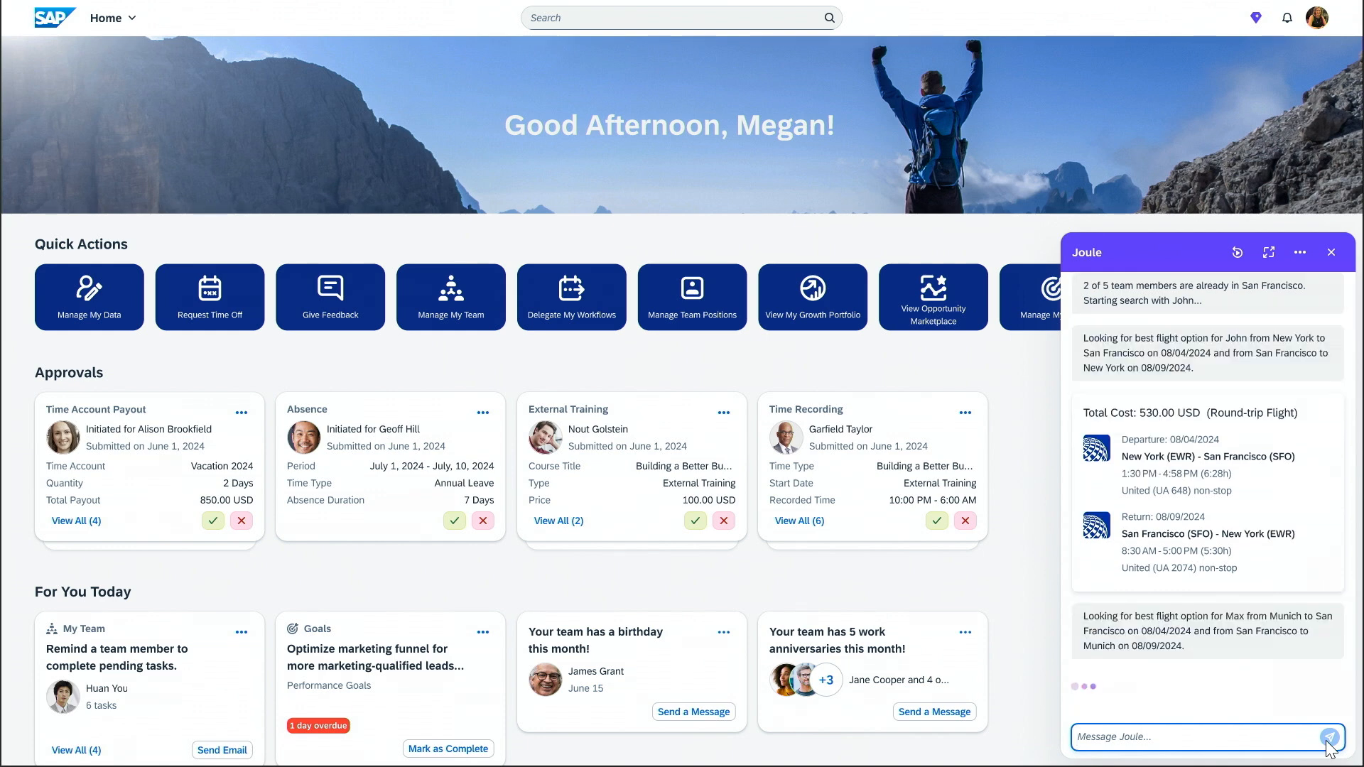
{"action": "scroll", "scroll_direction": "down", "scroll_amount": 3}
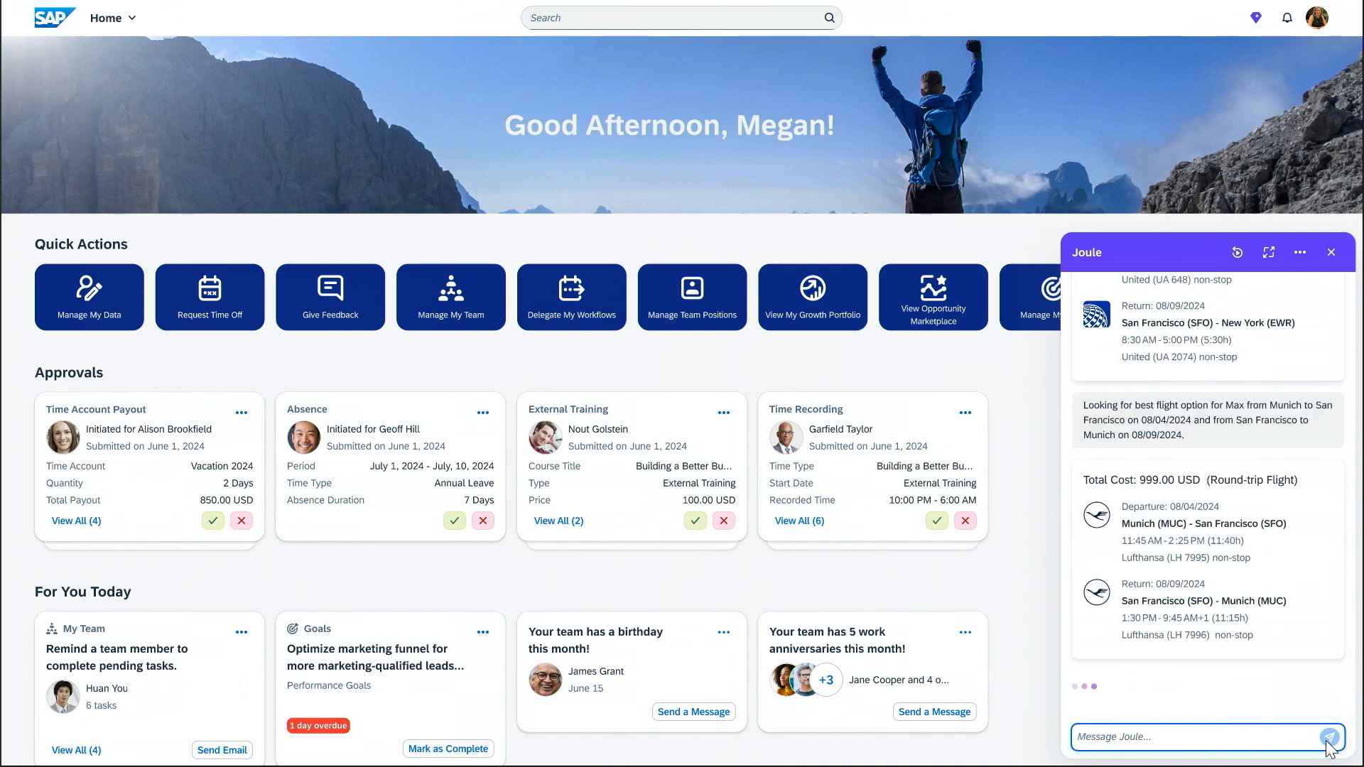
{"action": "scroll", "scroll_direction": "down", "scroll_amount": 3}
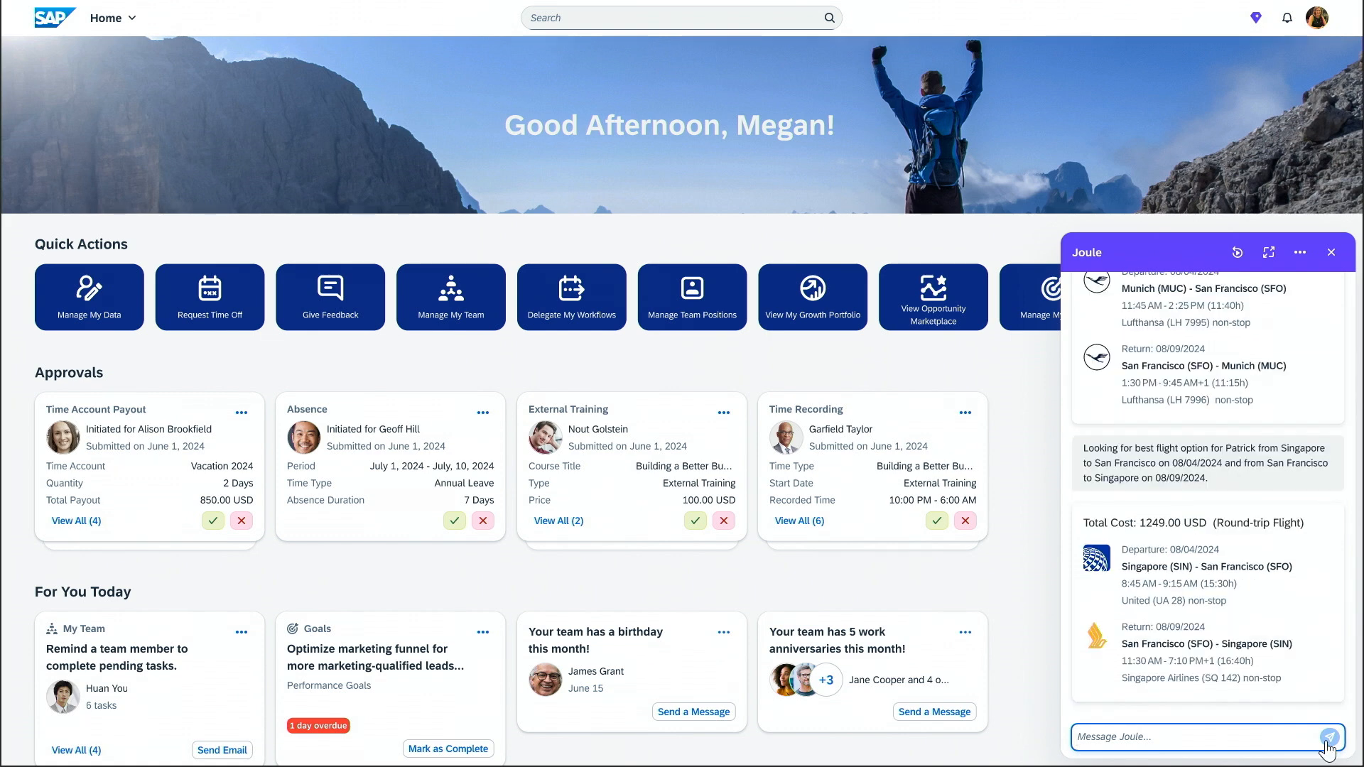
Ask Joule to share the flight options with the 4Wheels team via MS Teams, then reply 'Thanks'.
{"action": "type", "text": "s"}
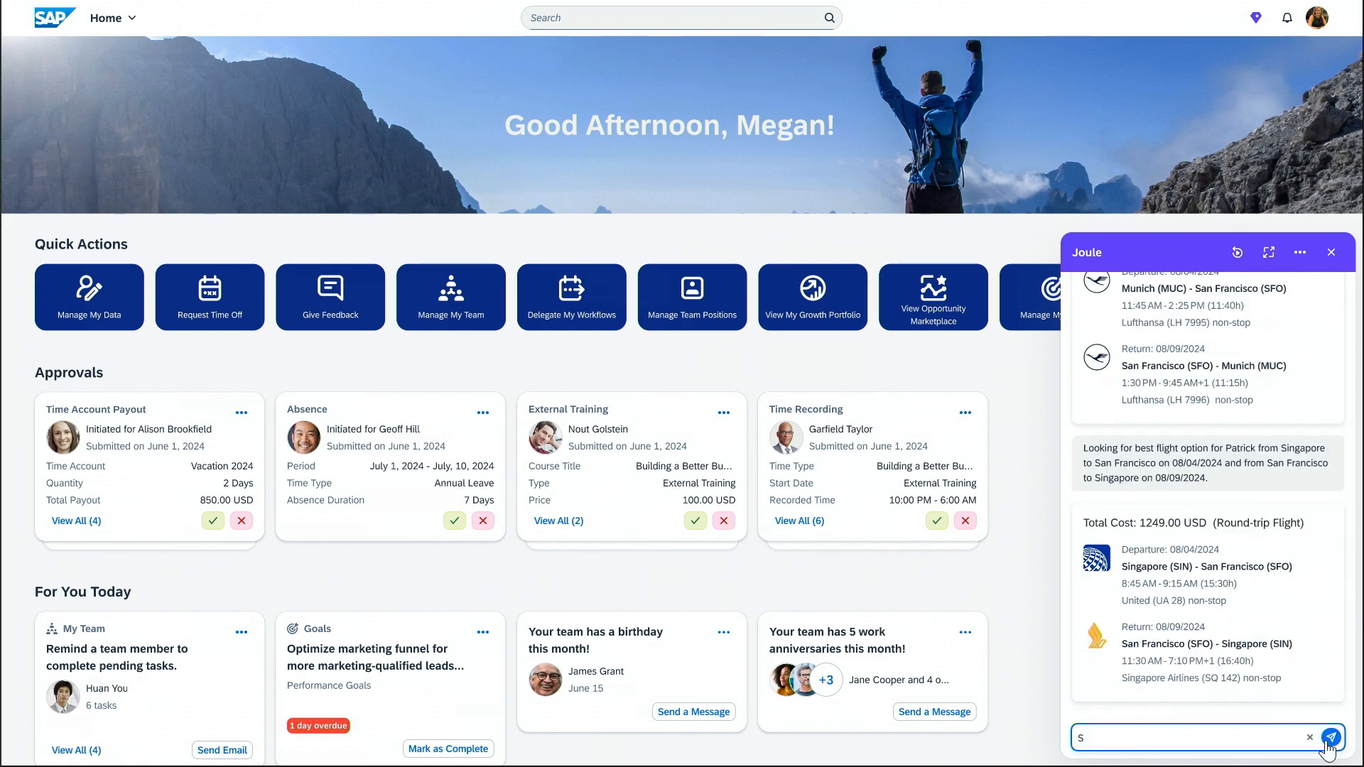
{"action": "type", "text": "Share the flight options with the ‘4Wheels’"}
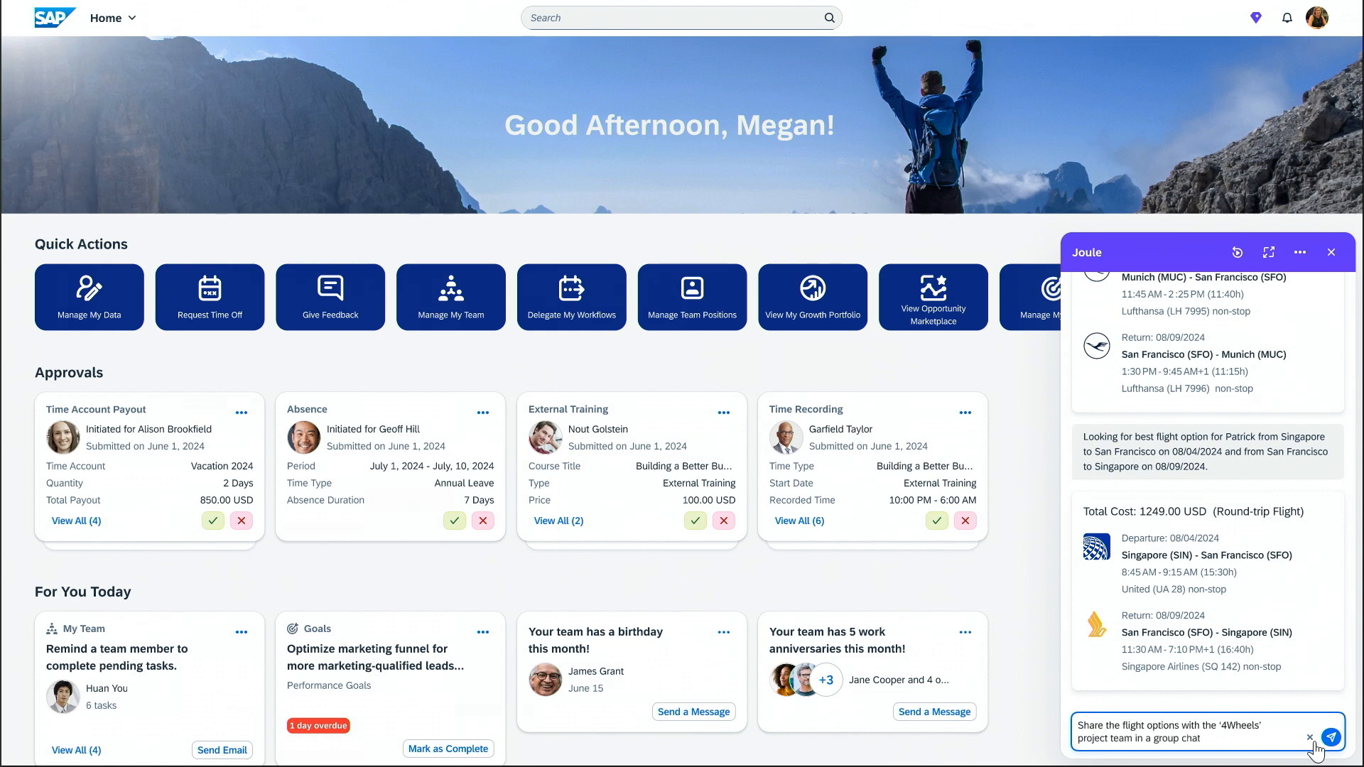
{"action": "type", "text": "via MS Teams"}
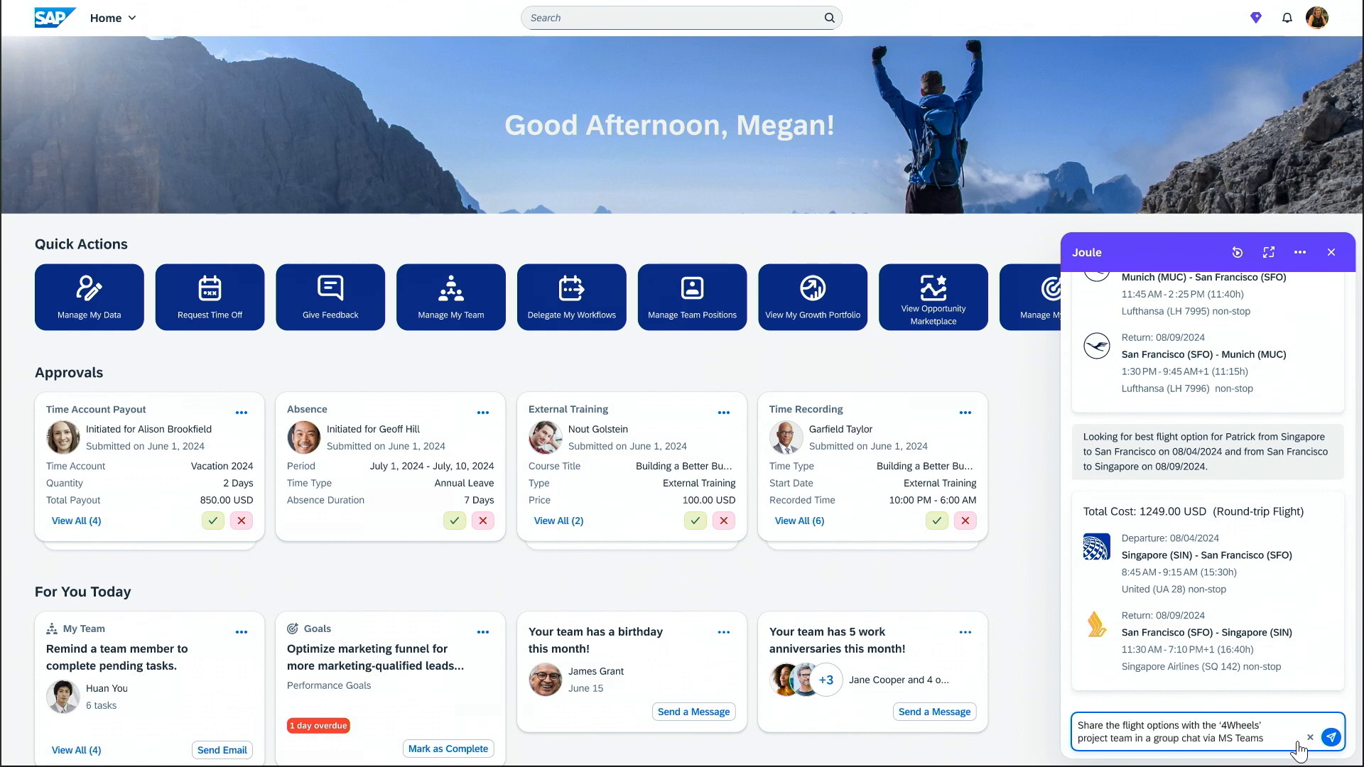
{"action": "left_click", "coordinate": [1330, 736]}
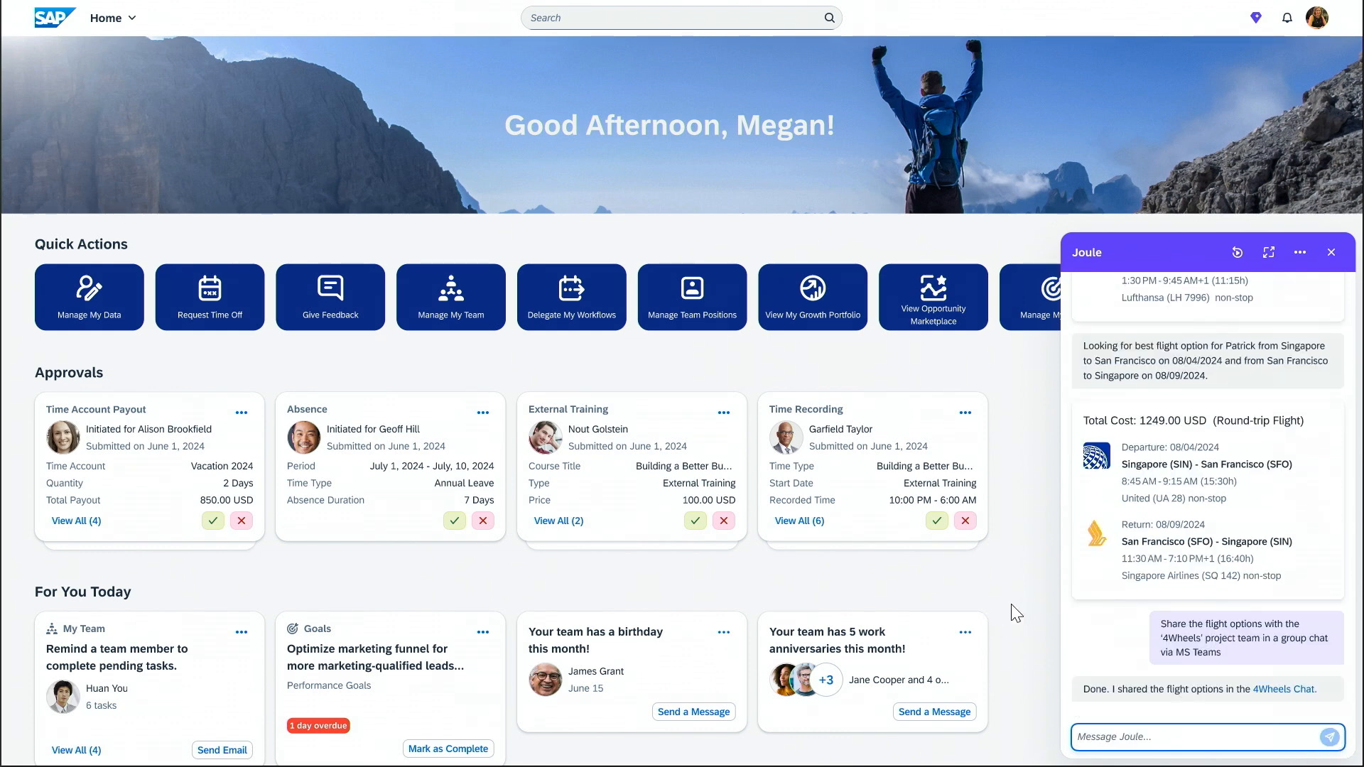
{"action": "type", "text": "Thanks"}
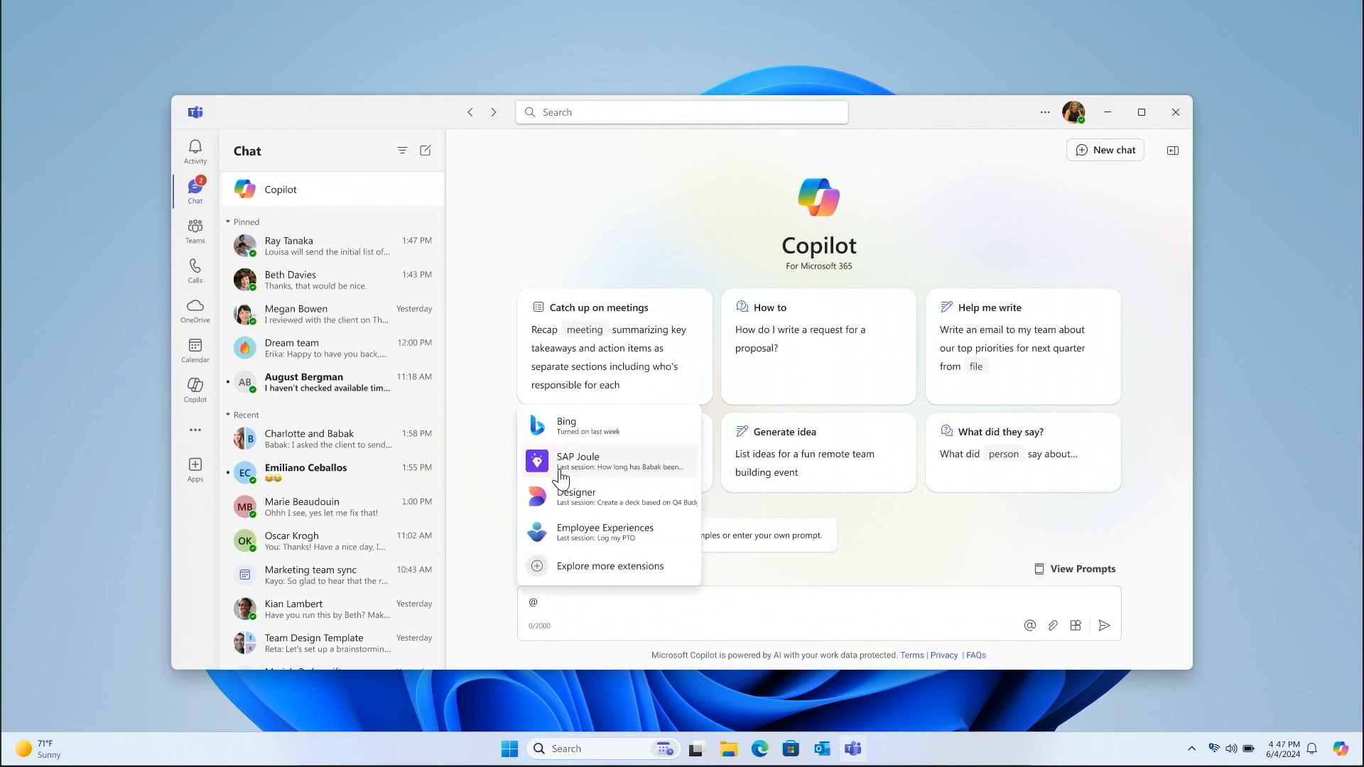
Ask the SAP Joule extension in Copilot for the latest 4Wheels off-site cost estimate to share with the manager.
{"action": "left_click", "coordinate": [576, 457]}
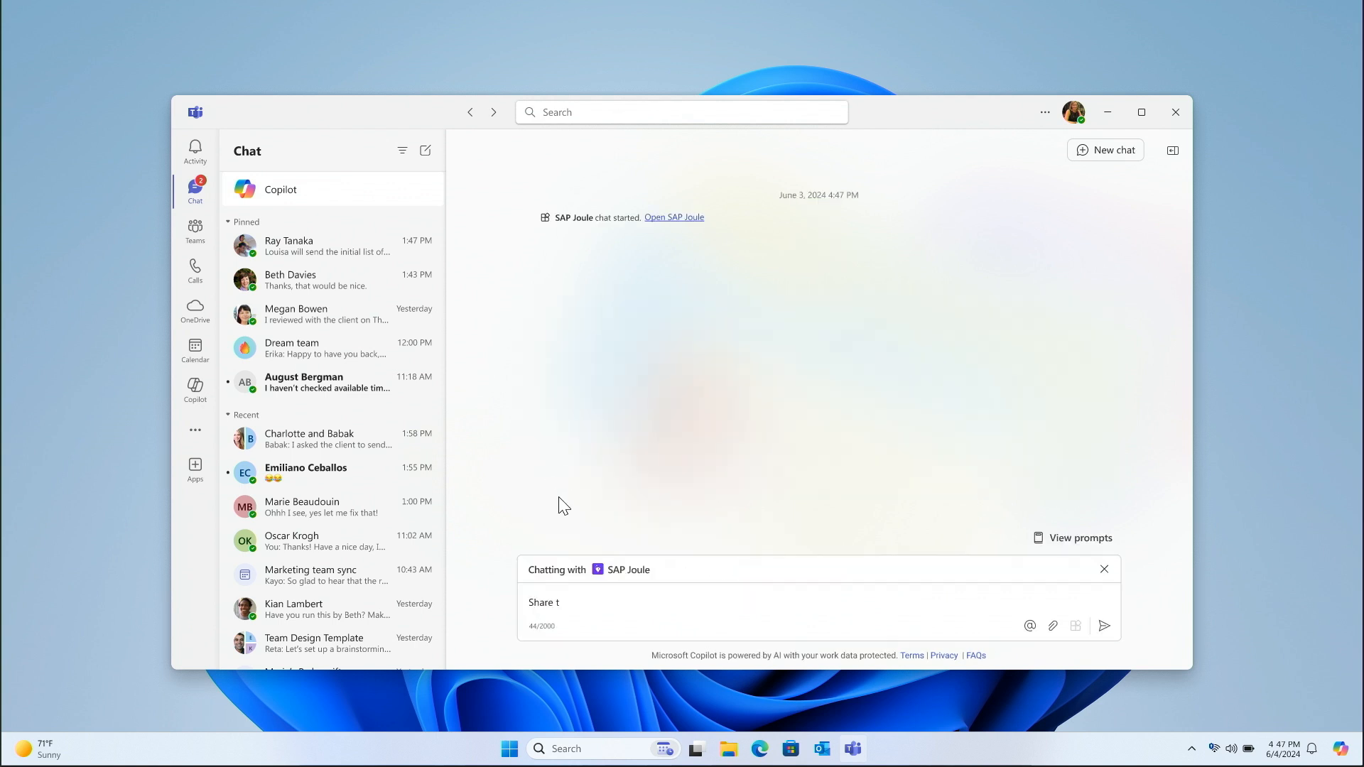
{"action": "type", "text": "he latest c"}
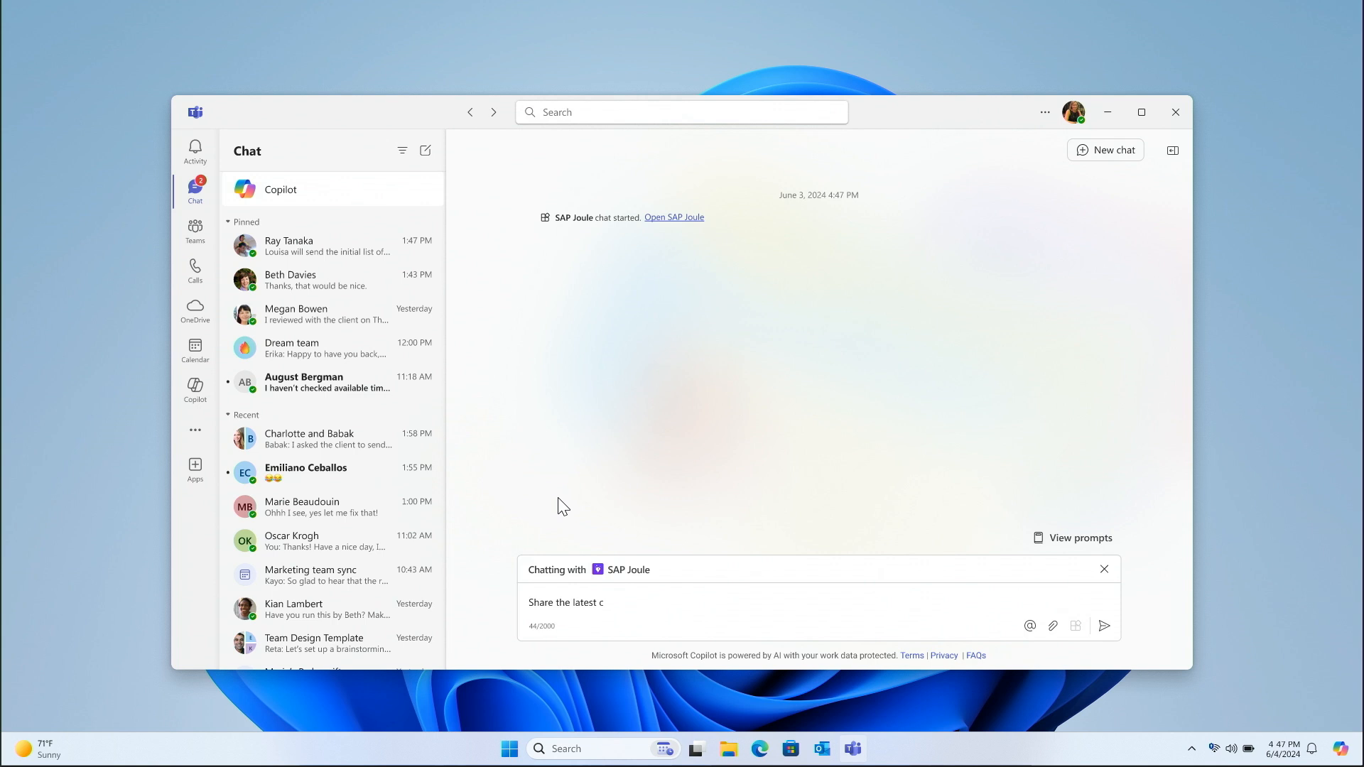
{"action": "type", "text": "ost estimat"}
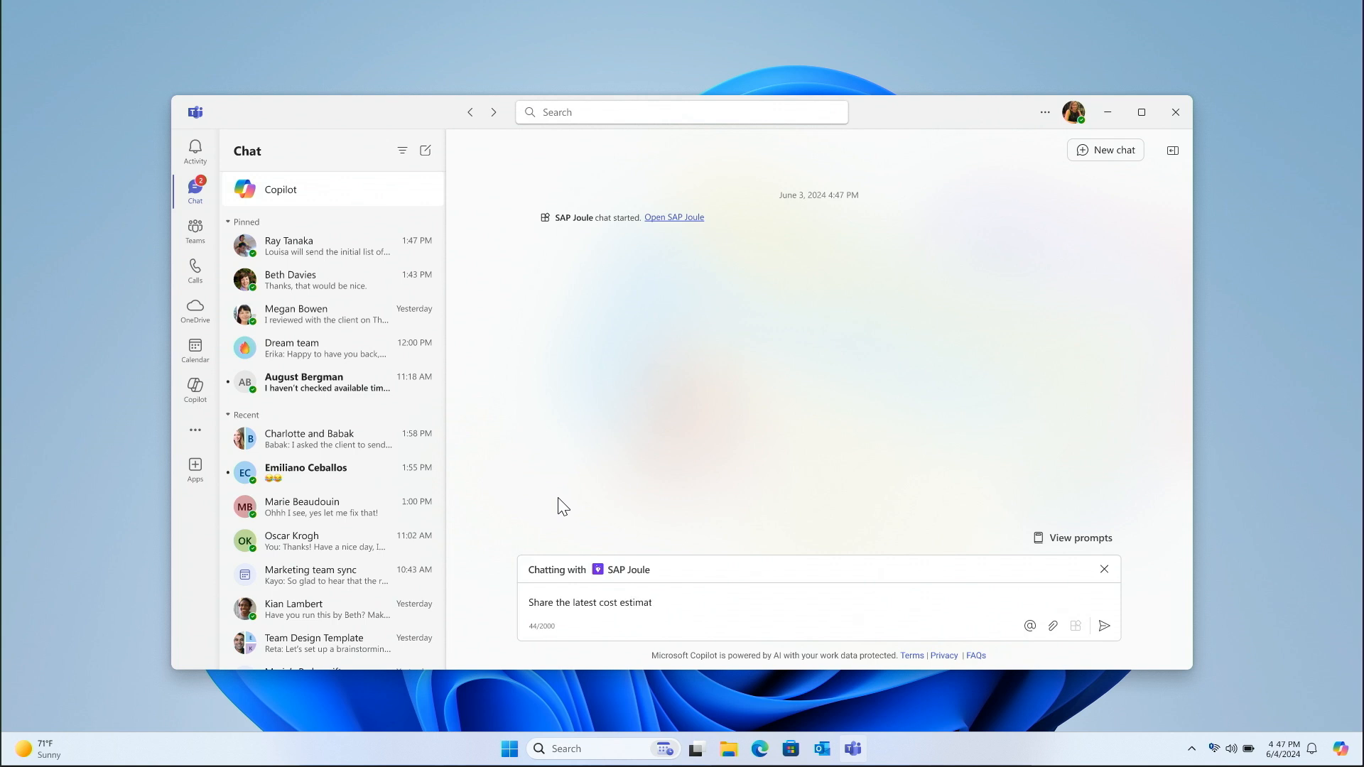
{"action": "left_click", "coordinate": [1104, 625]}
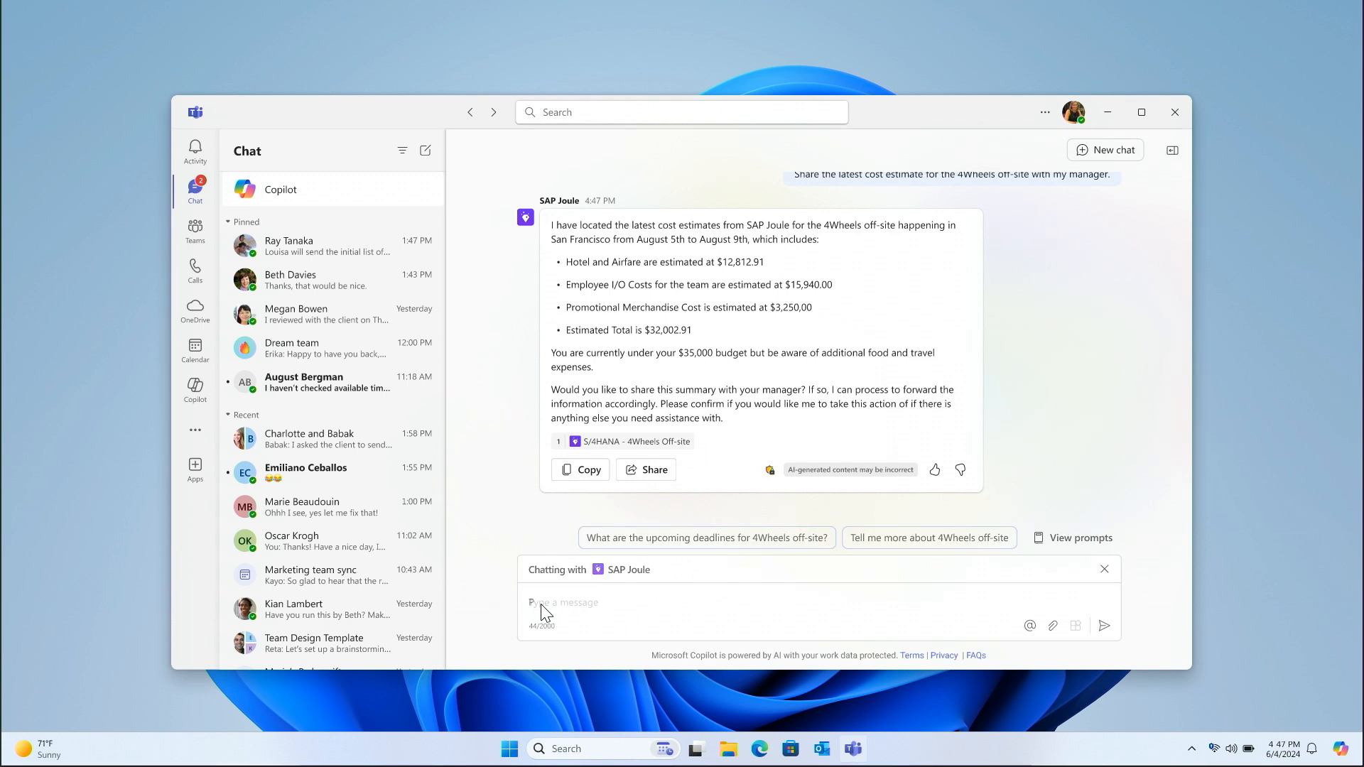
Reply 'Please share.' so SAP Joule sends the cost estimate summary to the manager.
{"action": "type", "text": "Pl"}
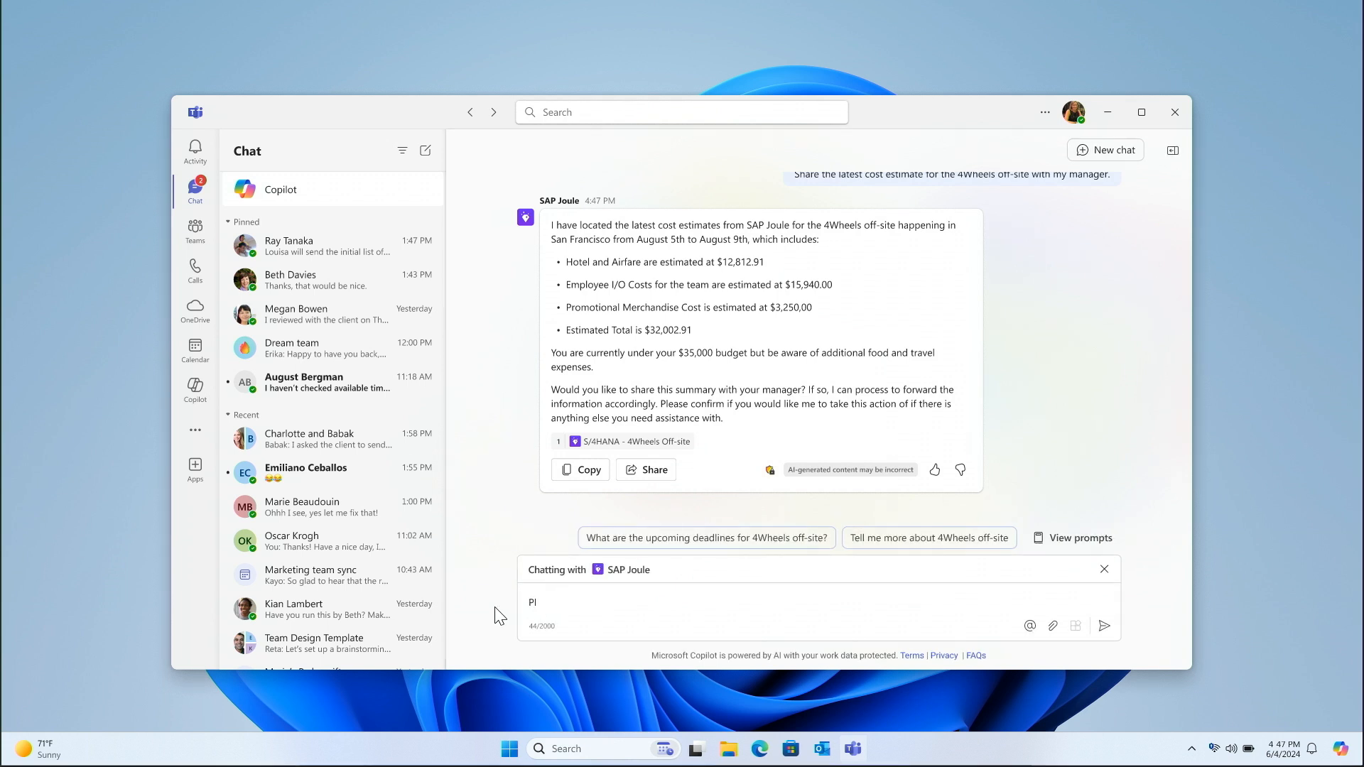
{"action": "left_click", "coordinate": [1103, 625]}
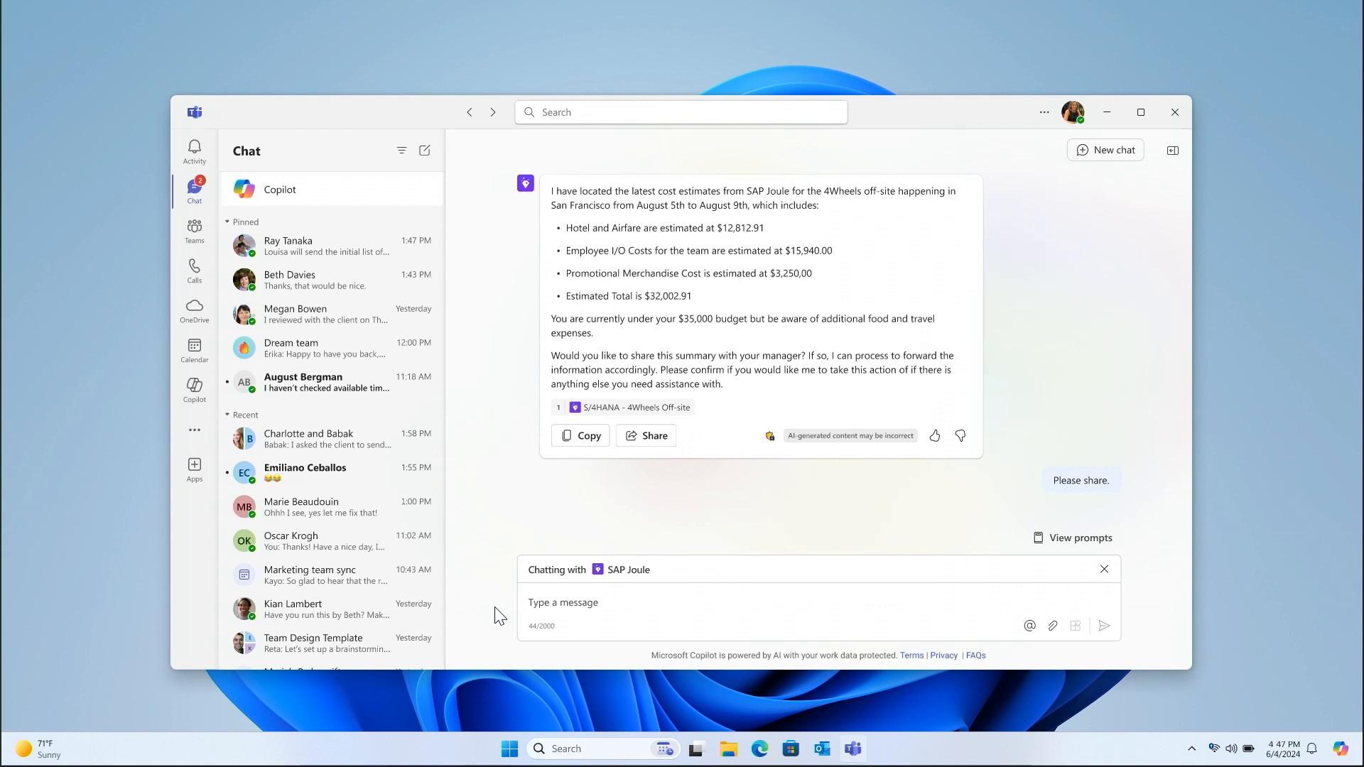
{"action": "left_click", "coordinate": [1104, 626]}
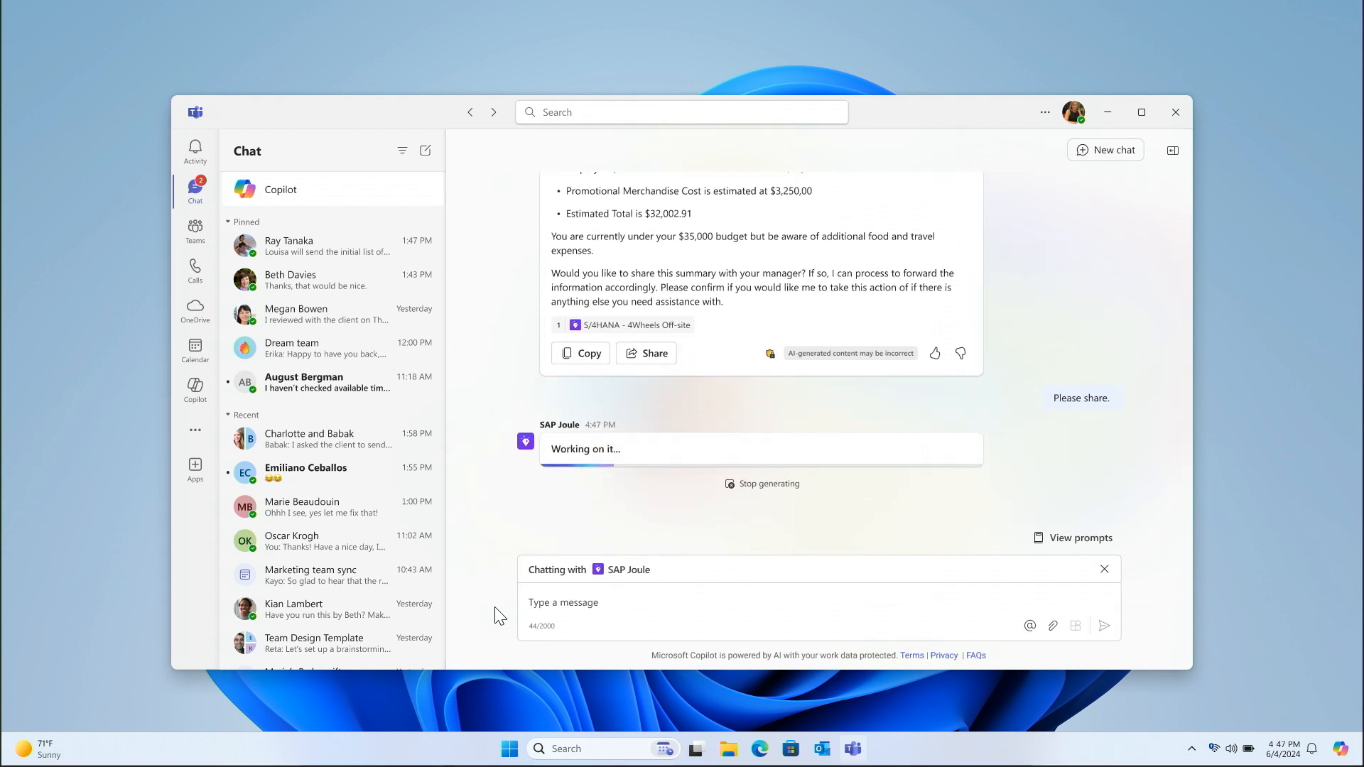